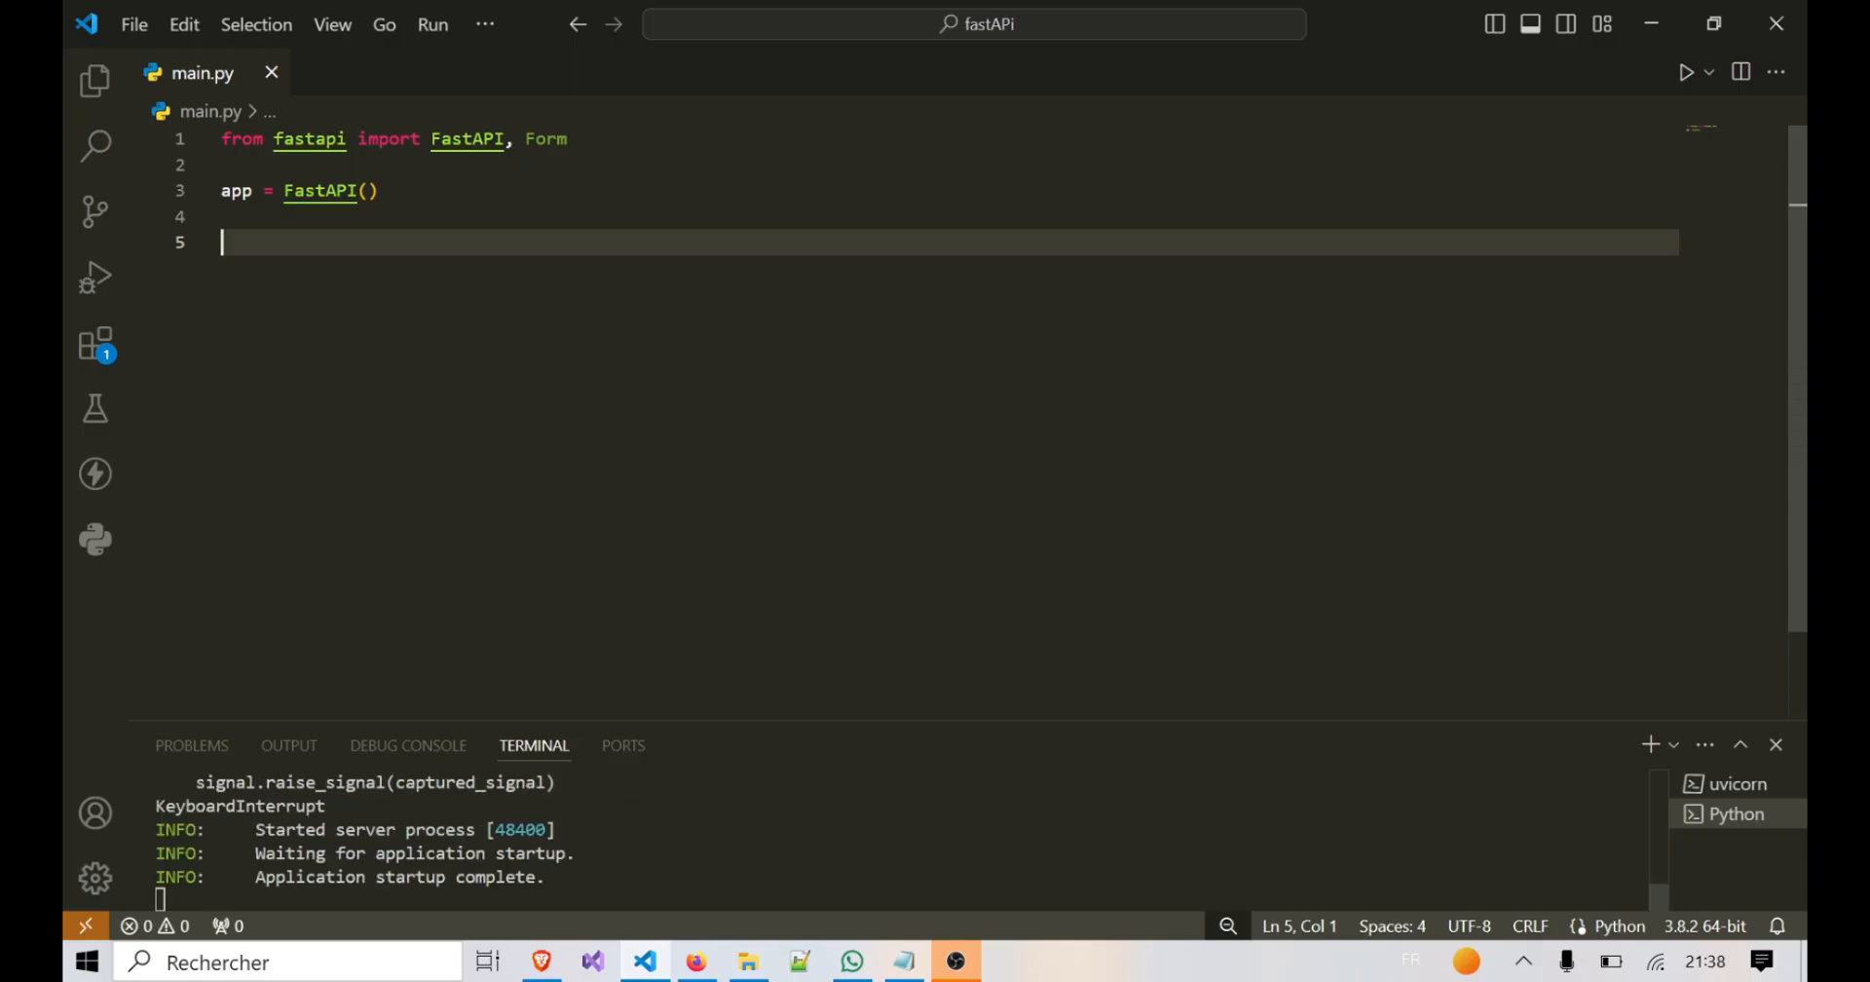
pyautogui.write('@app.post("/login/")')
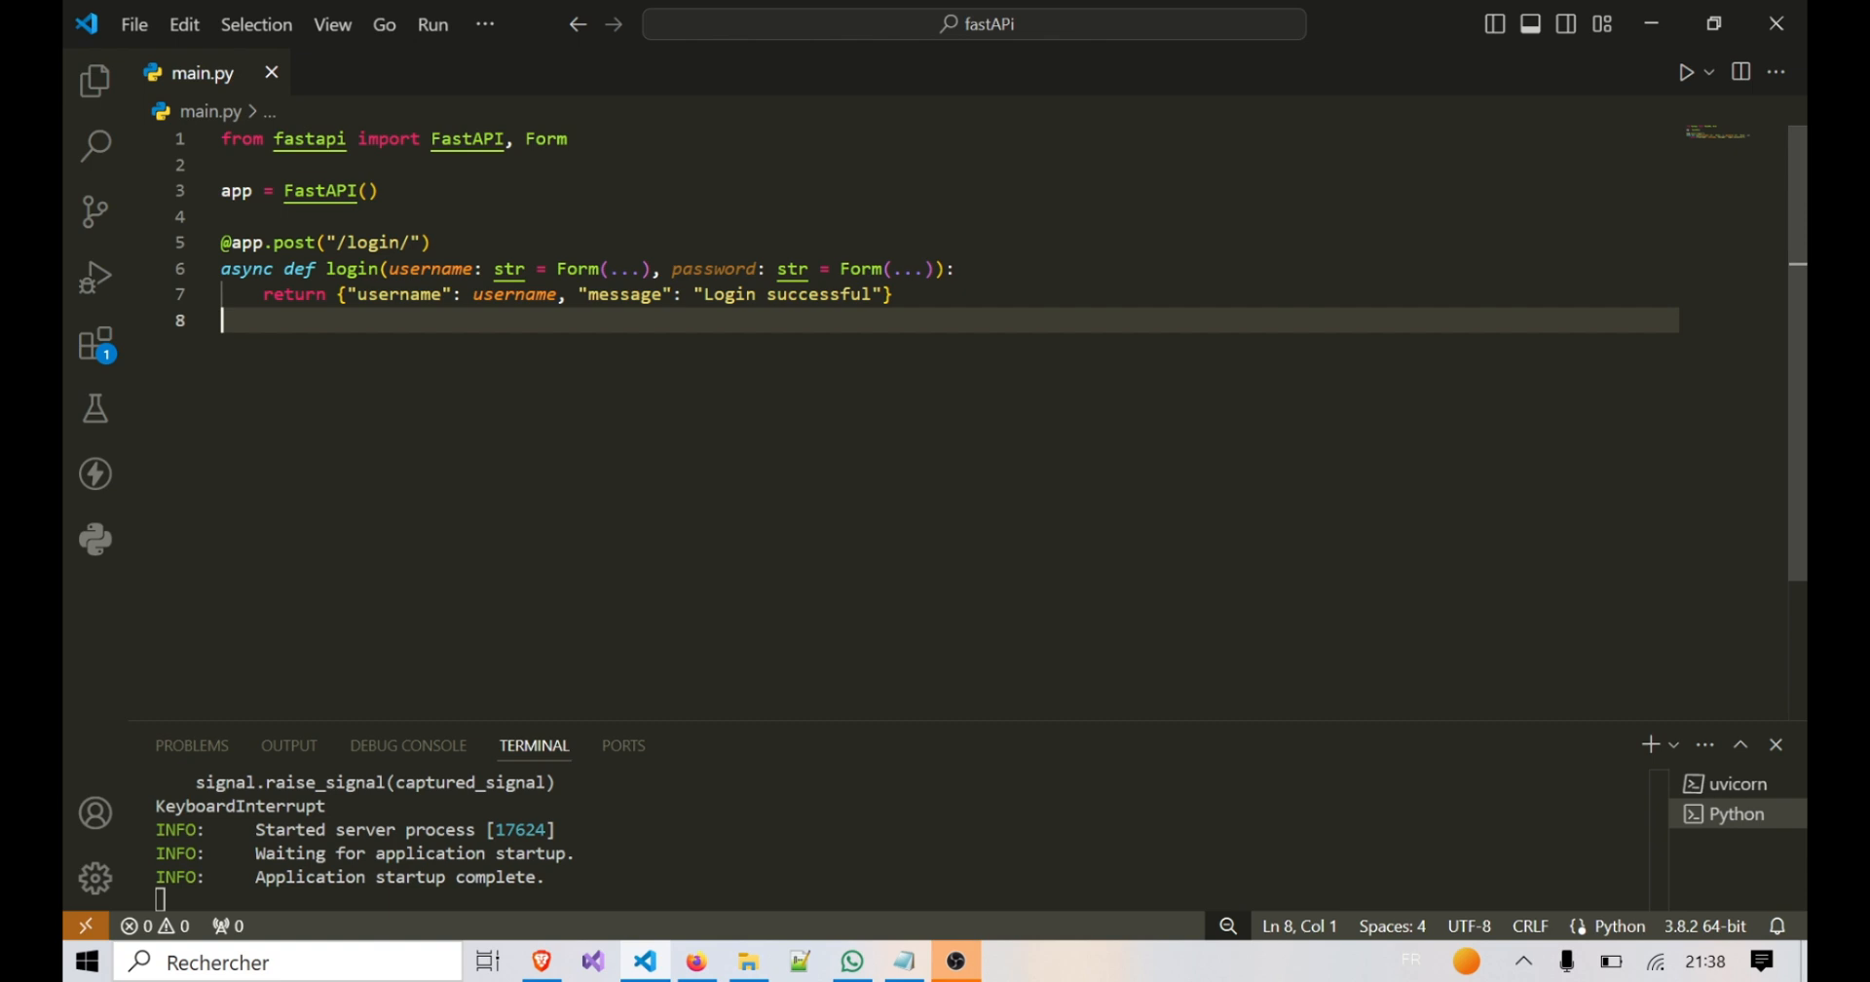
pyautogui.press('enter')
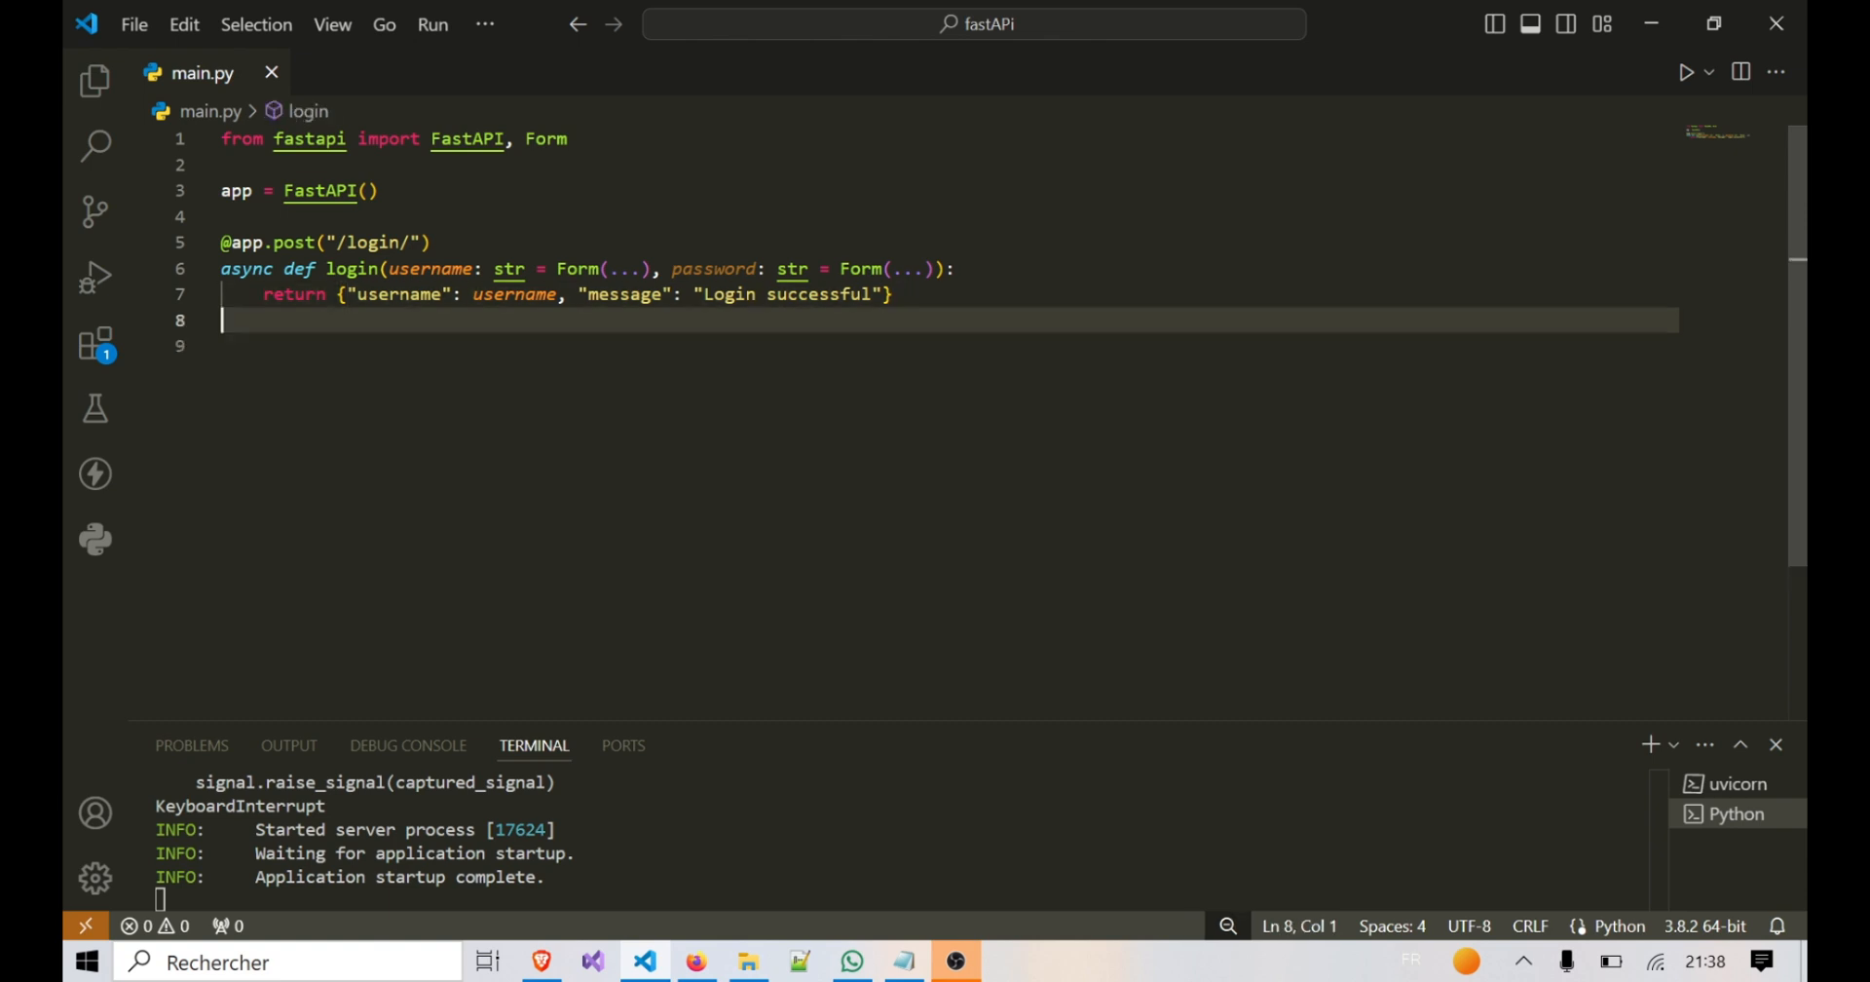
pyautogui.press('enter')
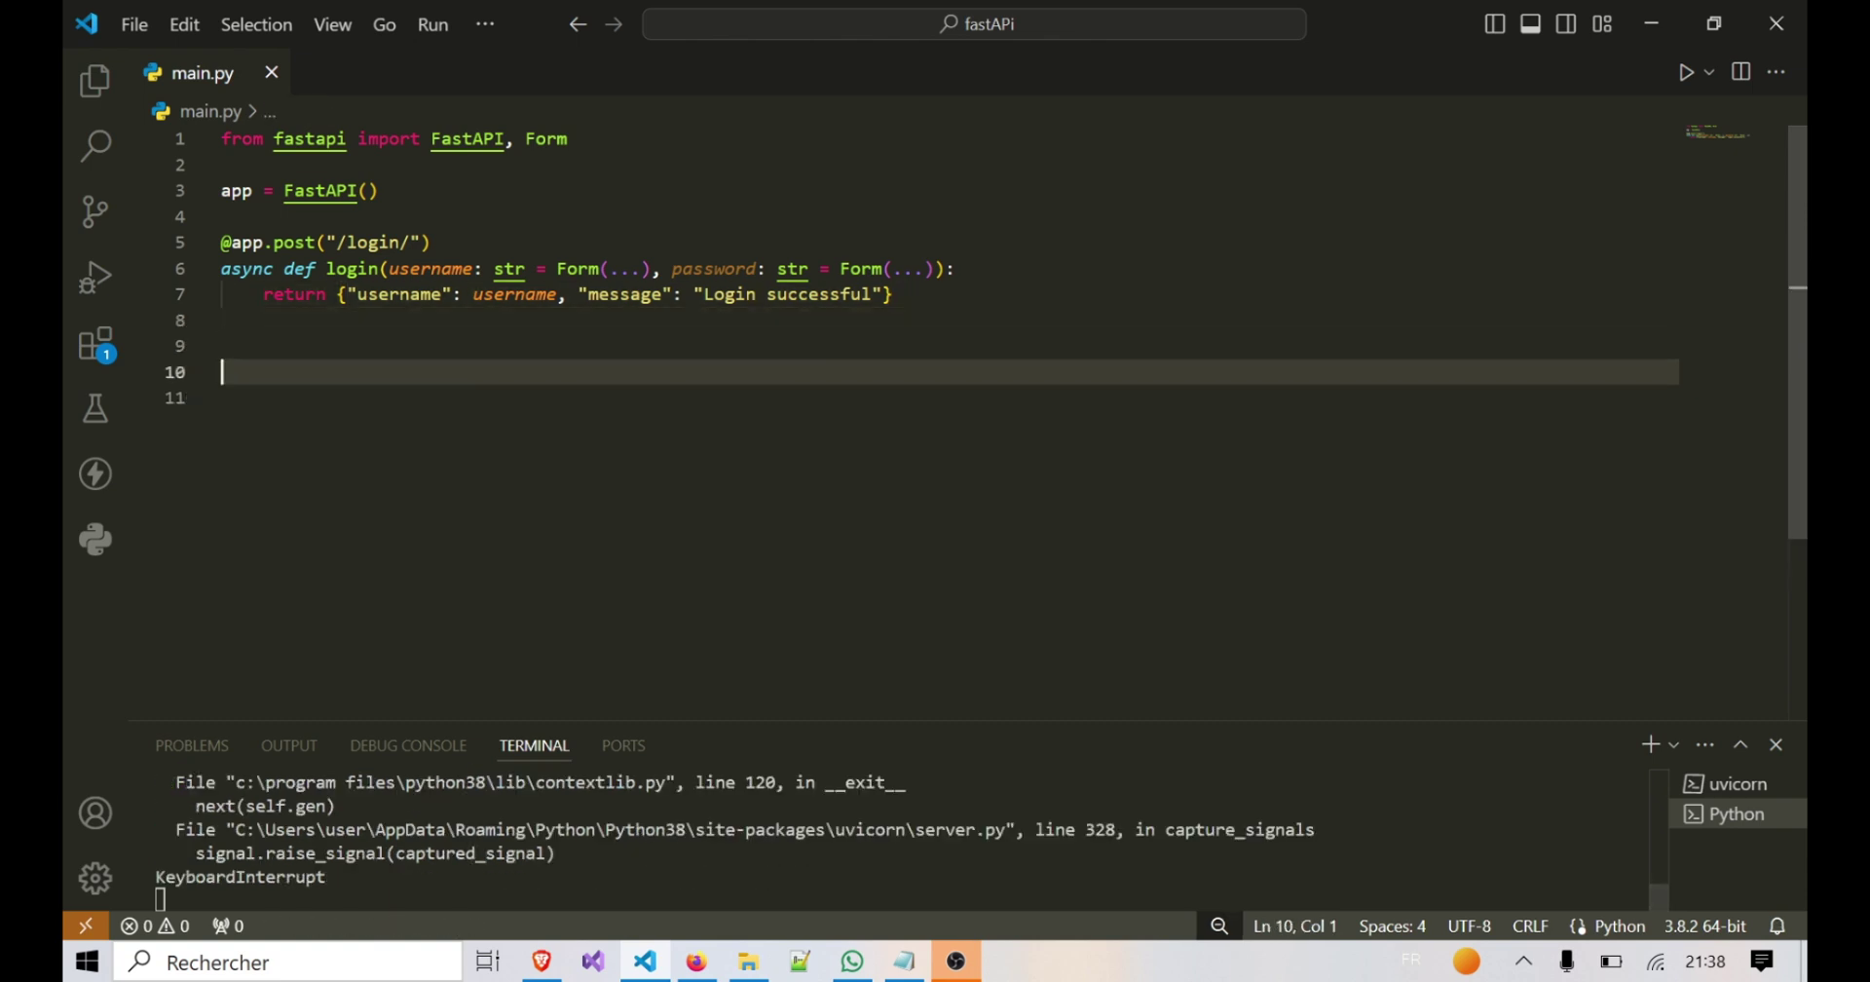
pyautogui.click(1005, 962)
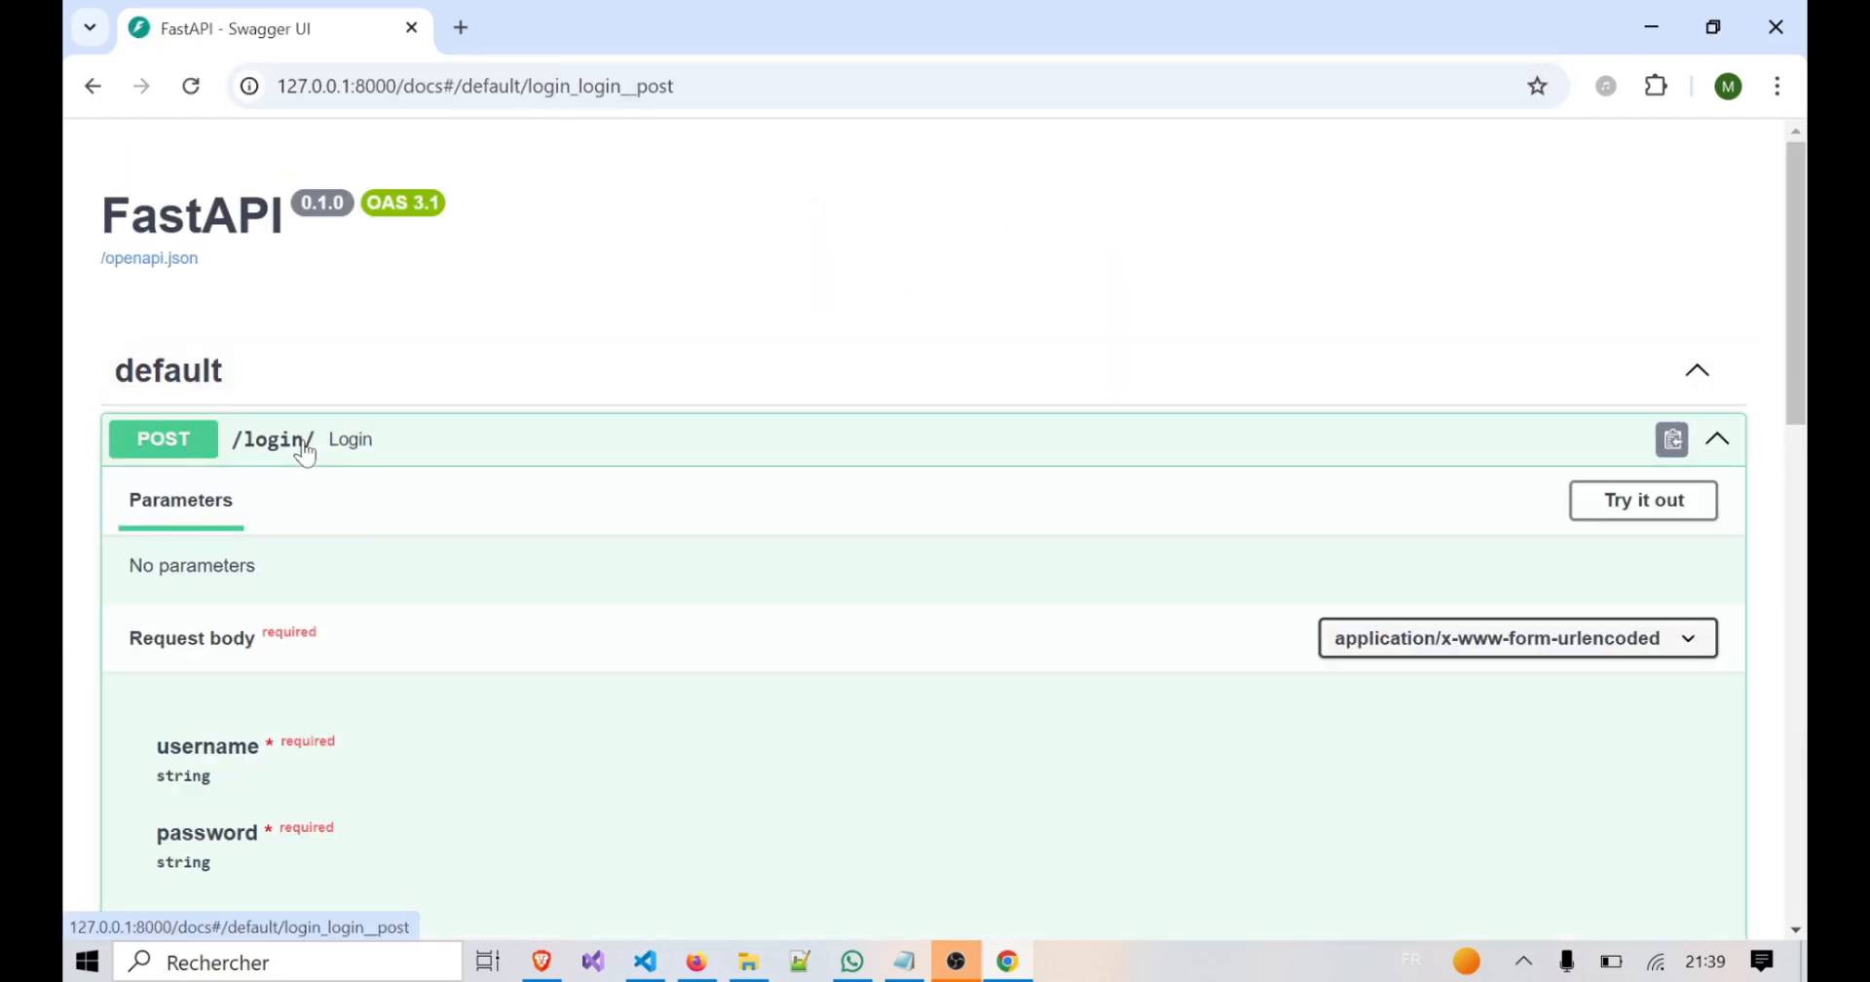
pyautogui.scroll(-3)
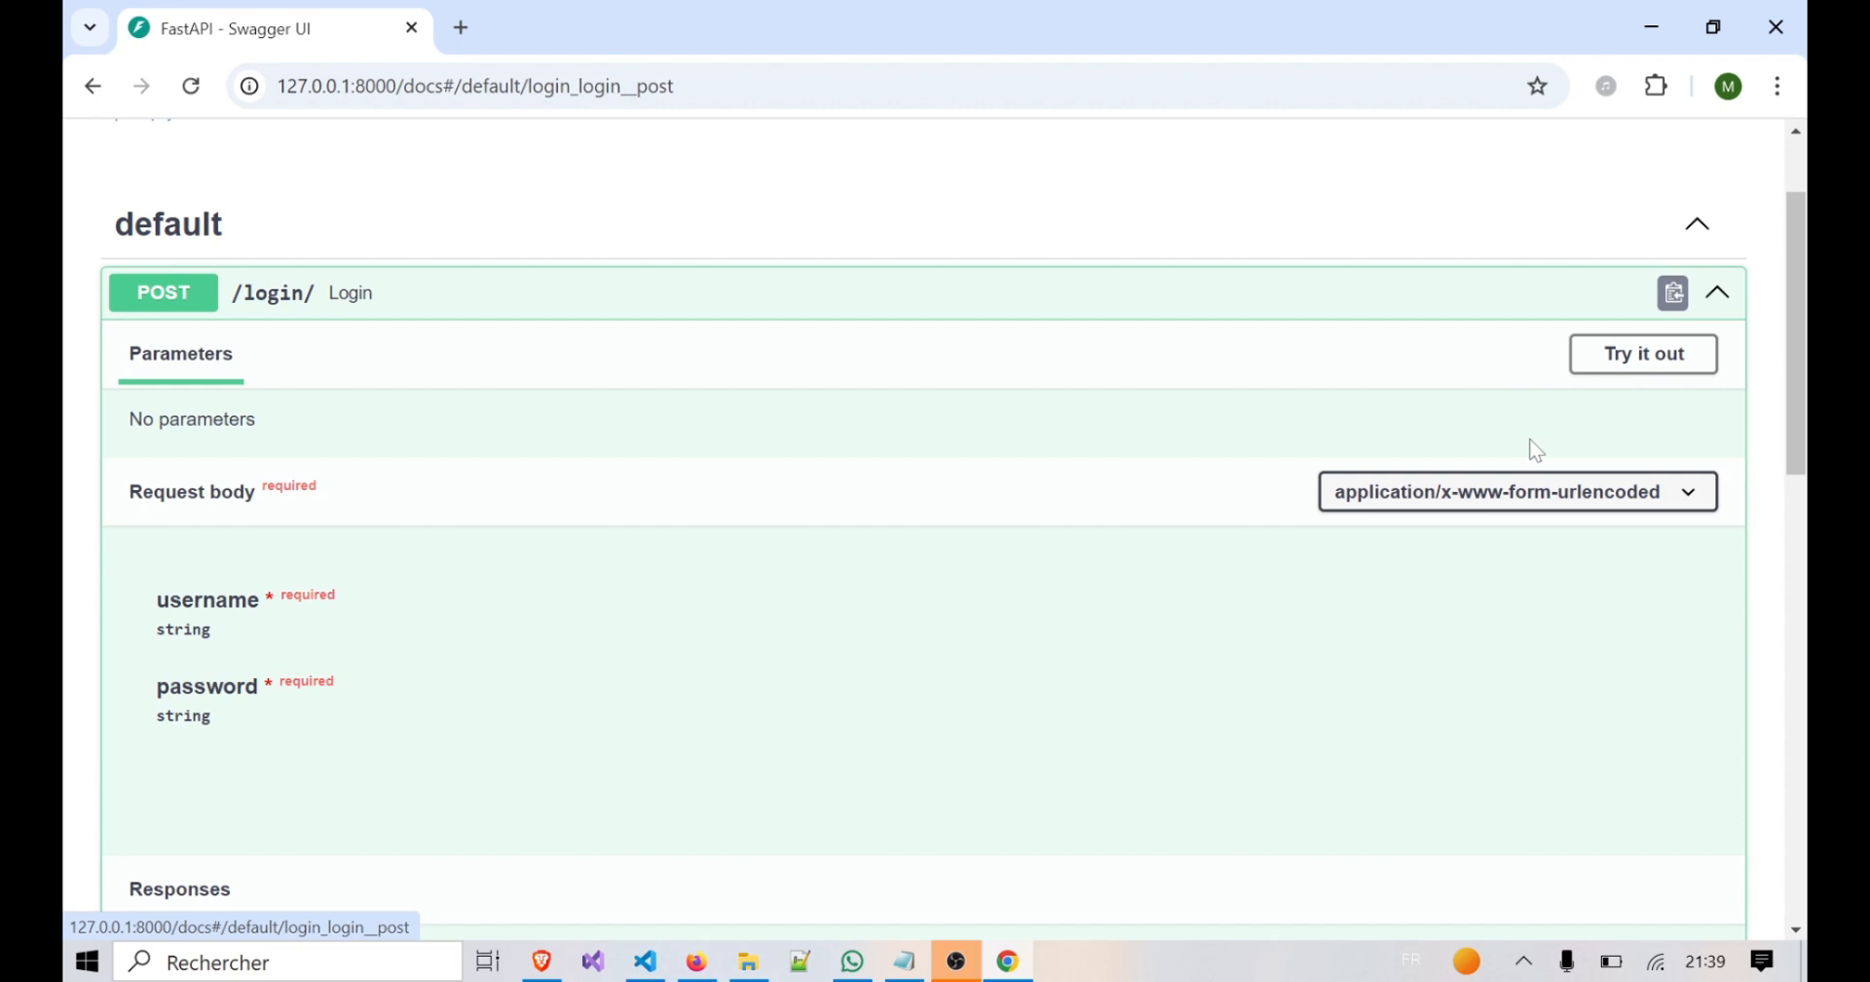
pyautogui.click(1642, 354)
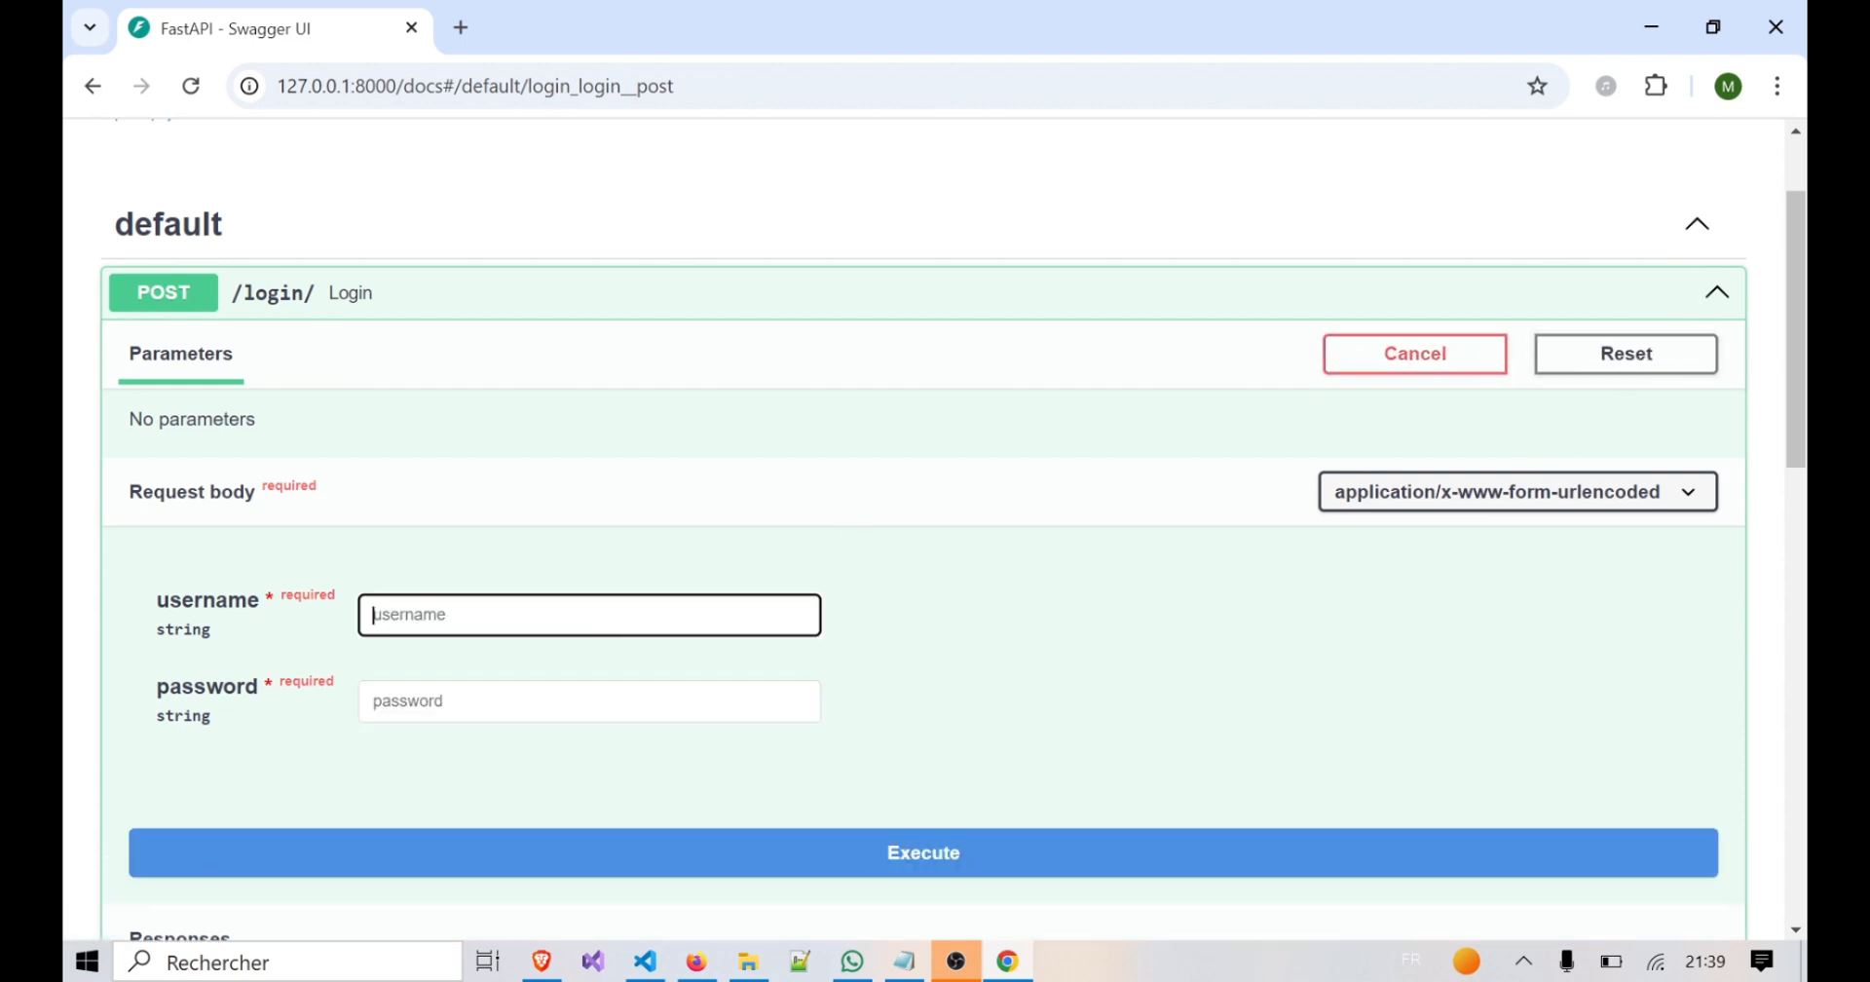
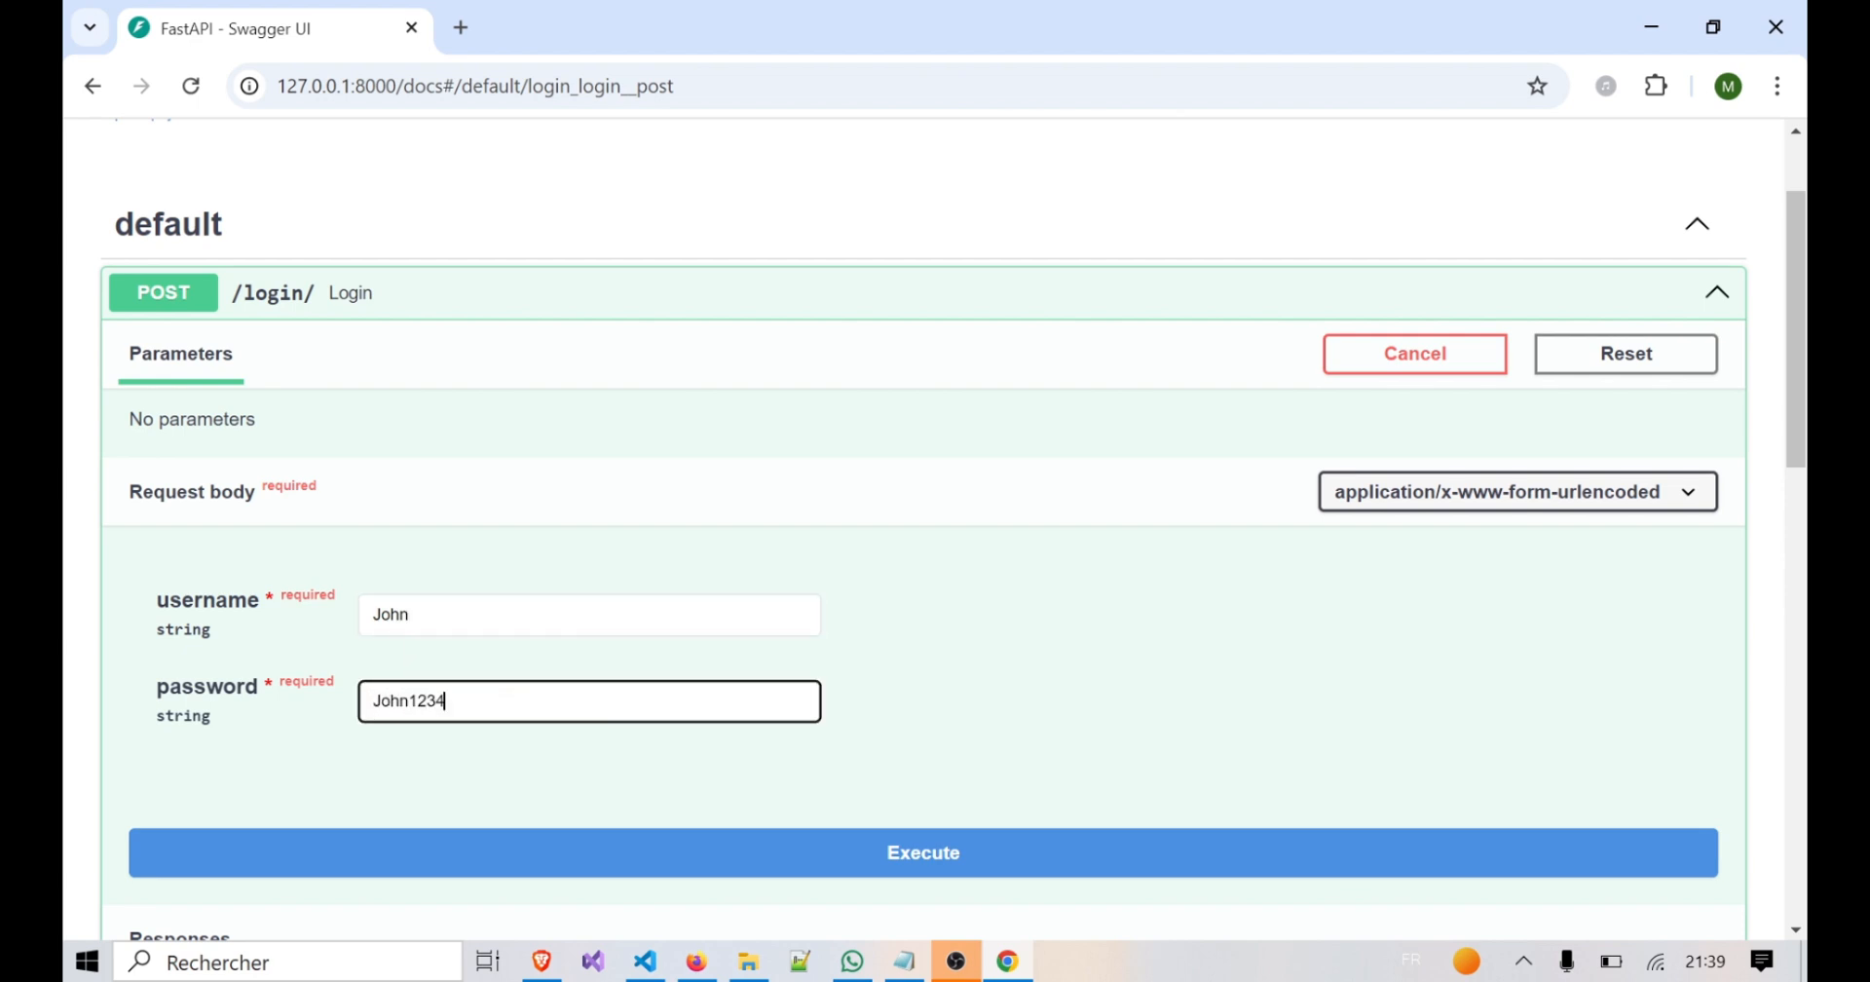
pyautogui.click(922, 852)
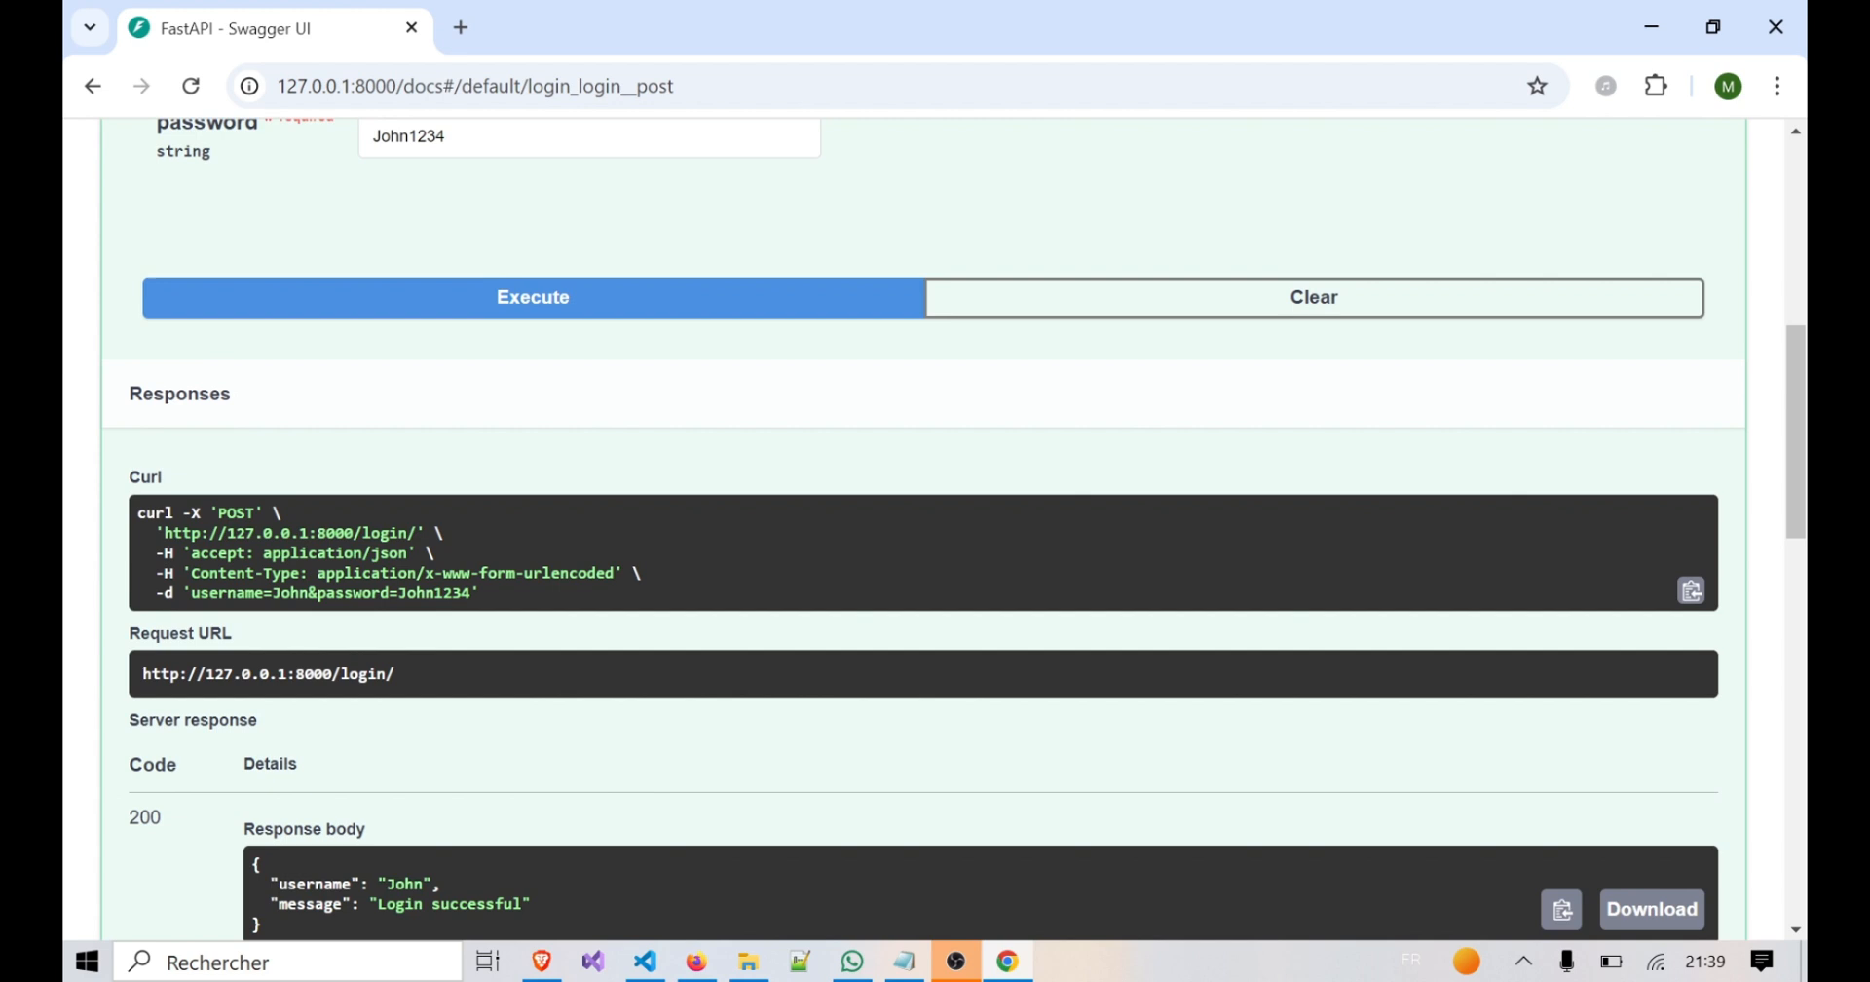
pyautogui.scroll(-3)
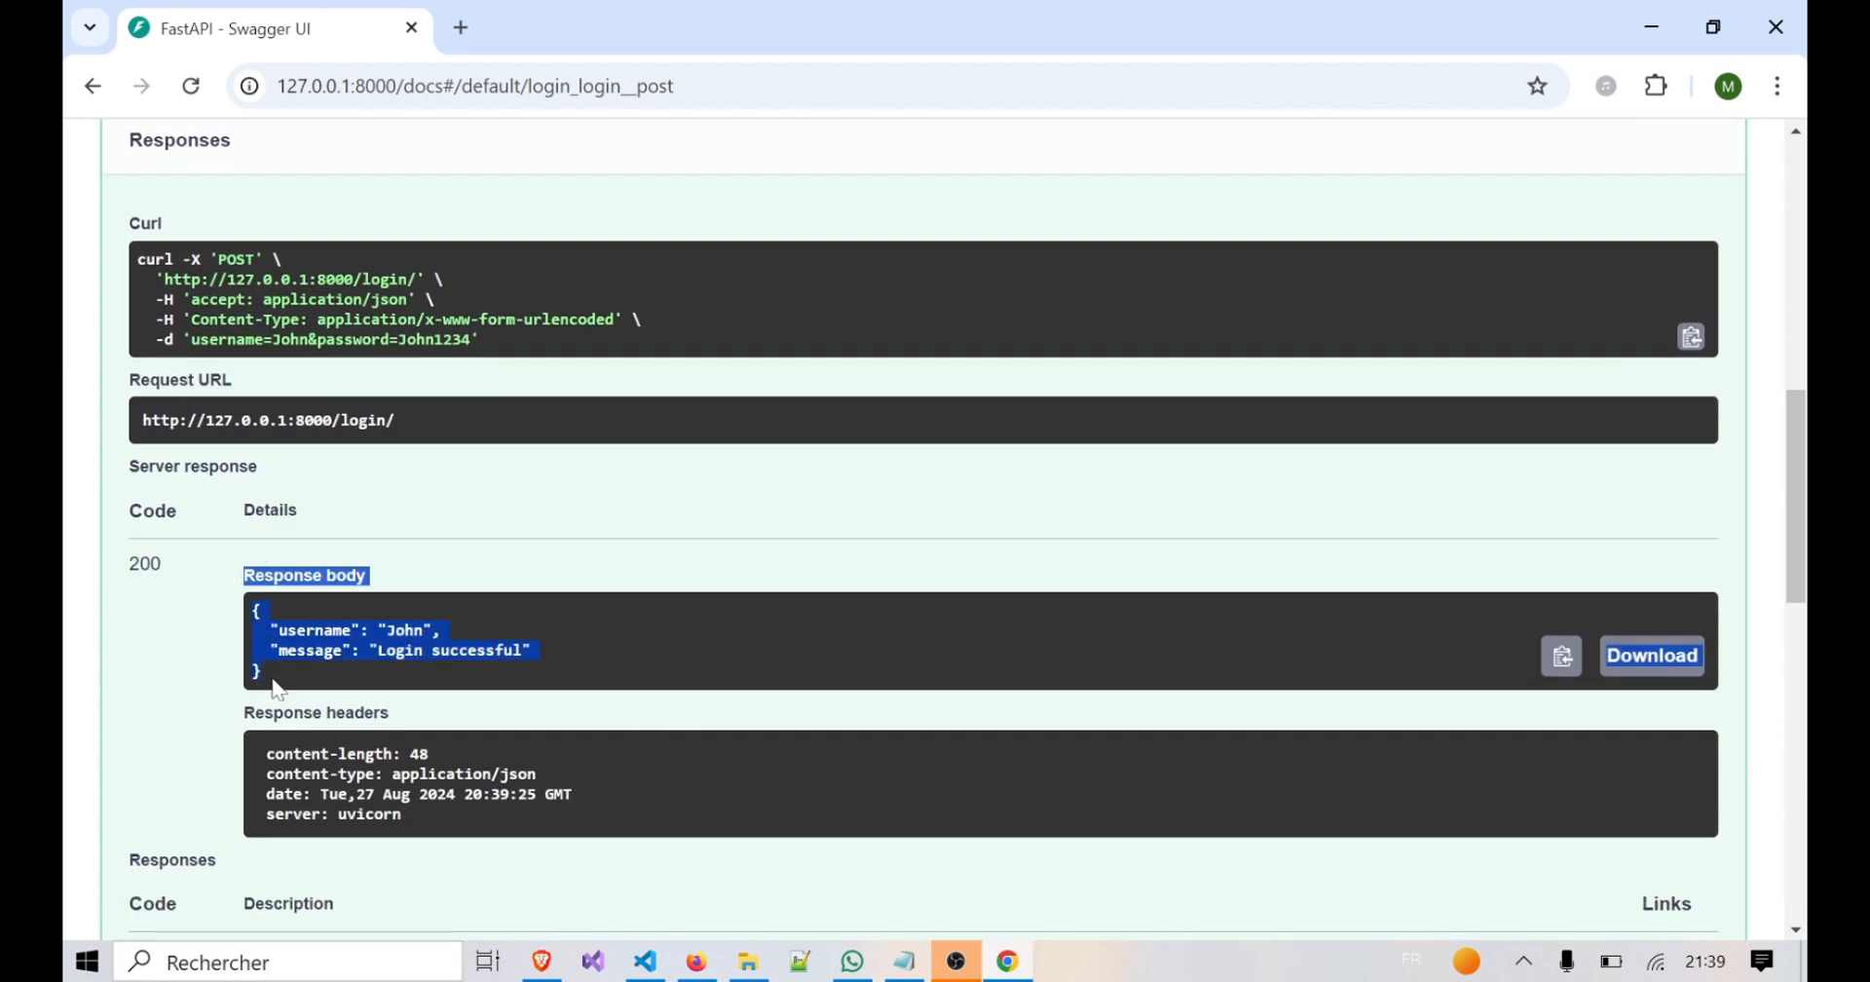
pyautogui.click(644, 961)
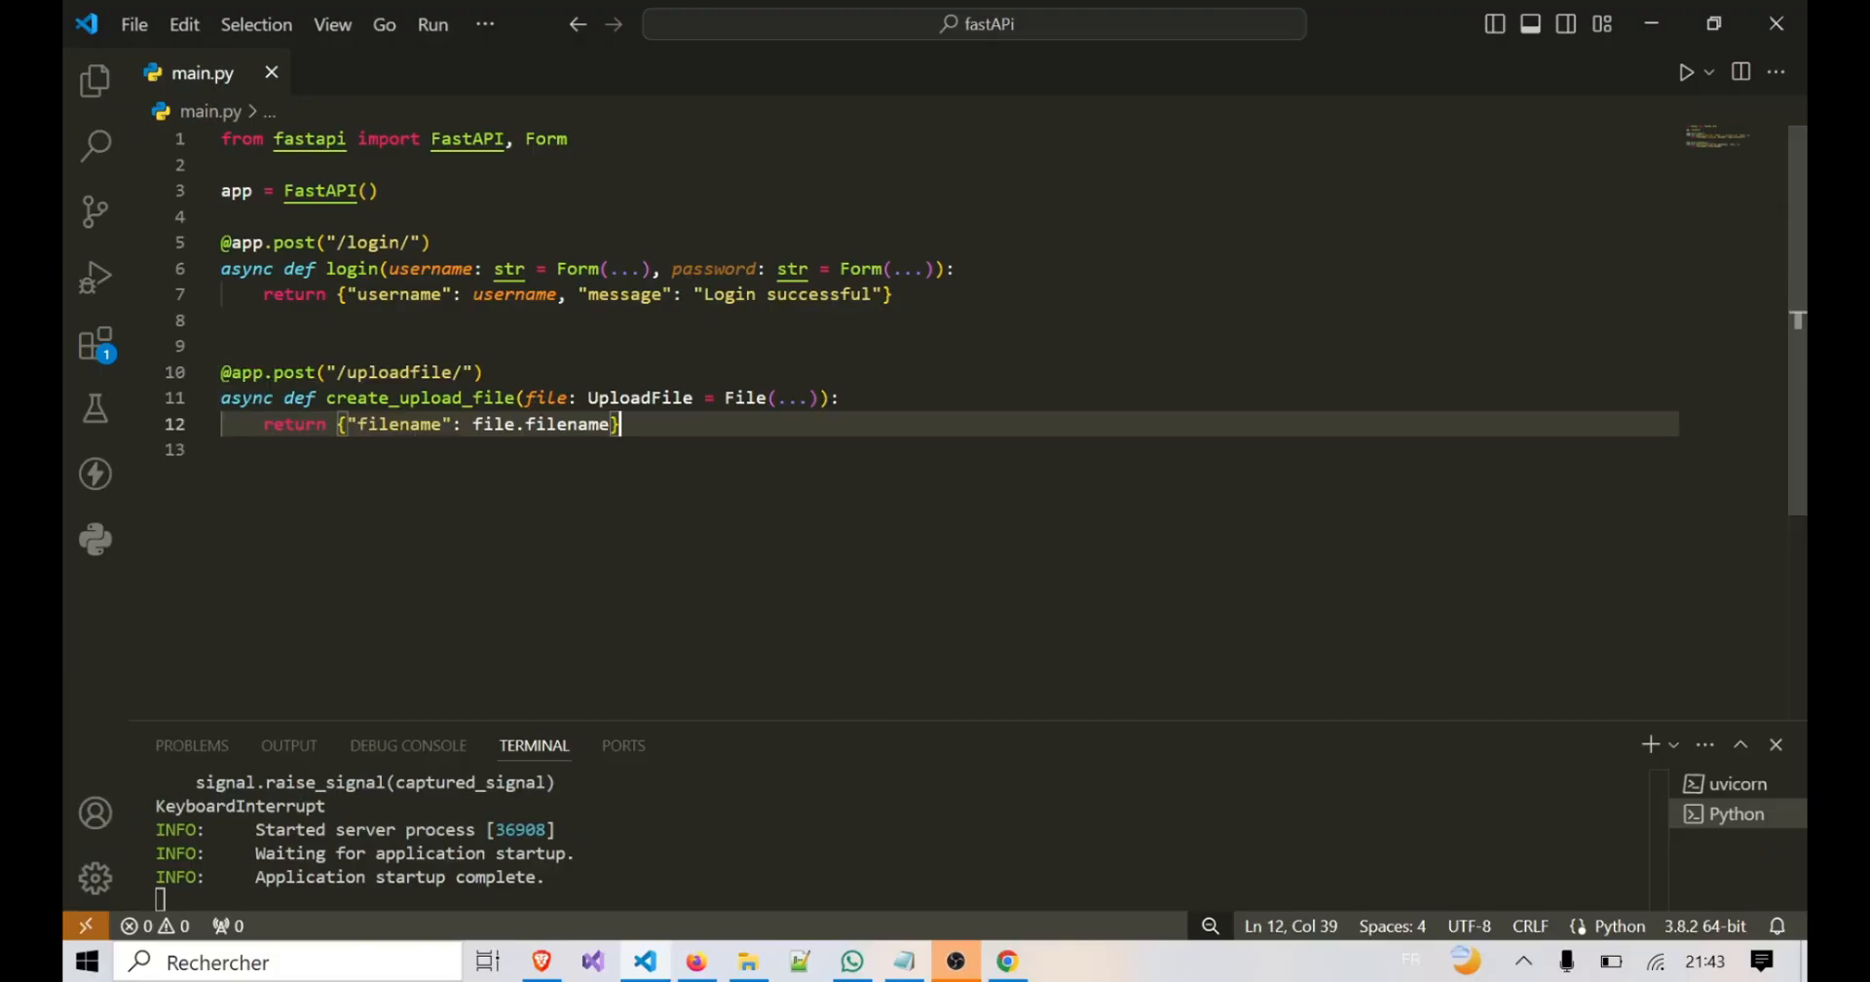
# Write the /uploadfile/ create_upload_file endpoint and add UploadFile to the fastapi import
pyautogui.doubleClick(639, 397)
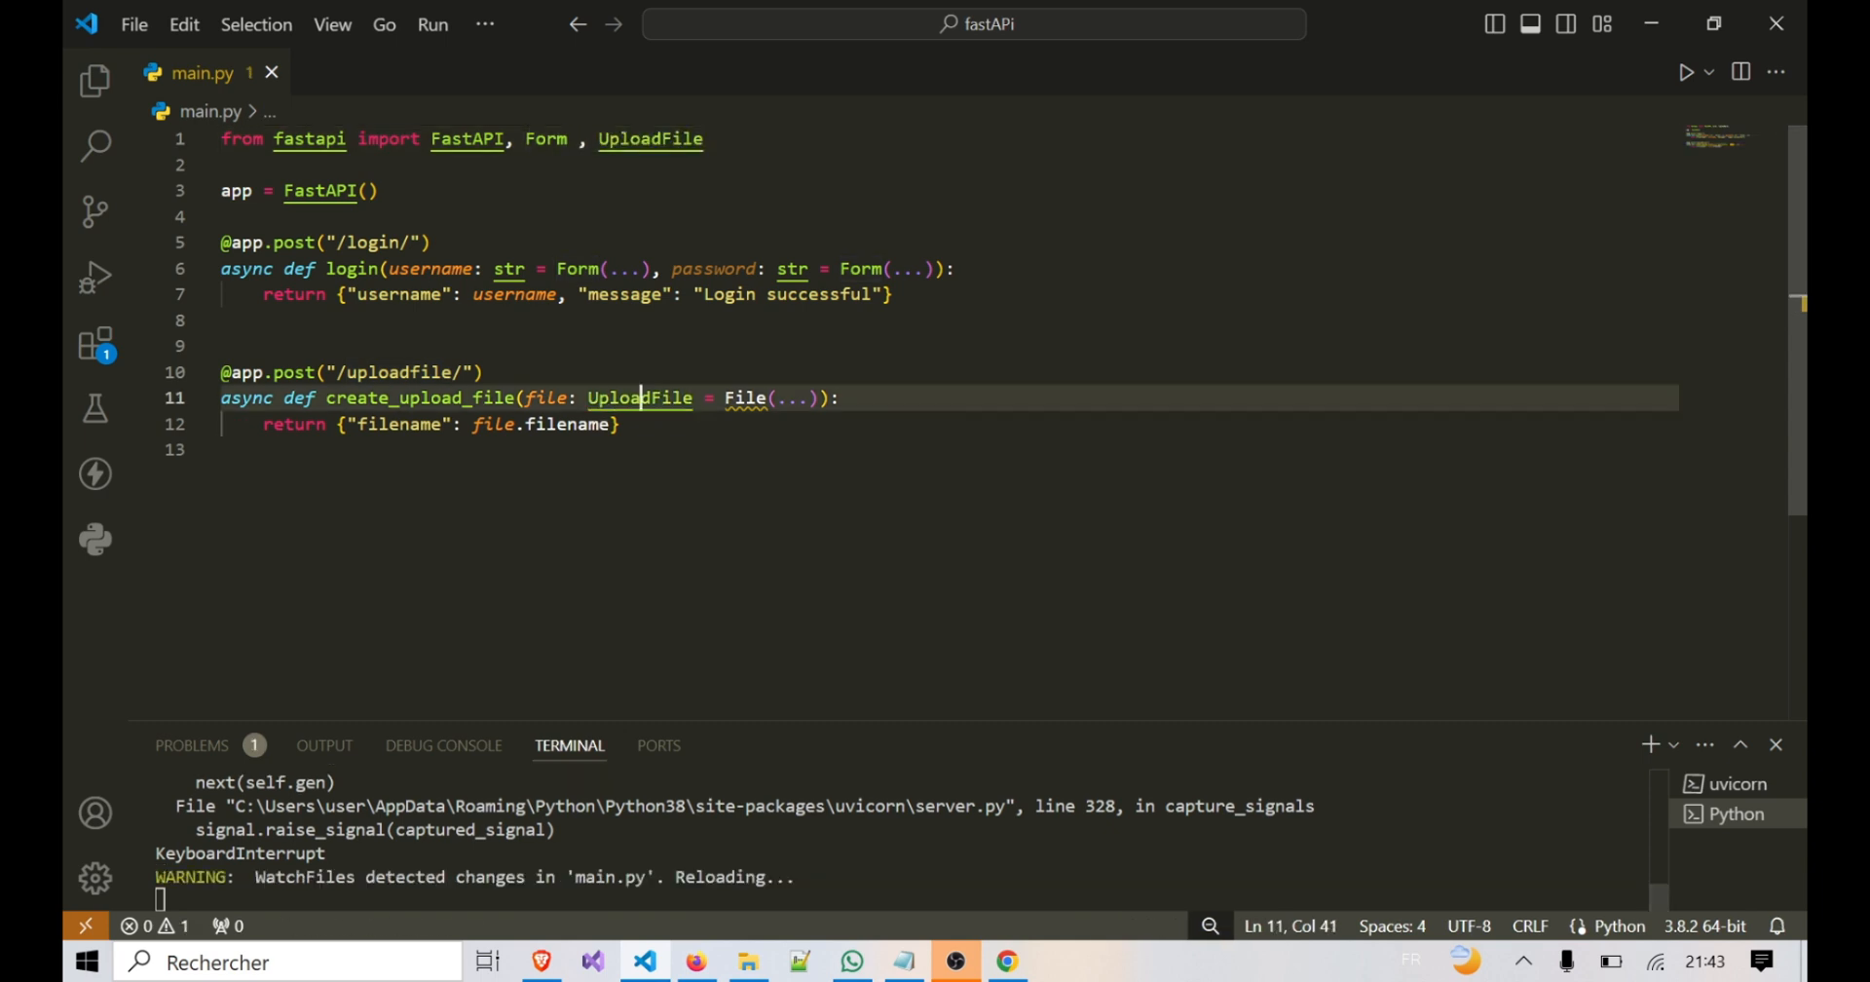
pyautogui.doubleClick(638, 397)
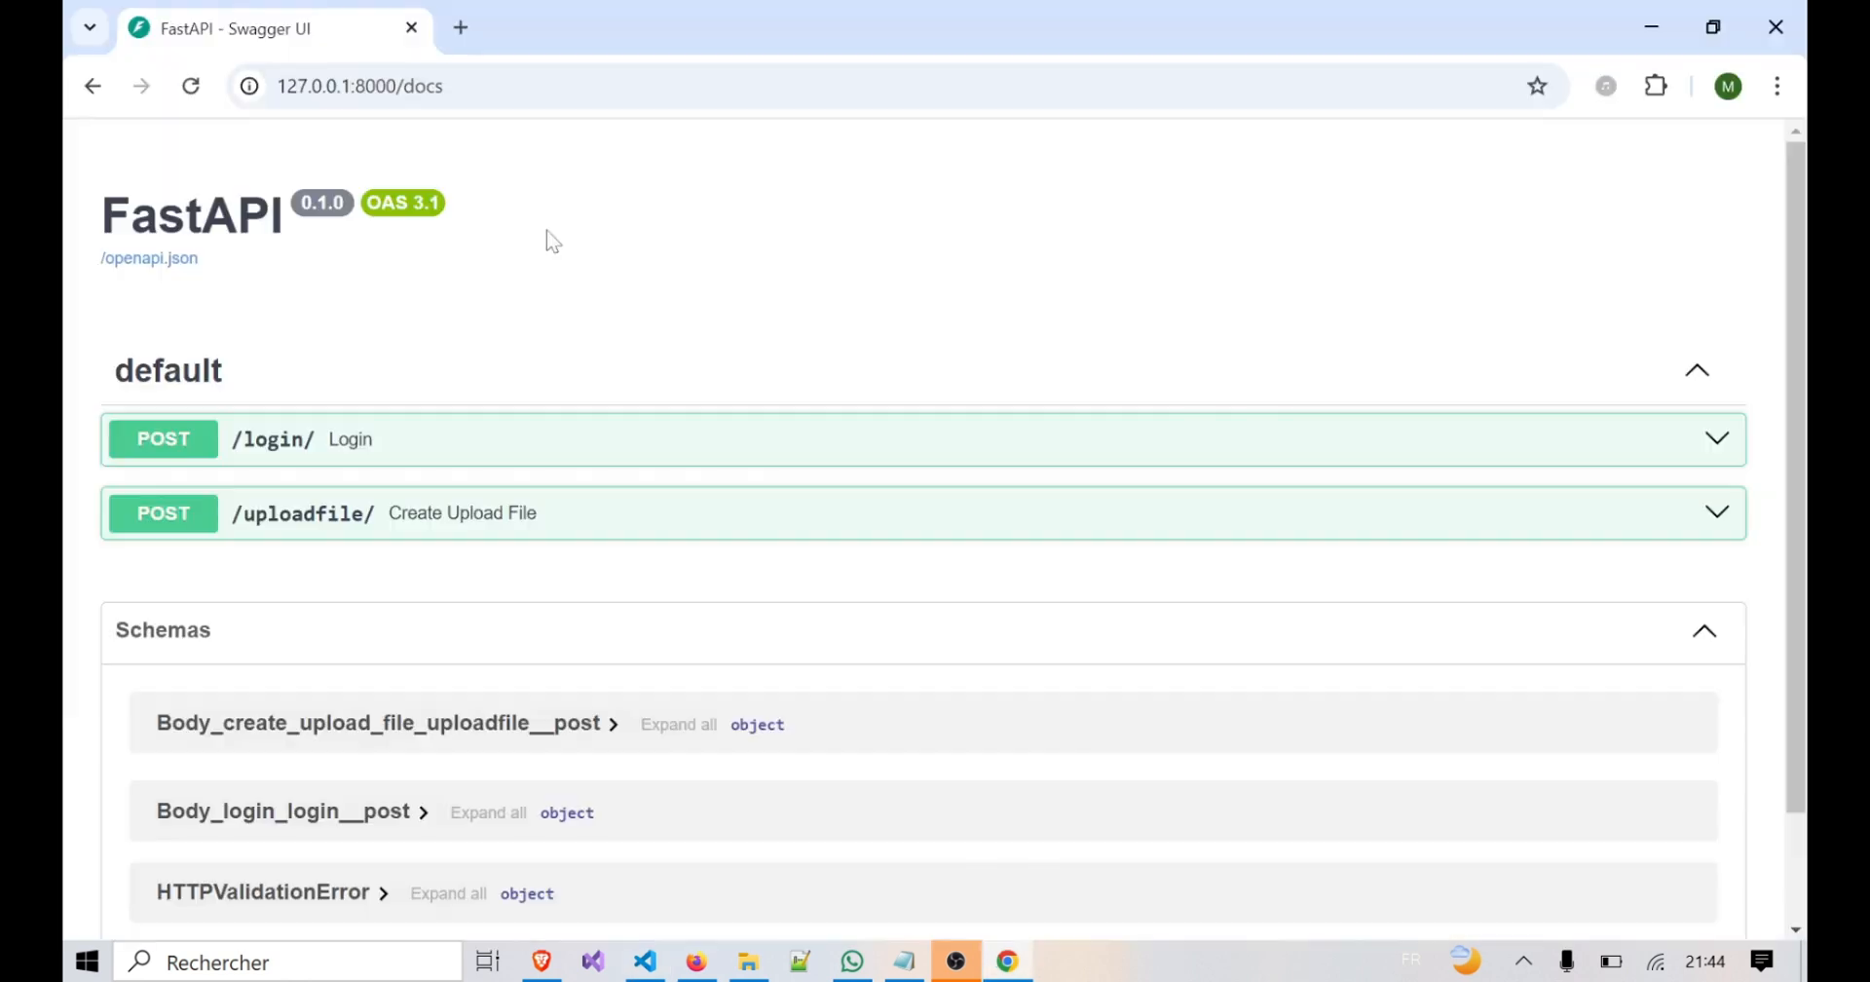
pyautogui.moveTo(346, 403)
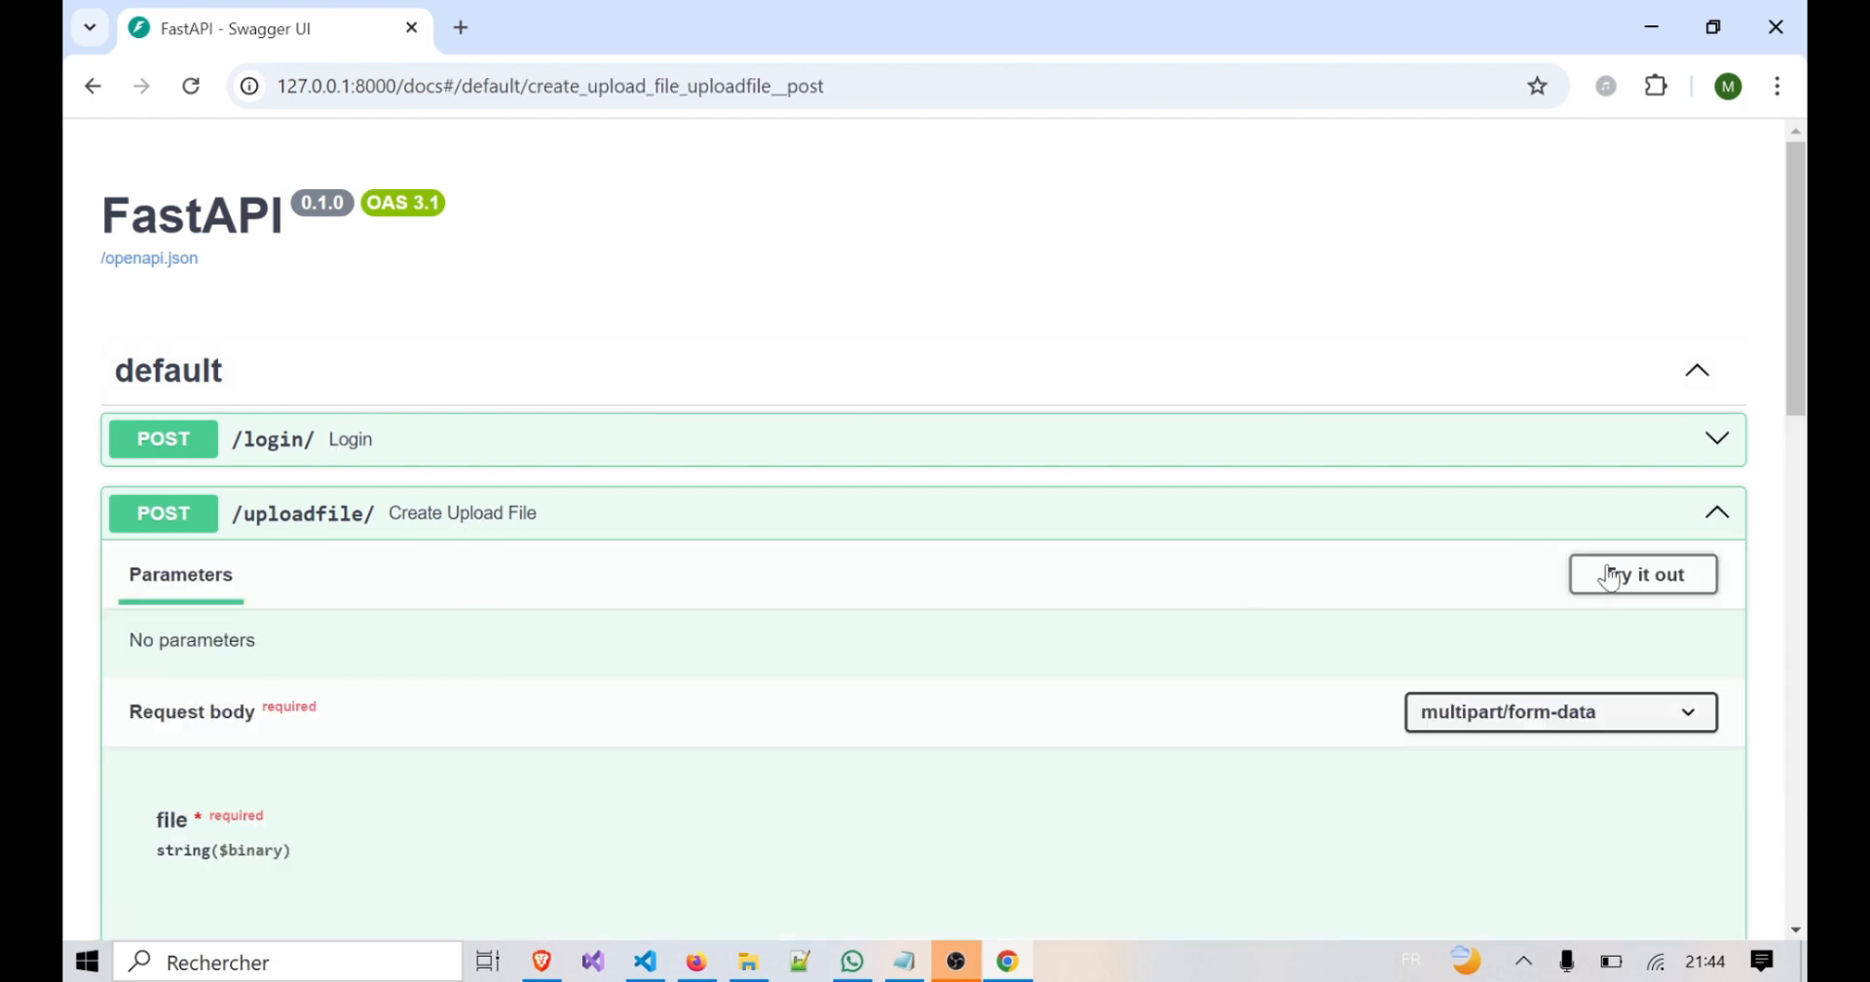
# Upload 1.jpg via POST /uploadfile/ and confirm 200 returns filename 1.jpg
pyautogui.click(1643, 574)
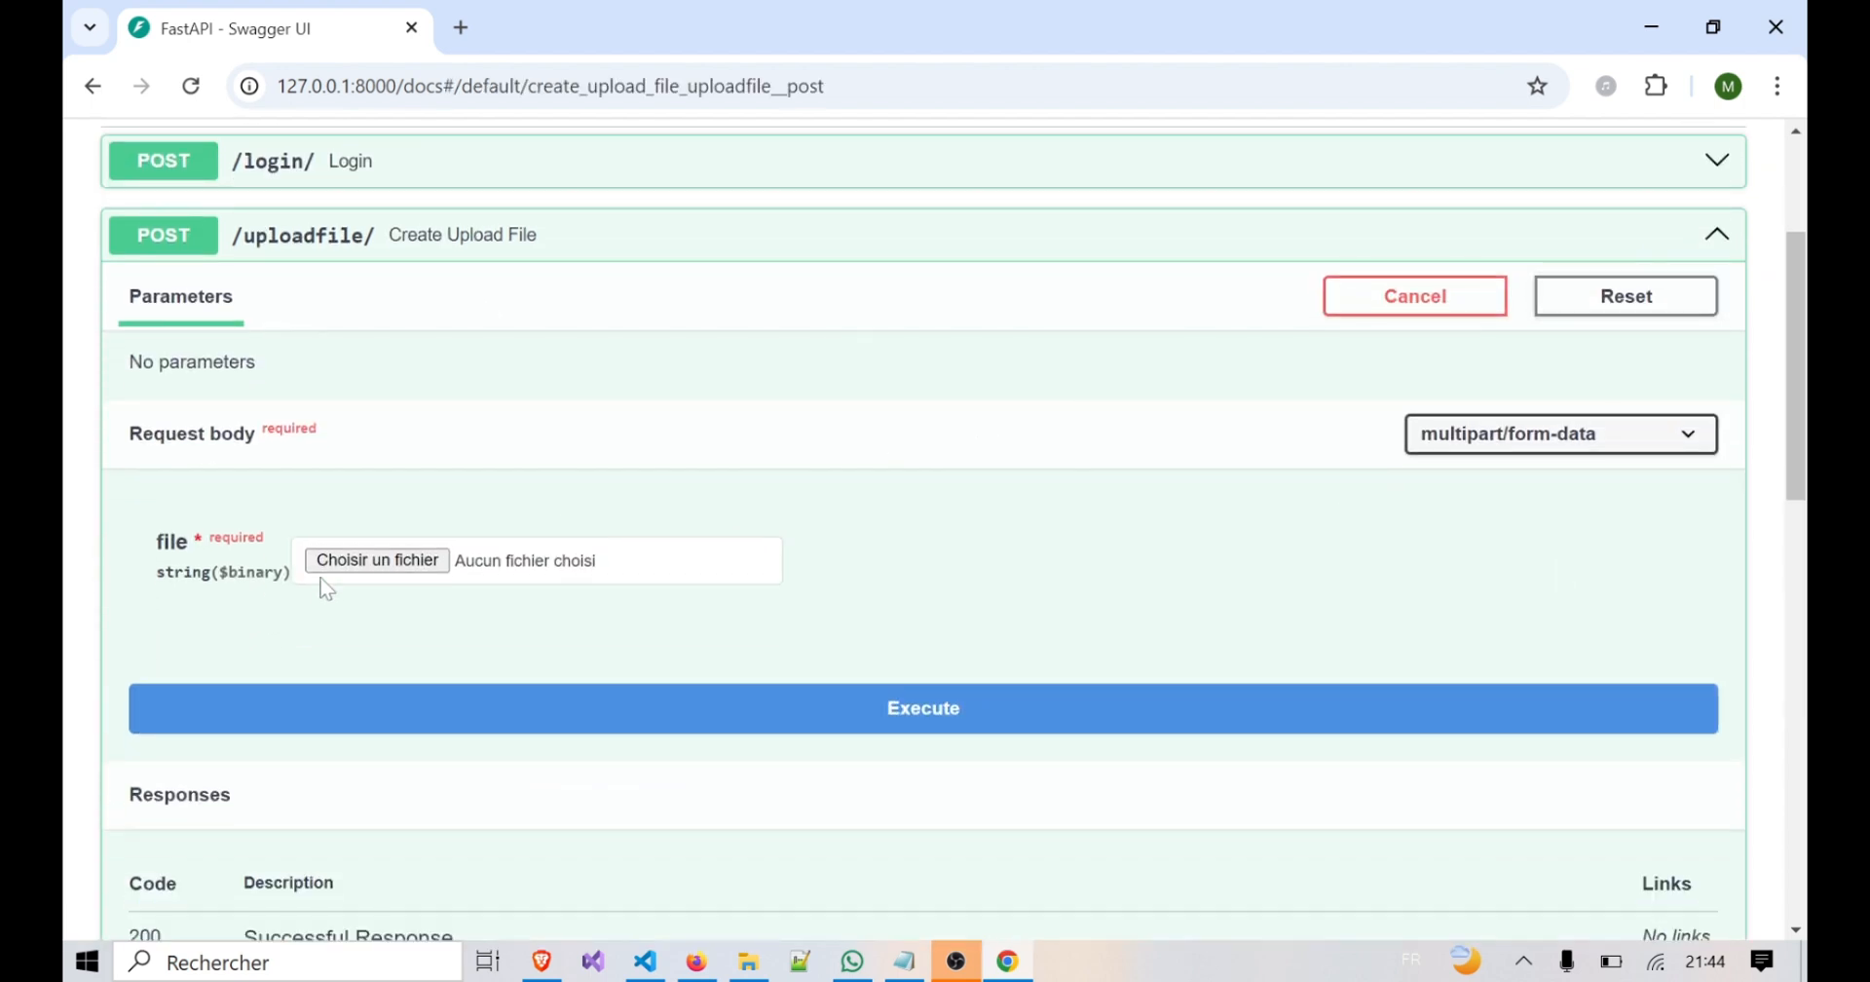
pyautogui.click(377, 559)
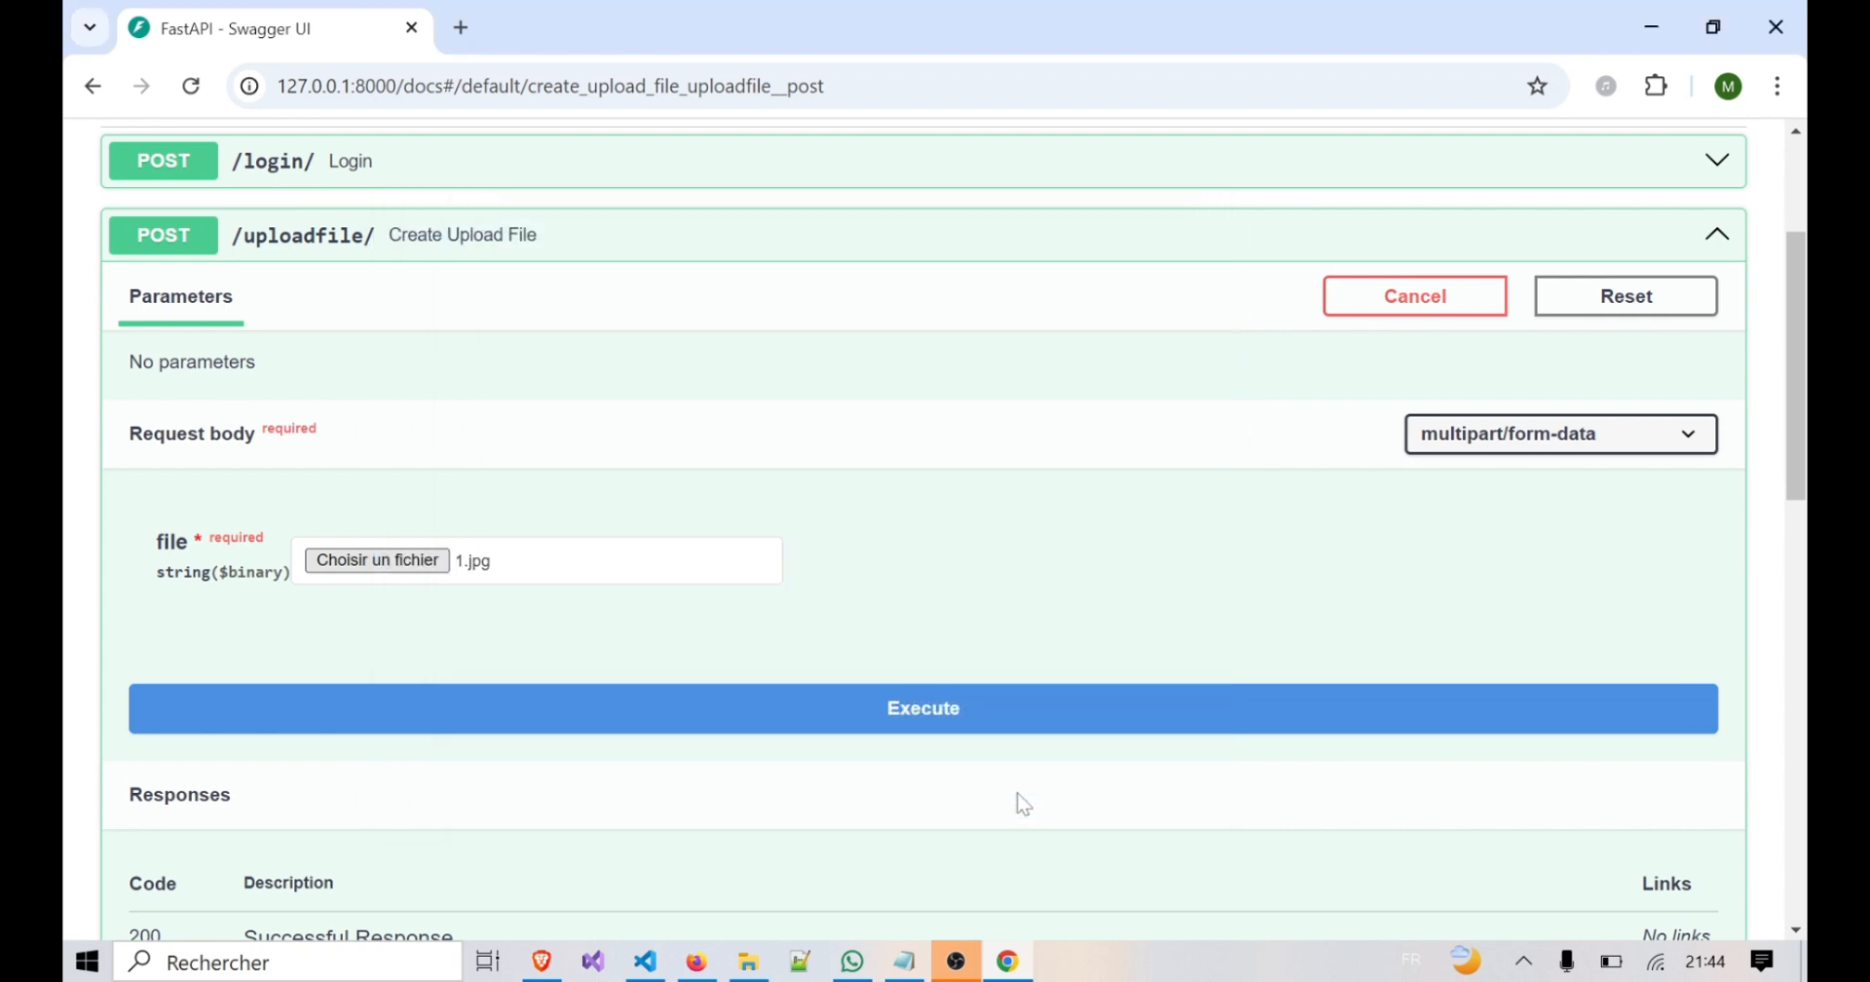
pyautogui.click(922, 707)
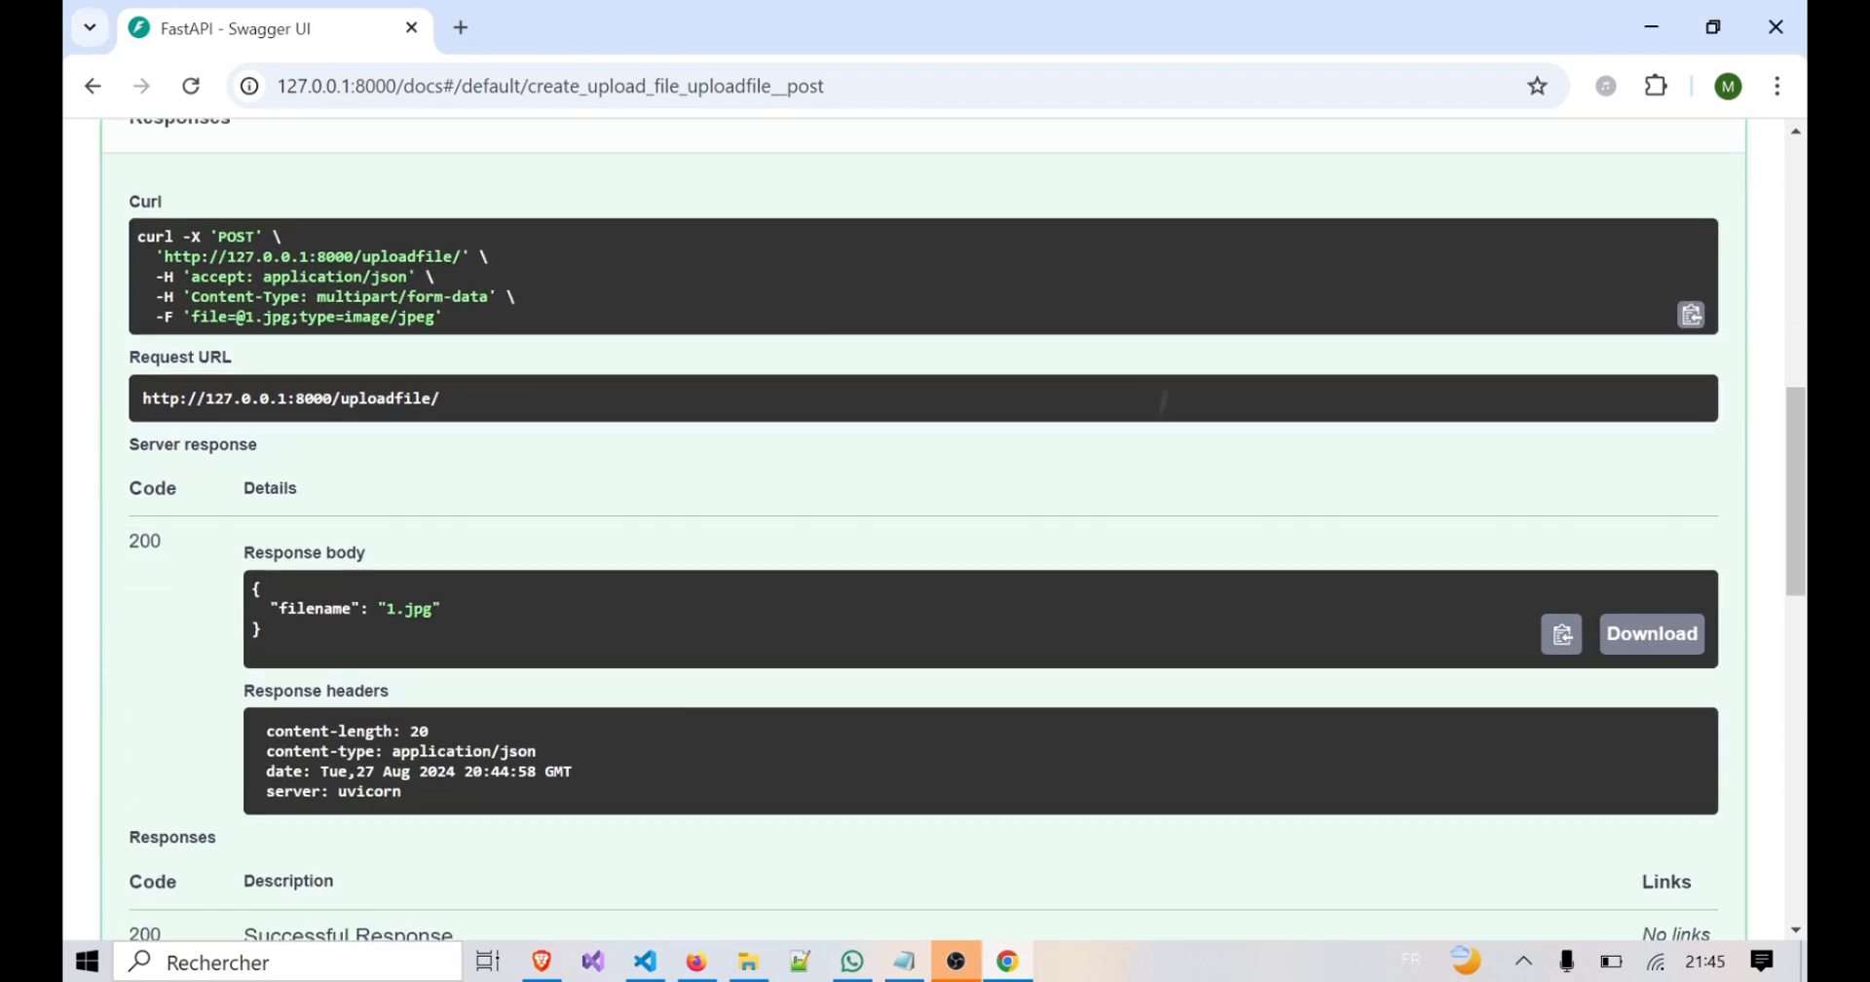
pyautogui.moveTo(447, 618)
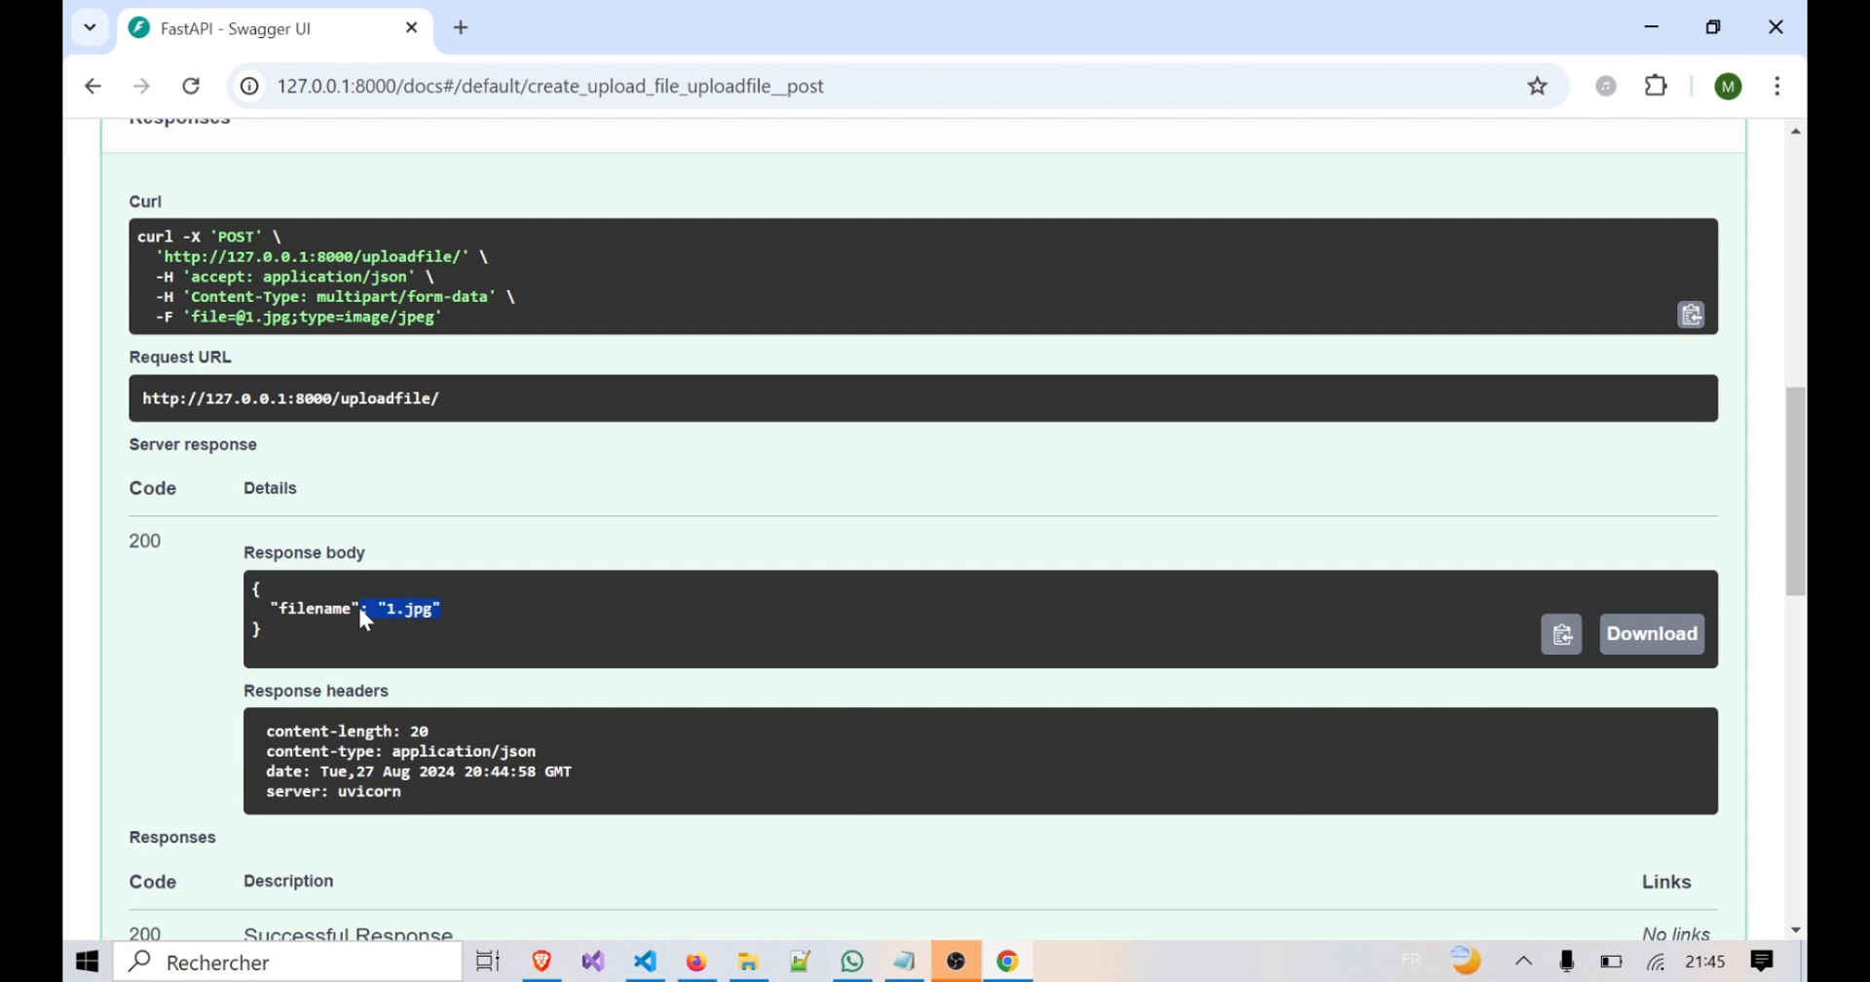
pyautogui.click(644, 962)
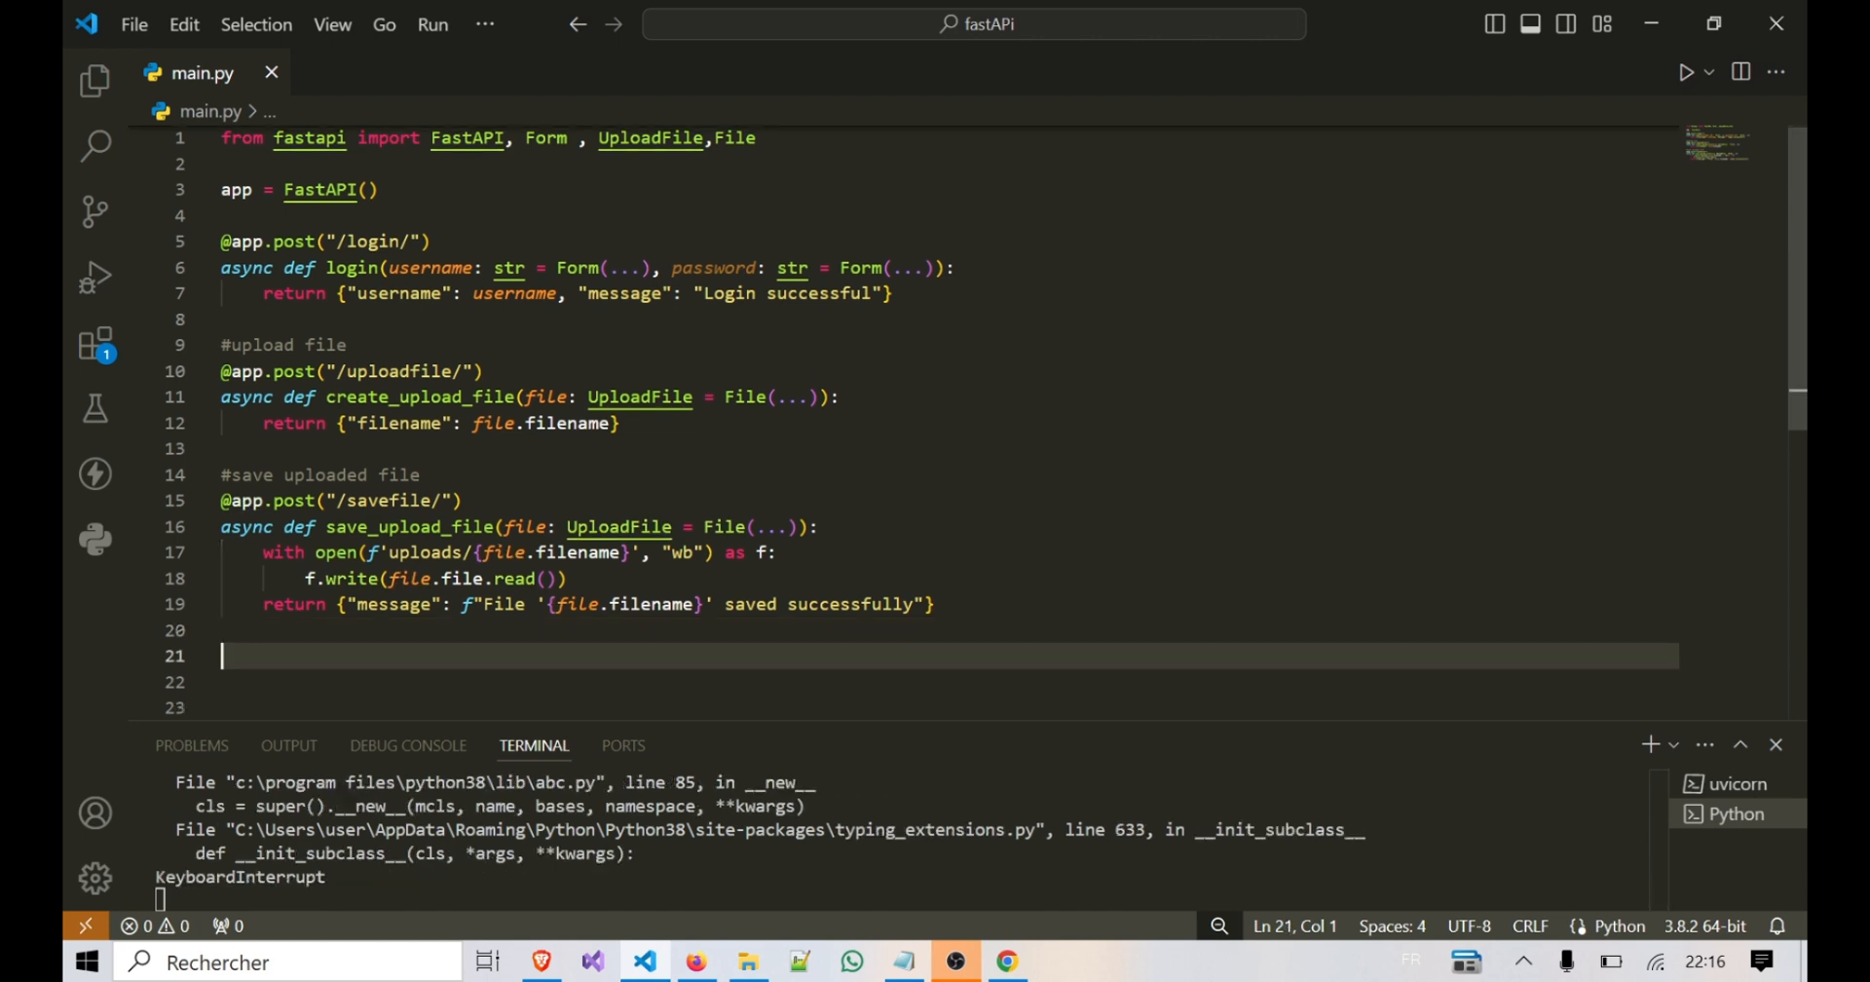
# Select the 'uploads' folder name in the /savefile/ endpoint's open() path
pyautogui.doubleClick(617, 526)
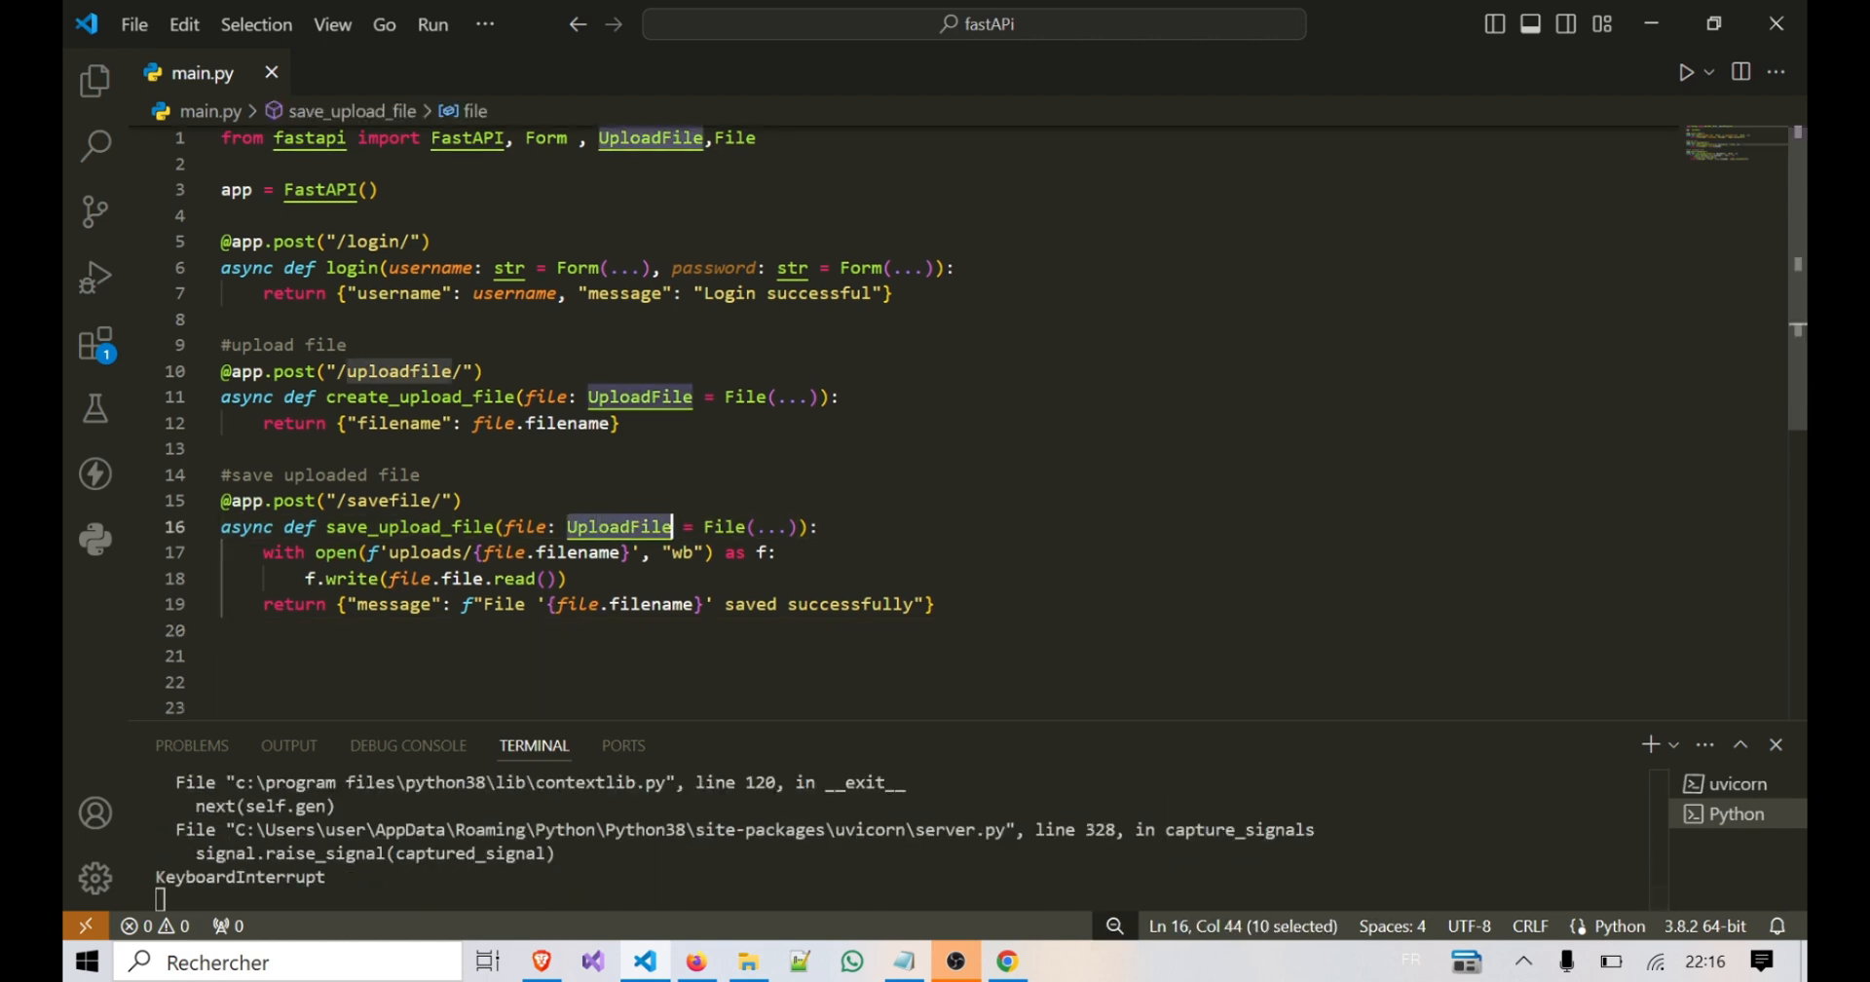
pyautogui.doubleClick(424, 552)
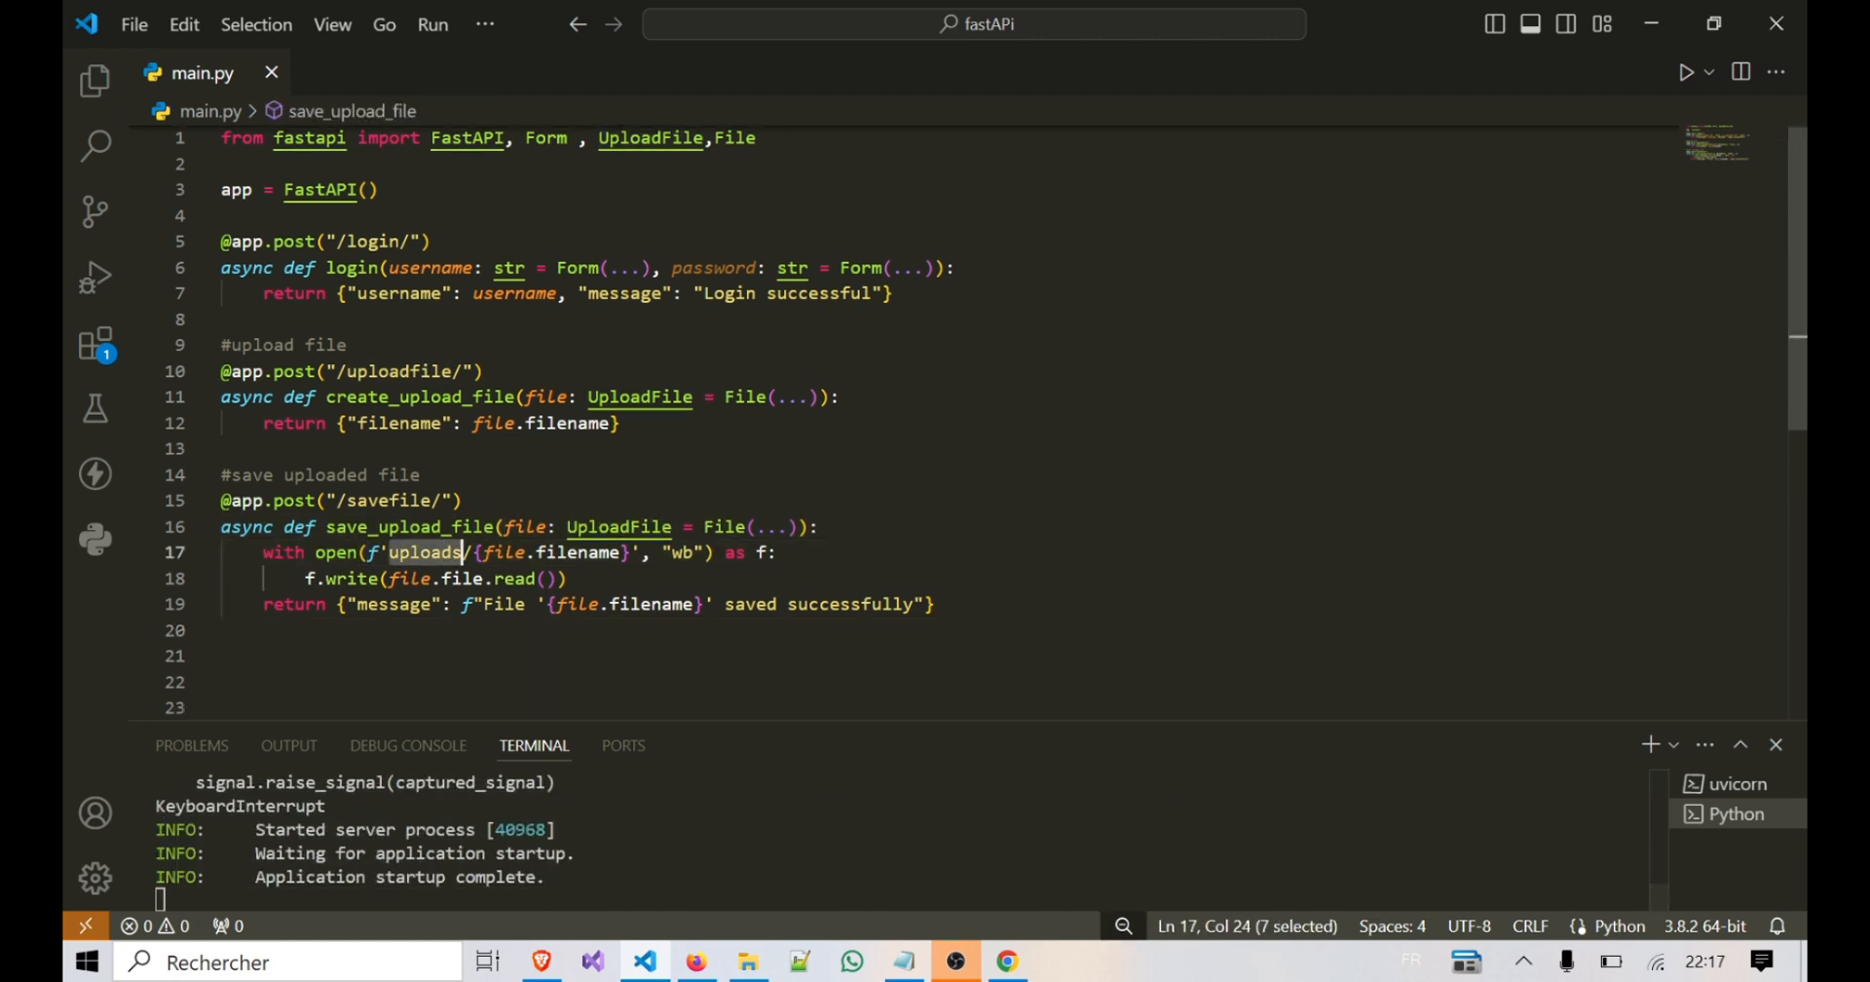
pyautogui.click(776, 553)
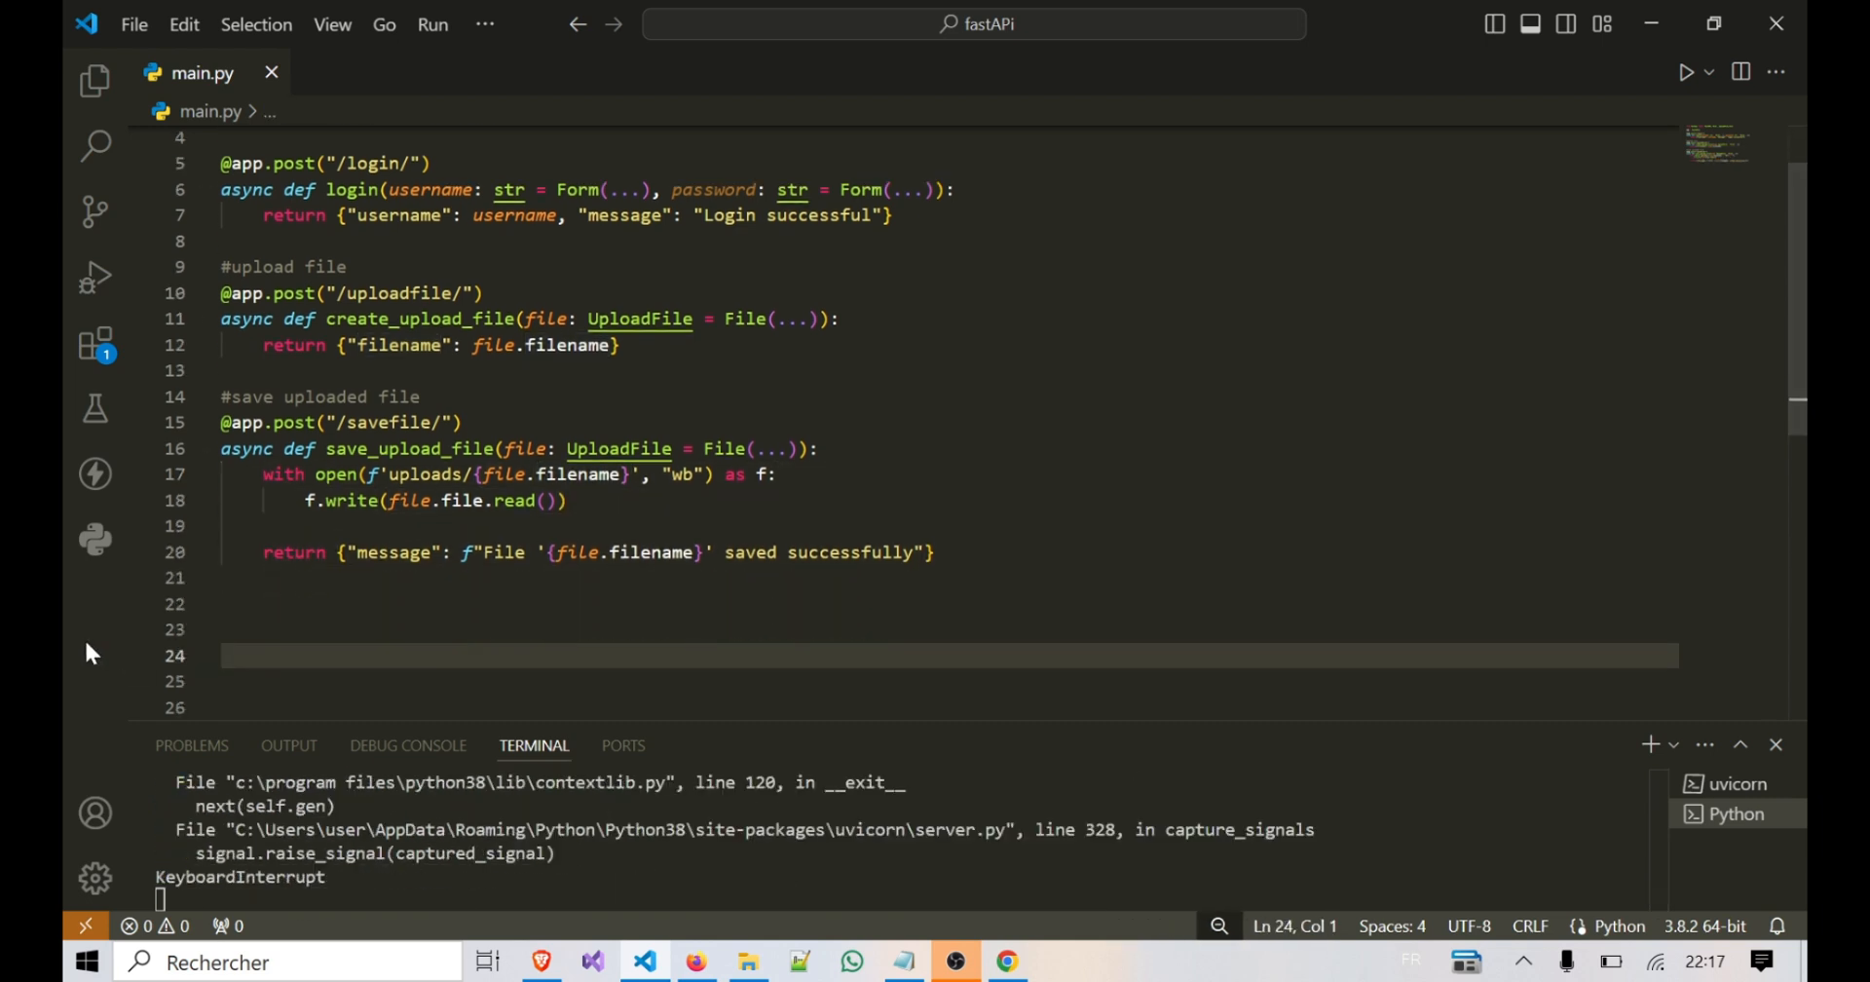
# Create a new 'uploads' folder in the fastAPI project from the Explorer
pyautogui.click(95, 80)
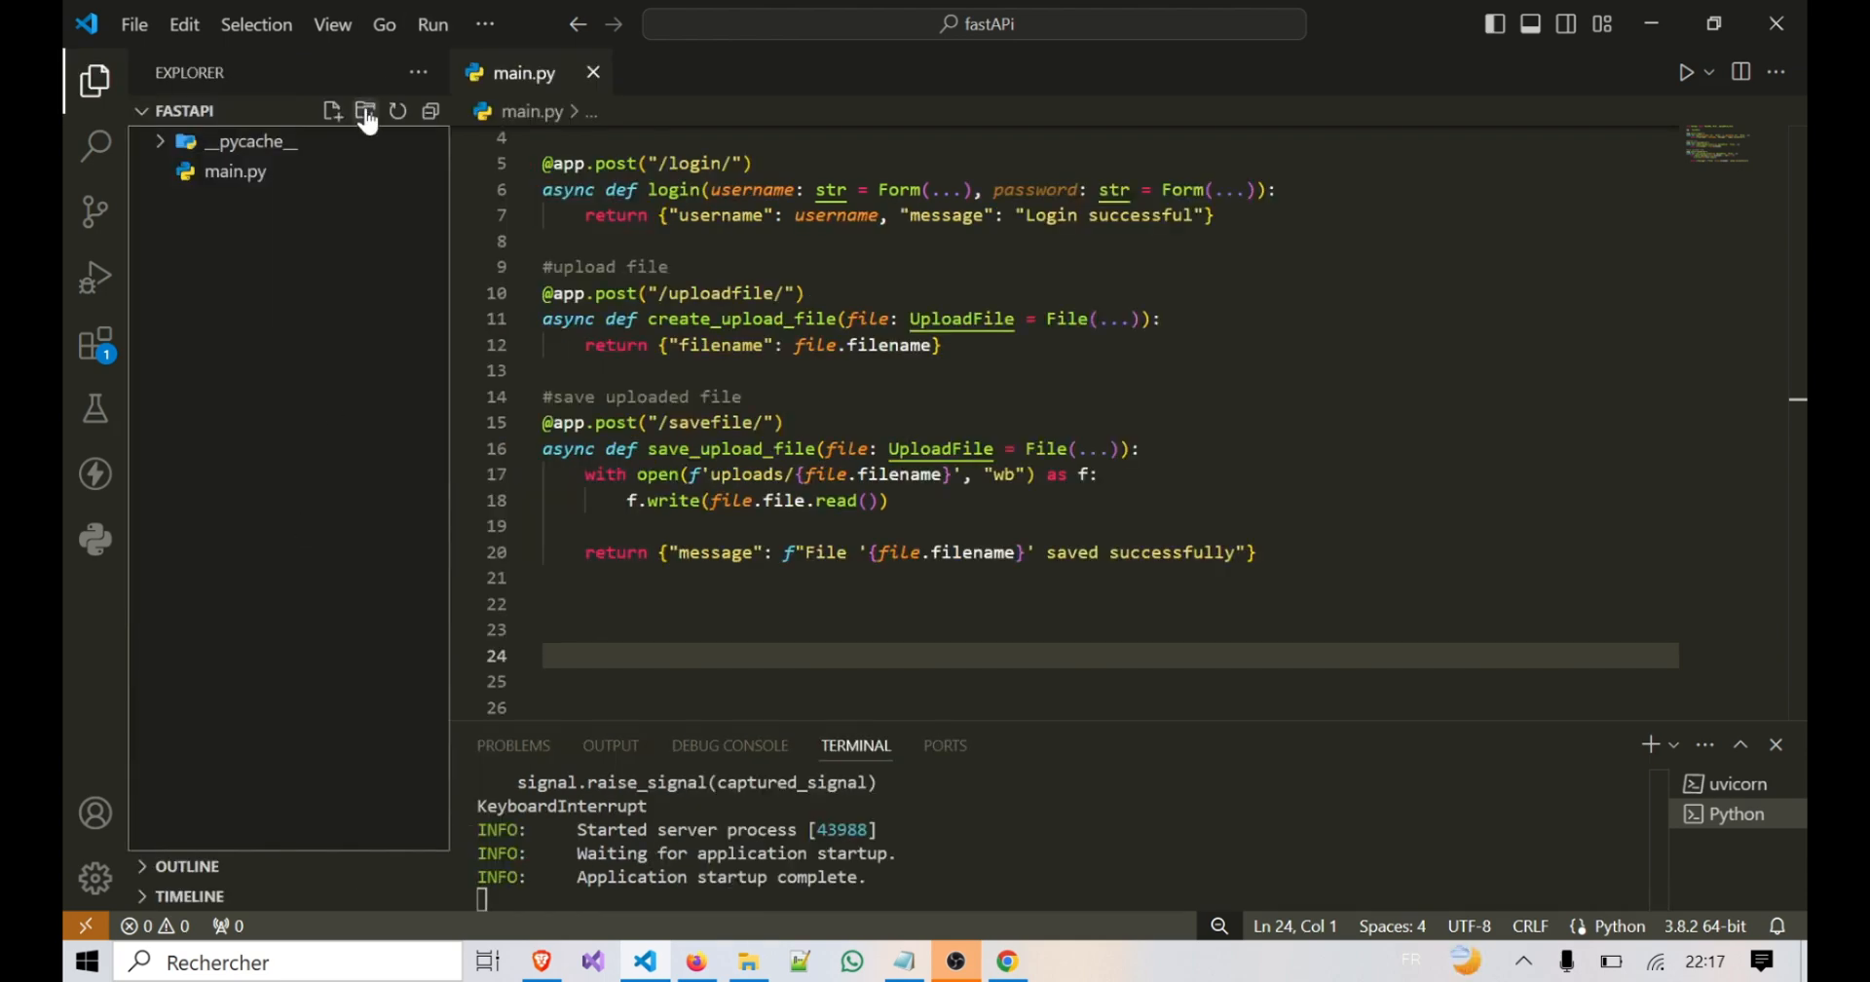
pyautogui.click(366, 111)
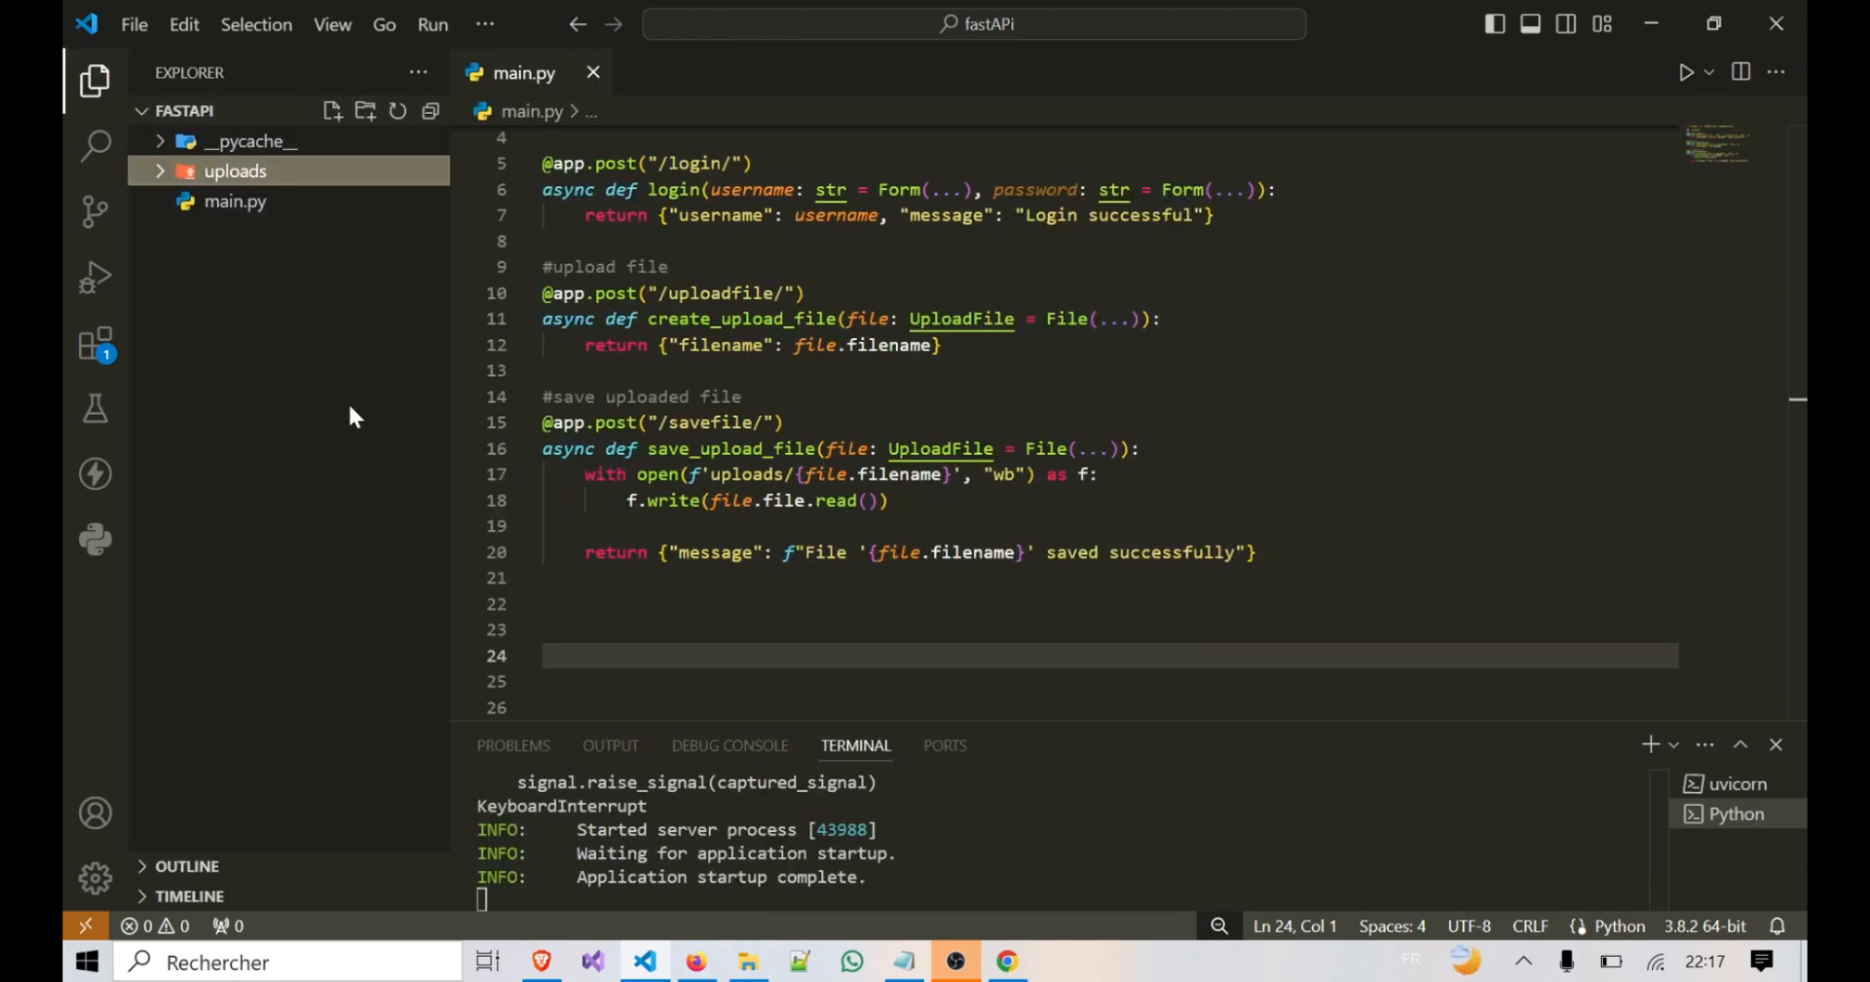
pyautogui.click(1008, 961)
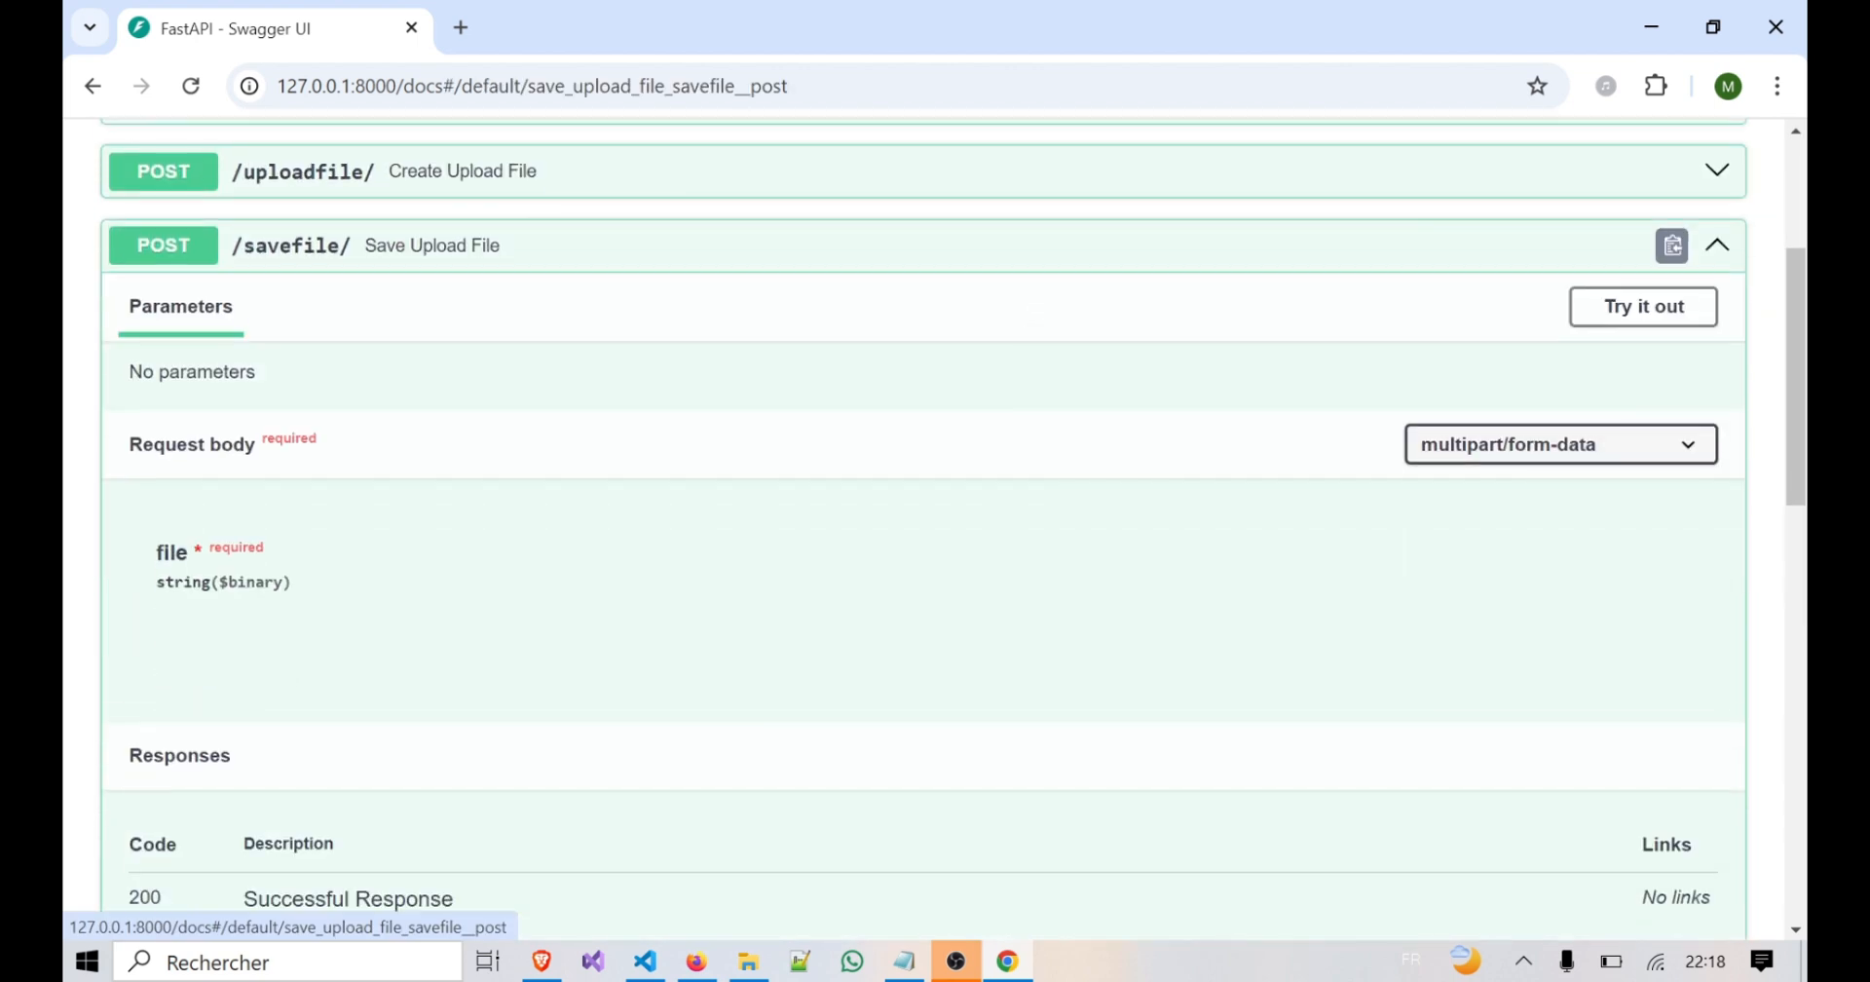
# Send Sans titre.jpeg to POST /savefile/ and get the 'saved successfully' response
pyautogui.click(1642, 306)
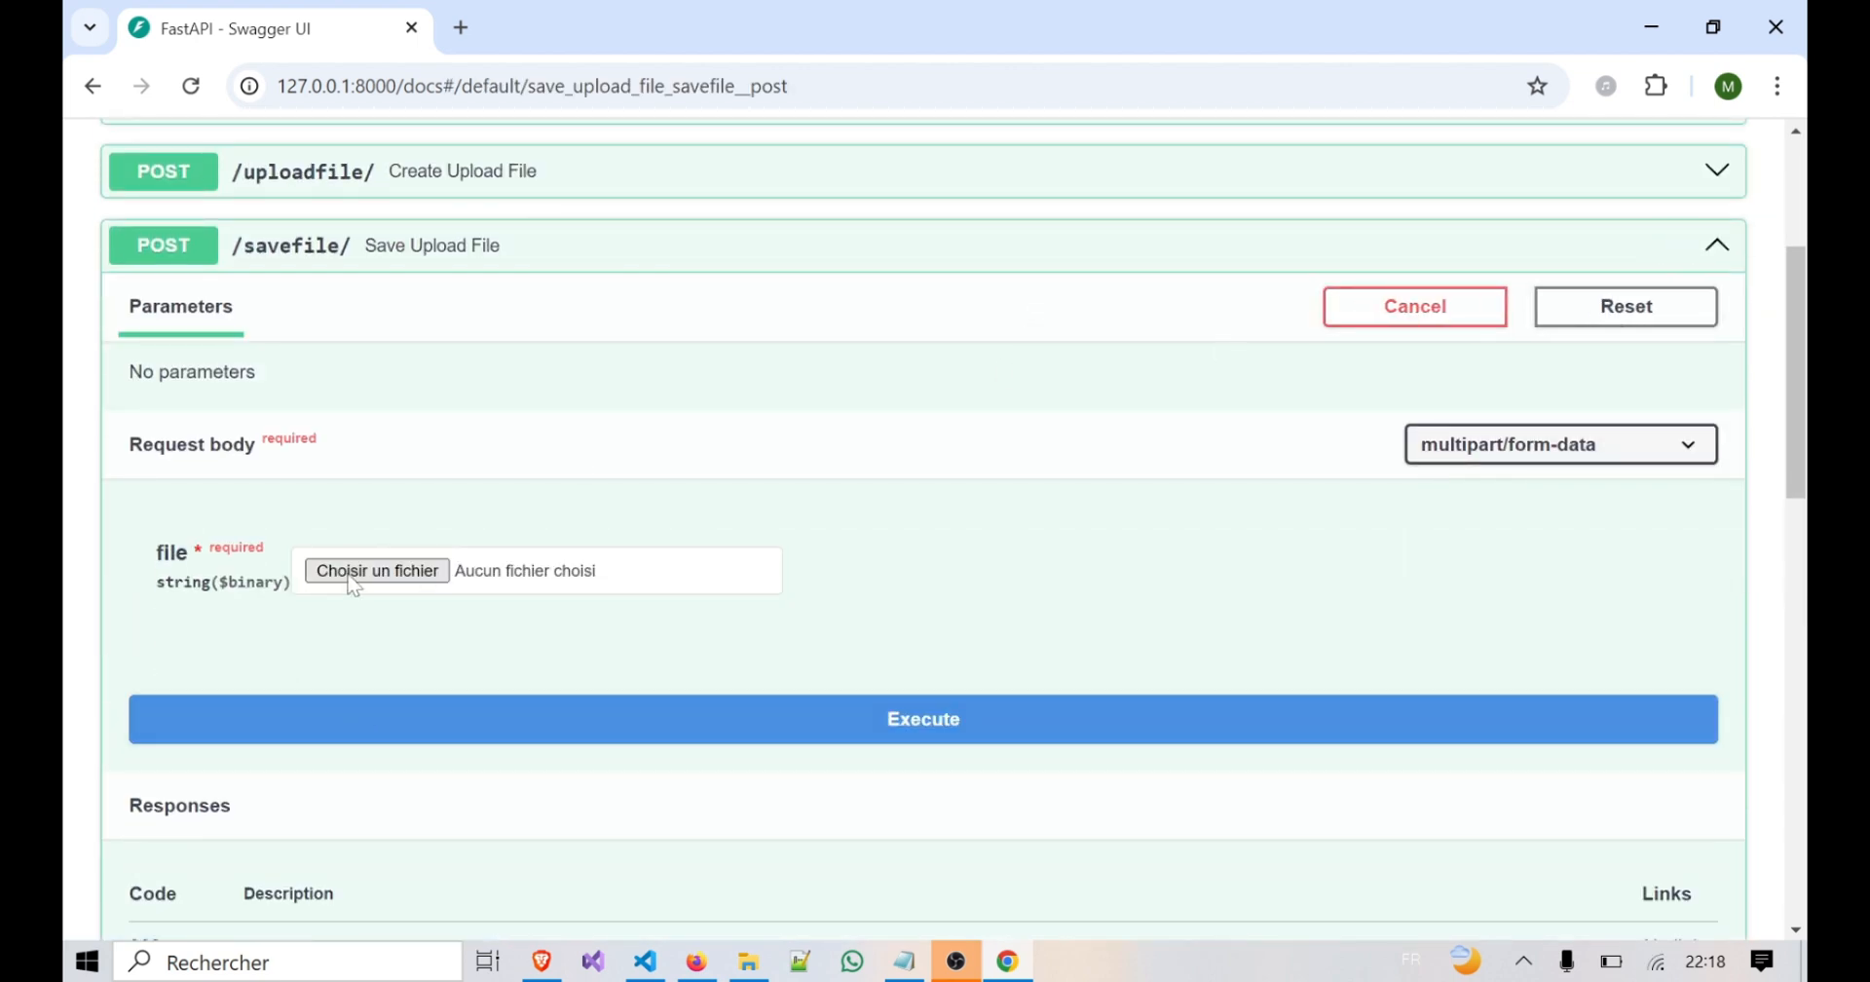
pyautogui.click(378, 569)
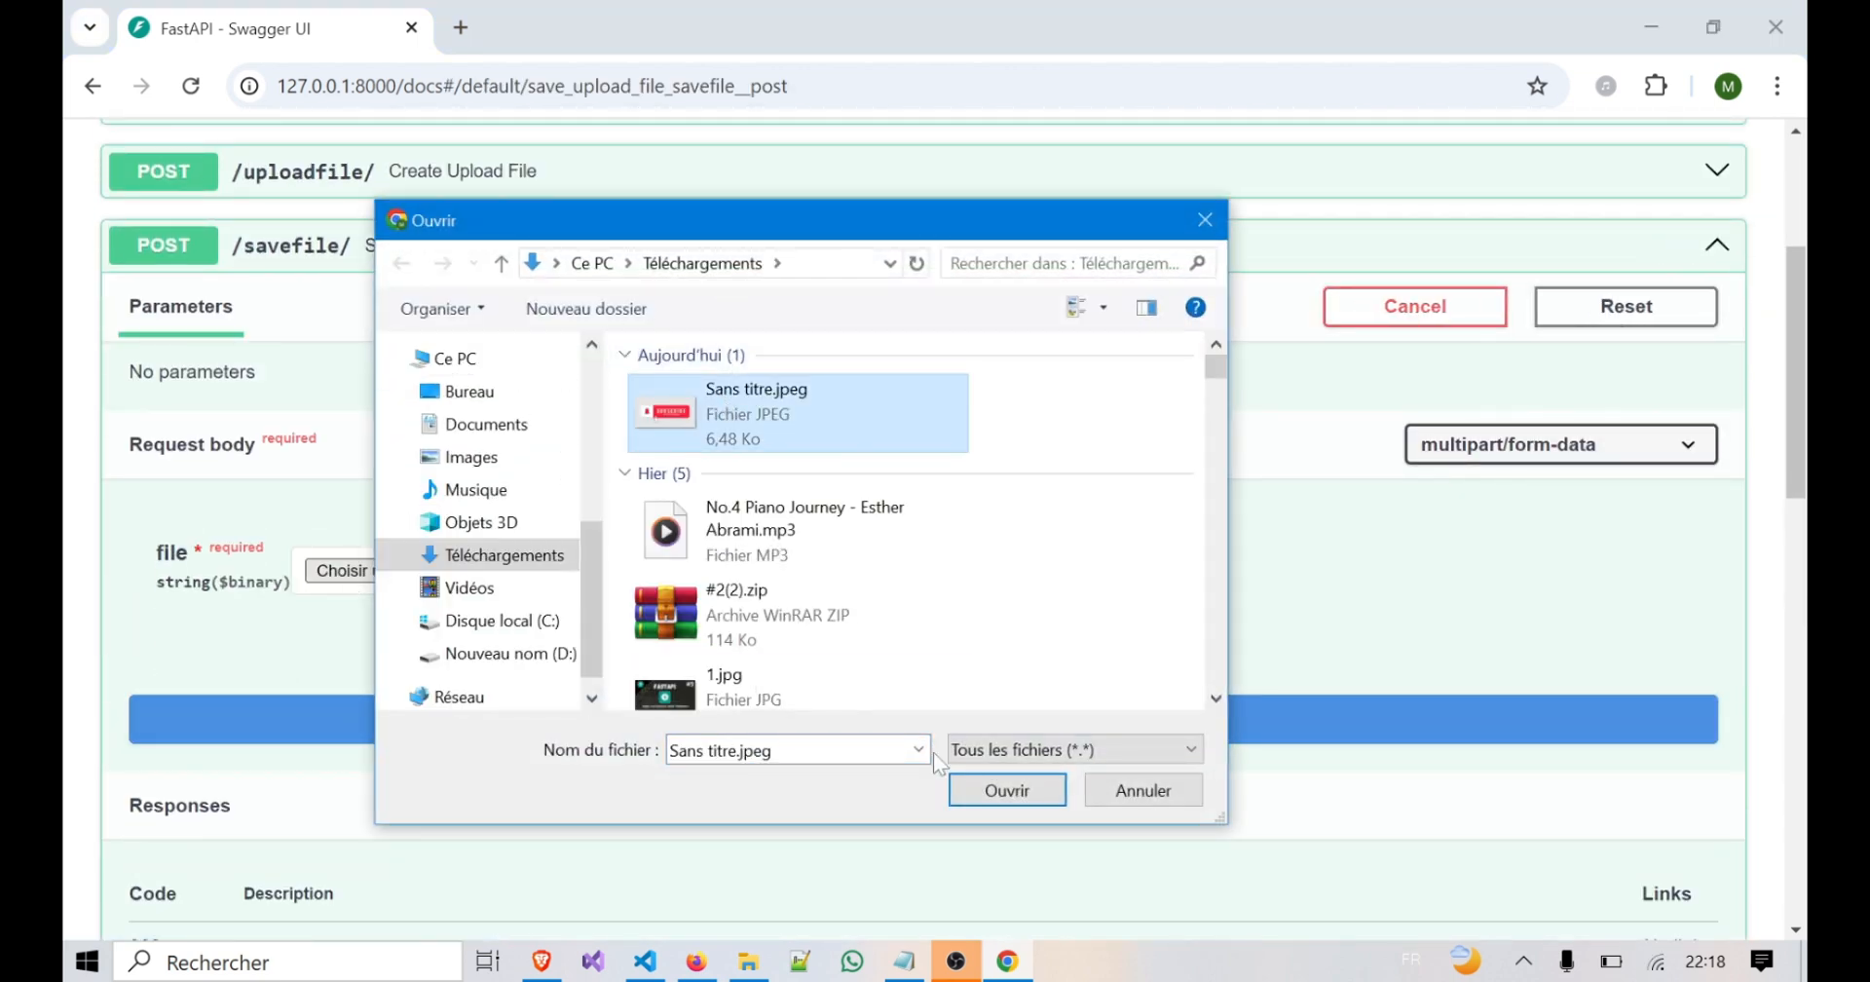
pyautogui.click(1006, 790)
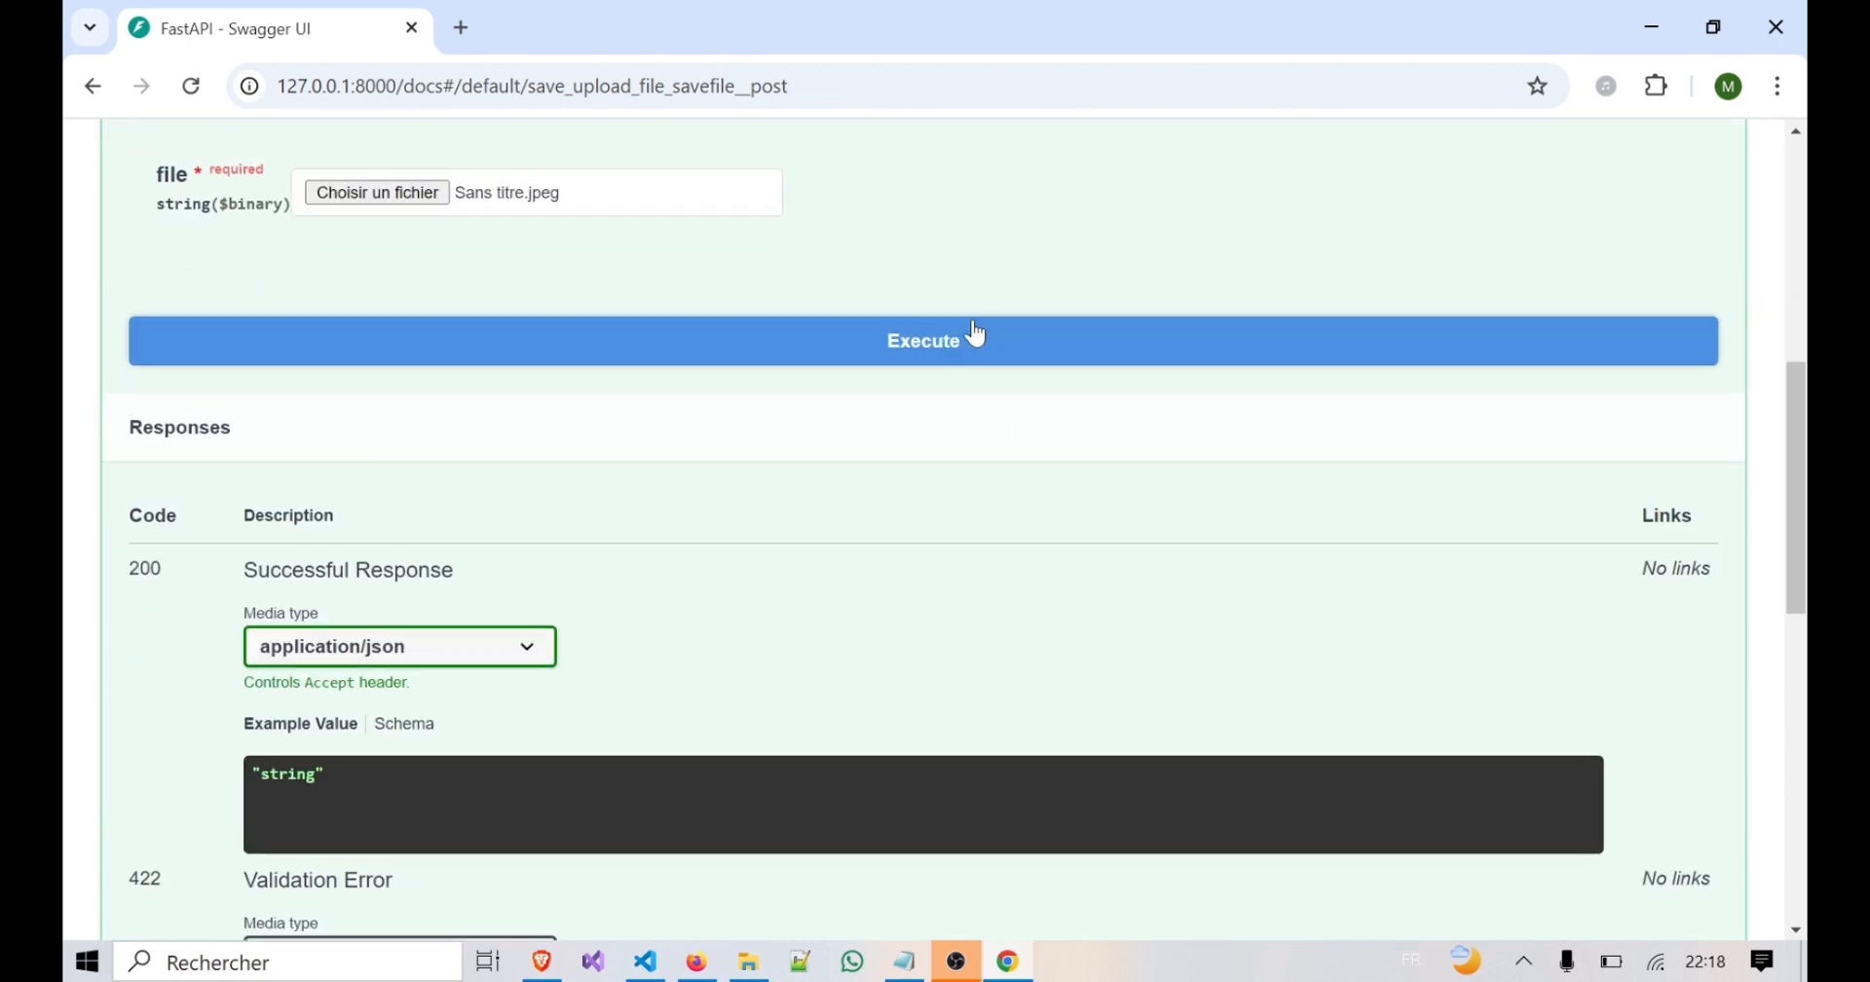
pyautogui.click(935, 340)
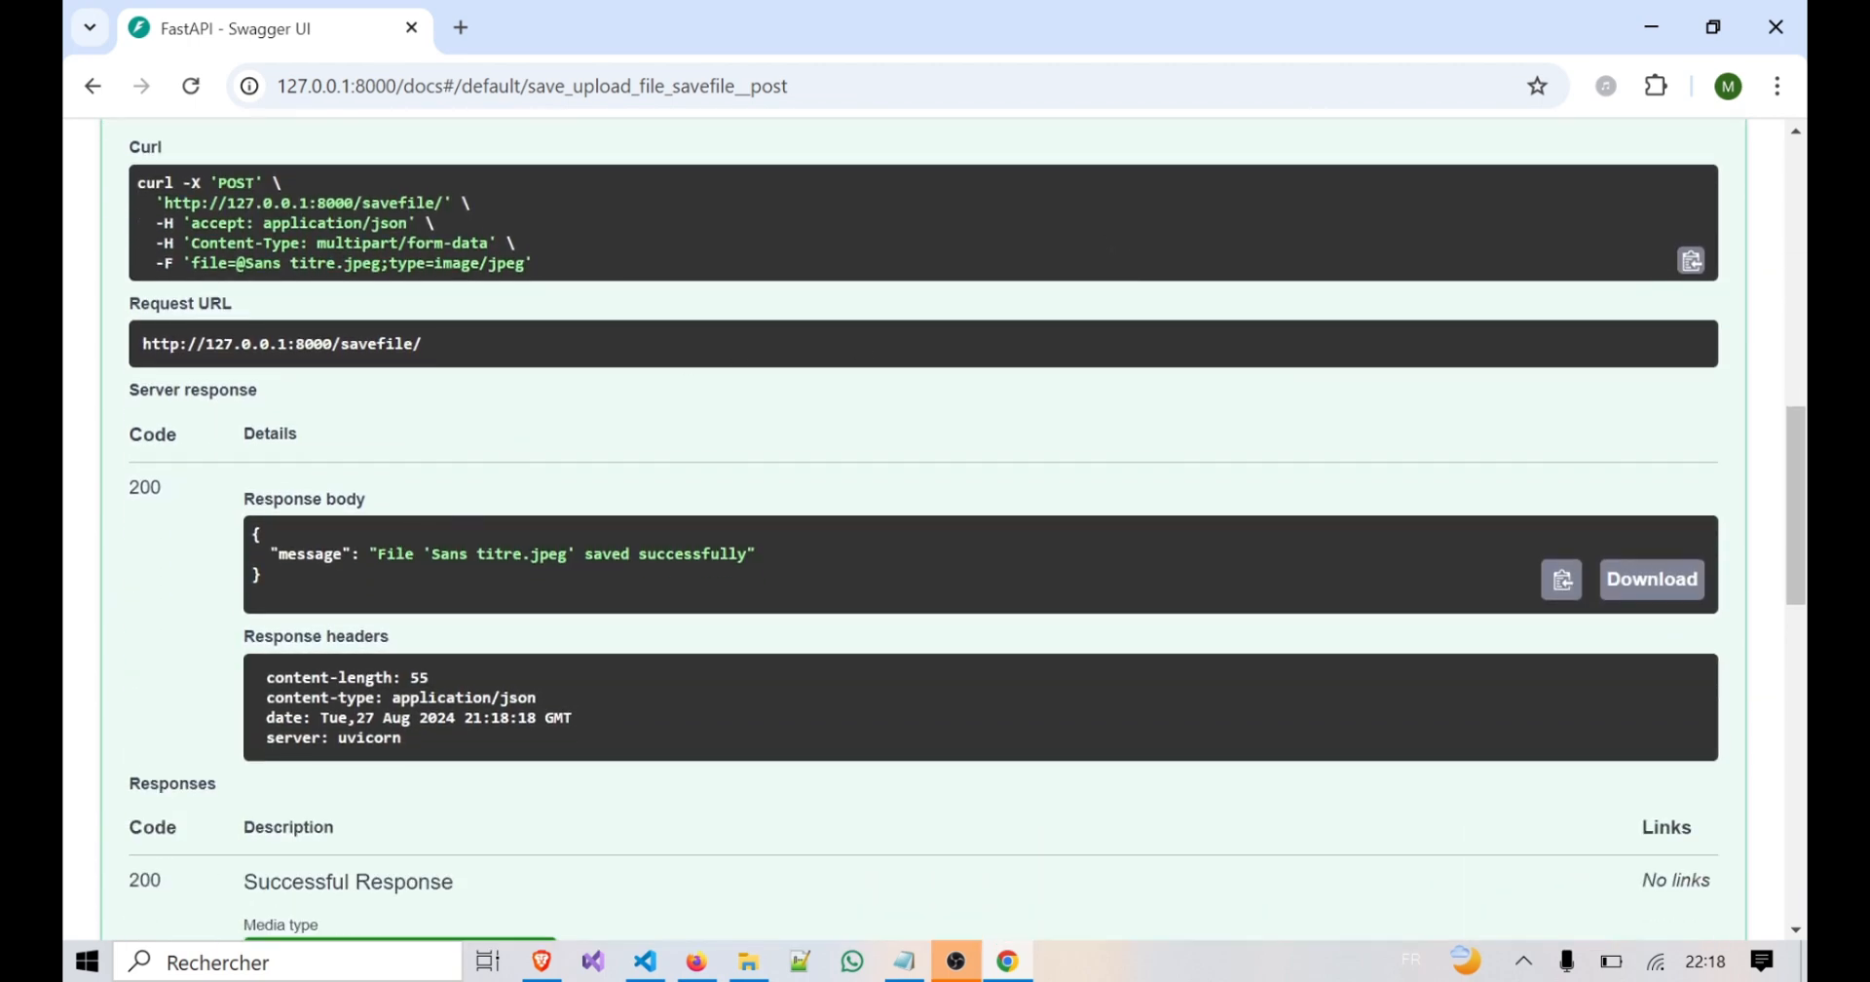
pyautogui.click(645, 962)
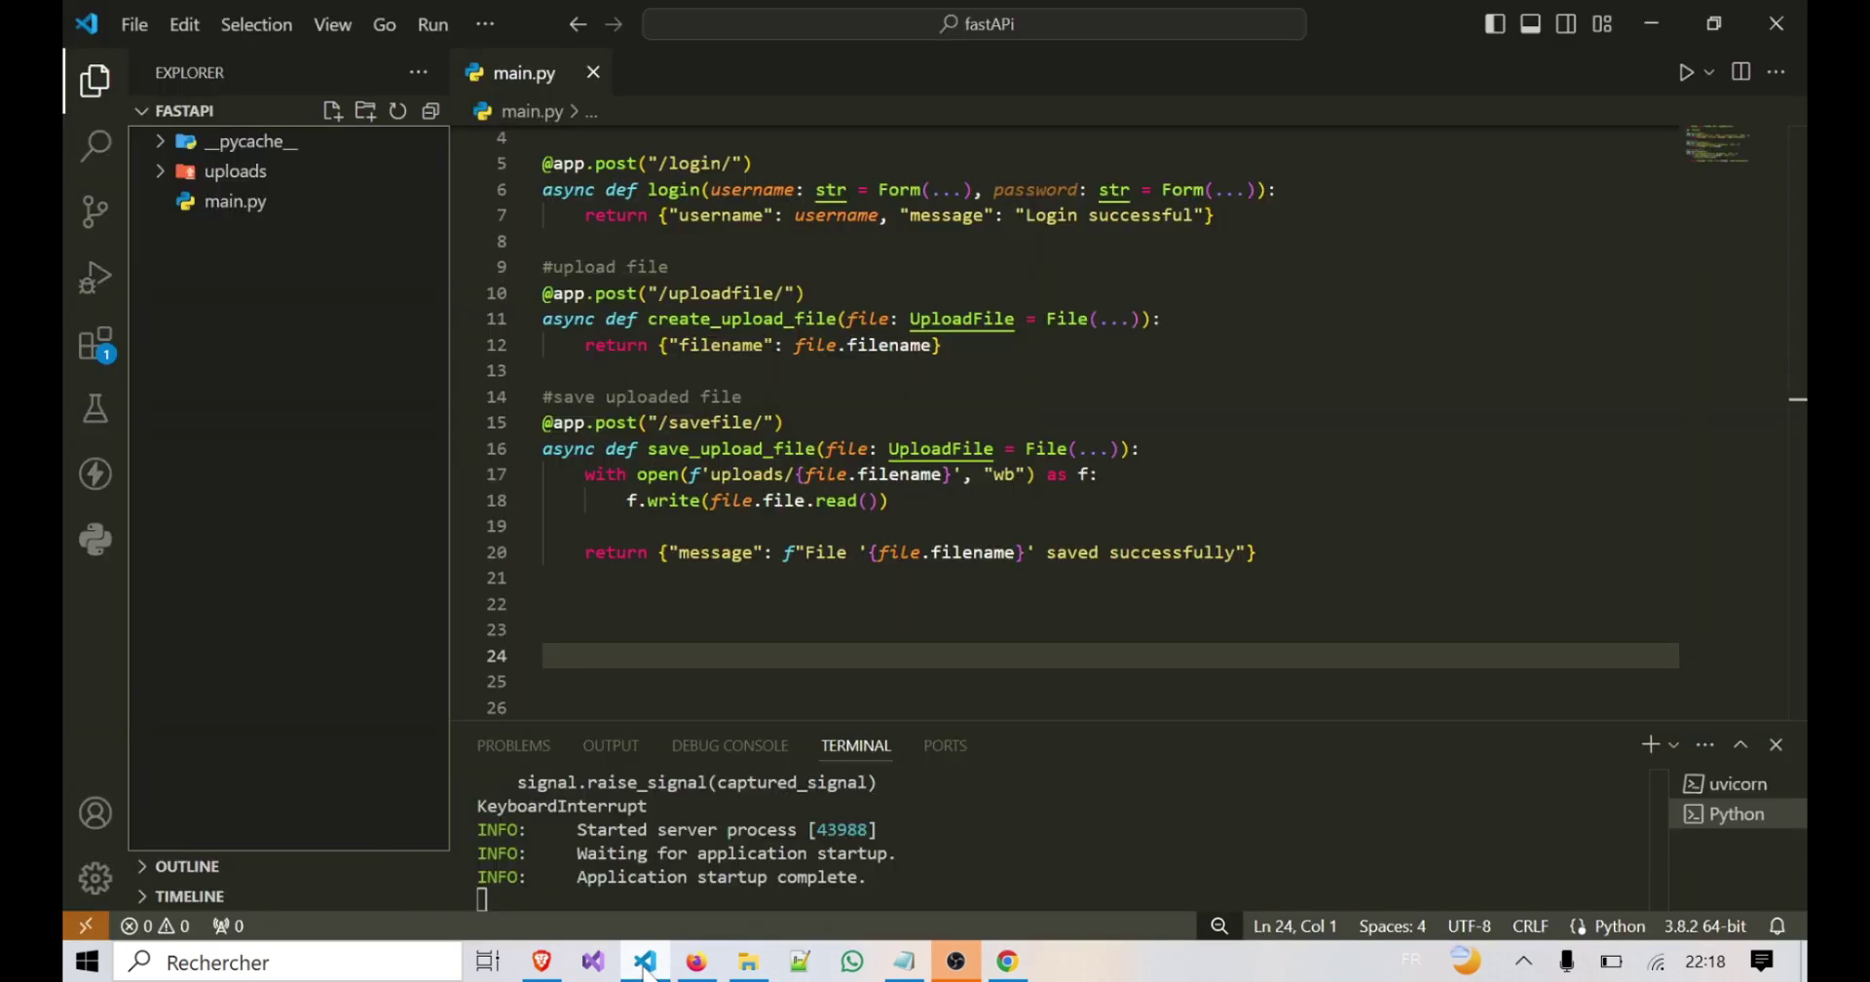
# Preview uploads/Sans titre.jpeg to confirm the subscribe image was saved
pyautogui.click(270, 200)
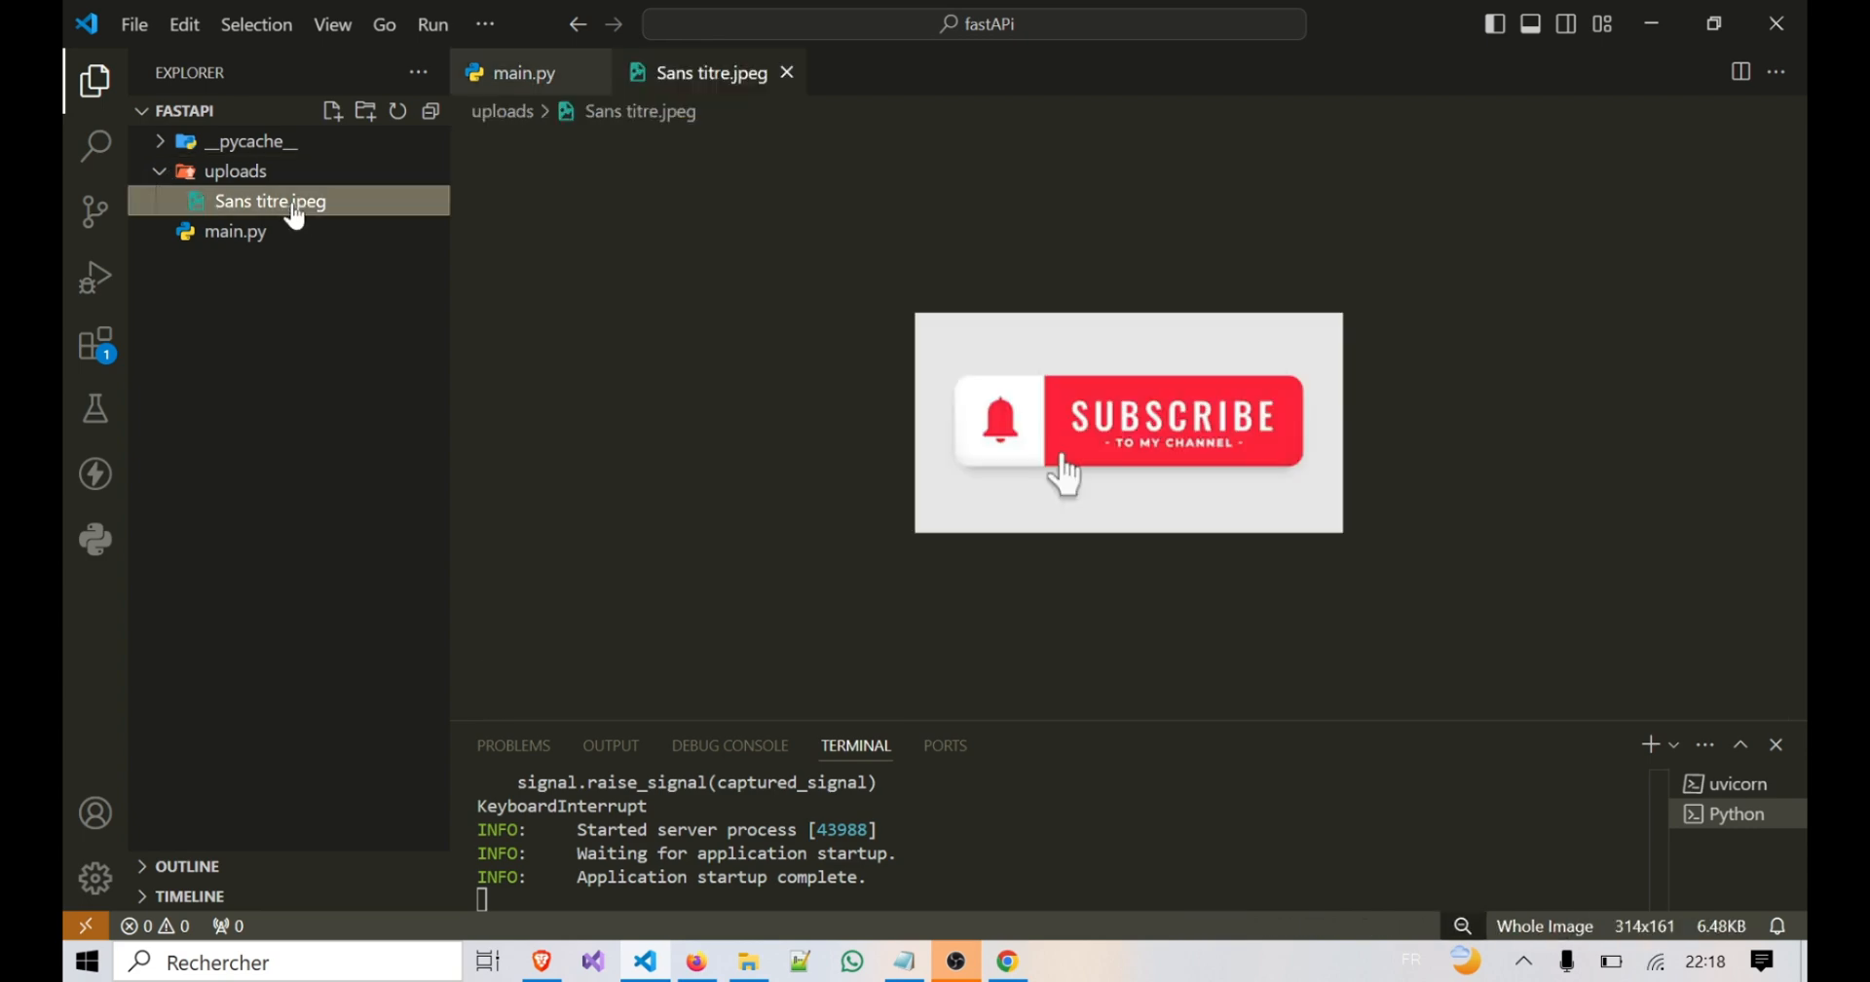
pyautogui.moveTo(297, 474)
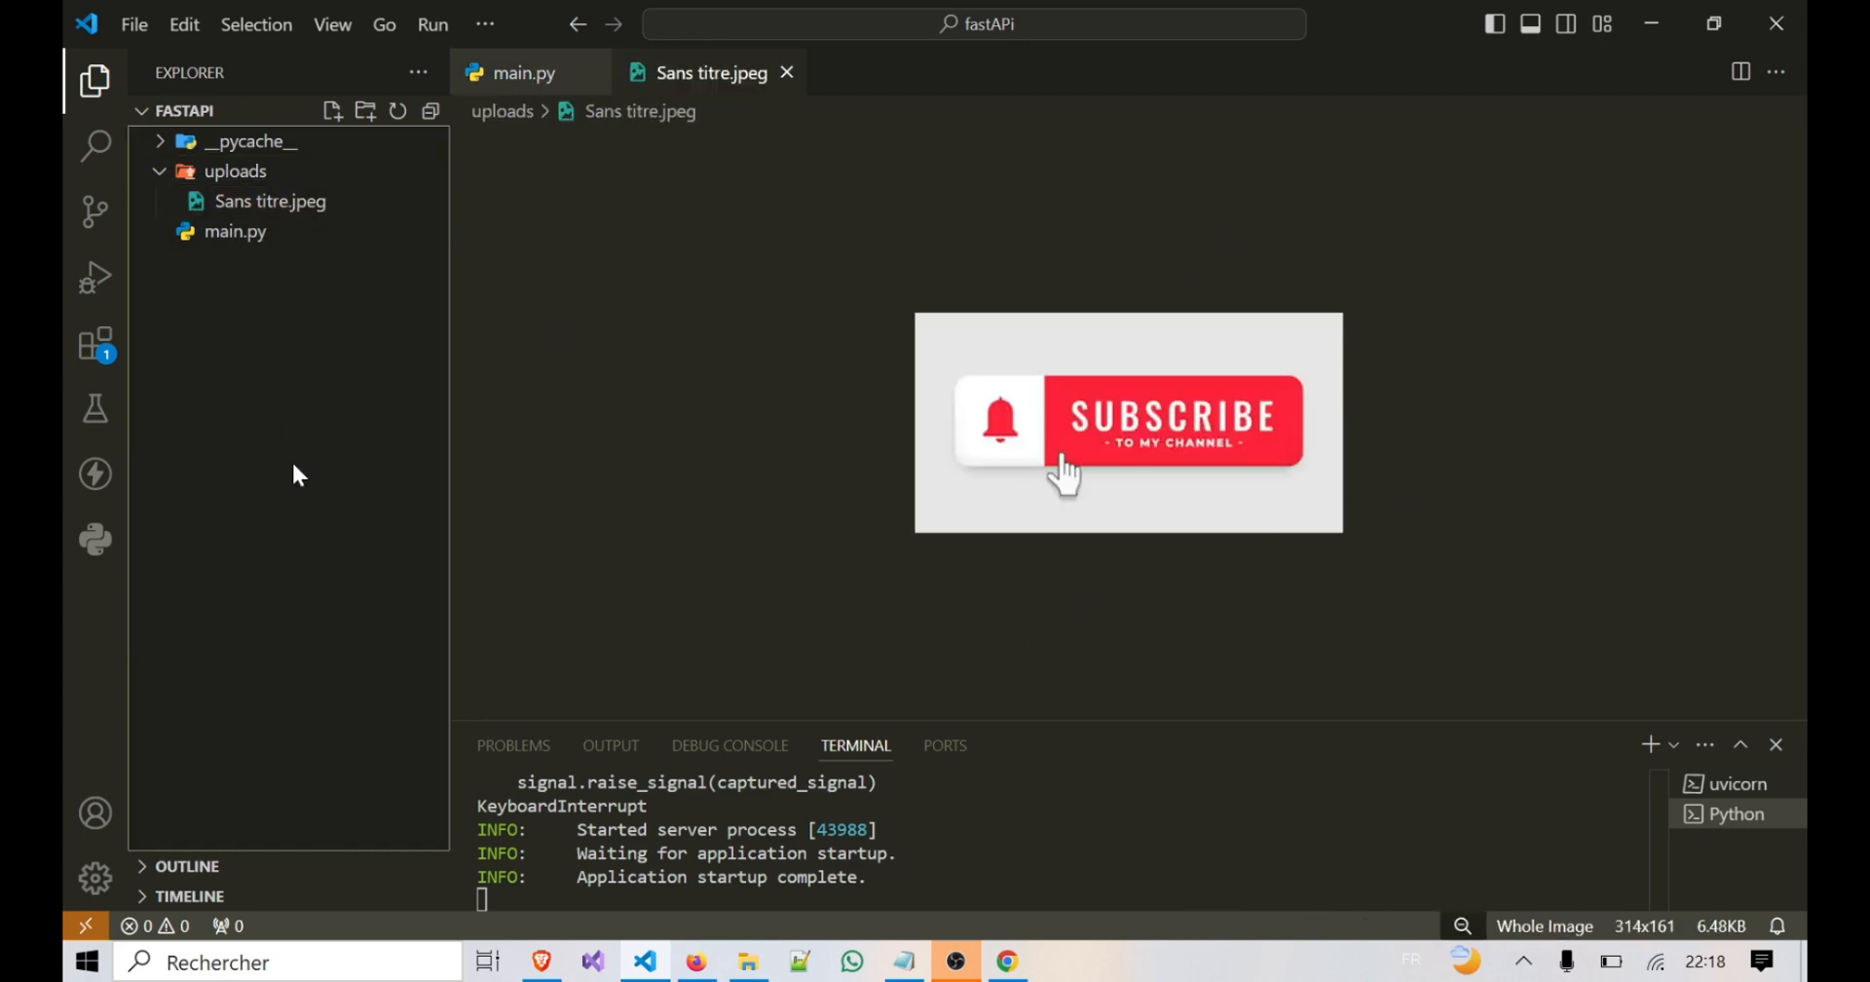
pyautogui.click(523, 73)
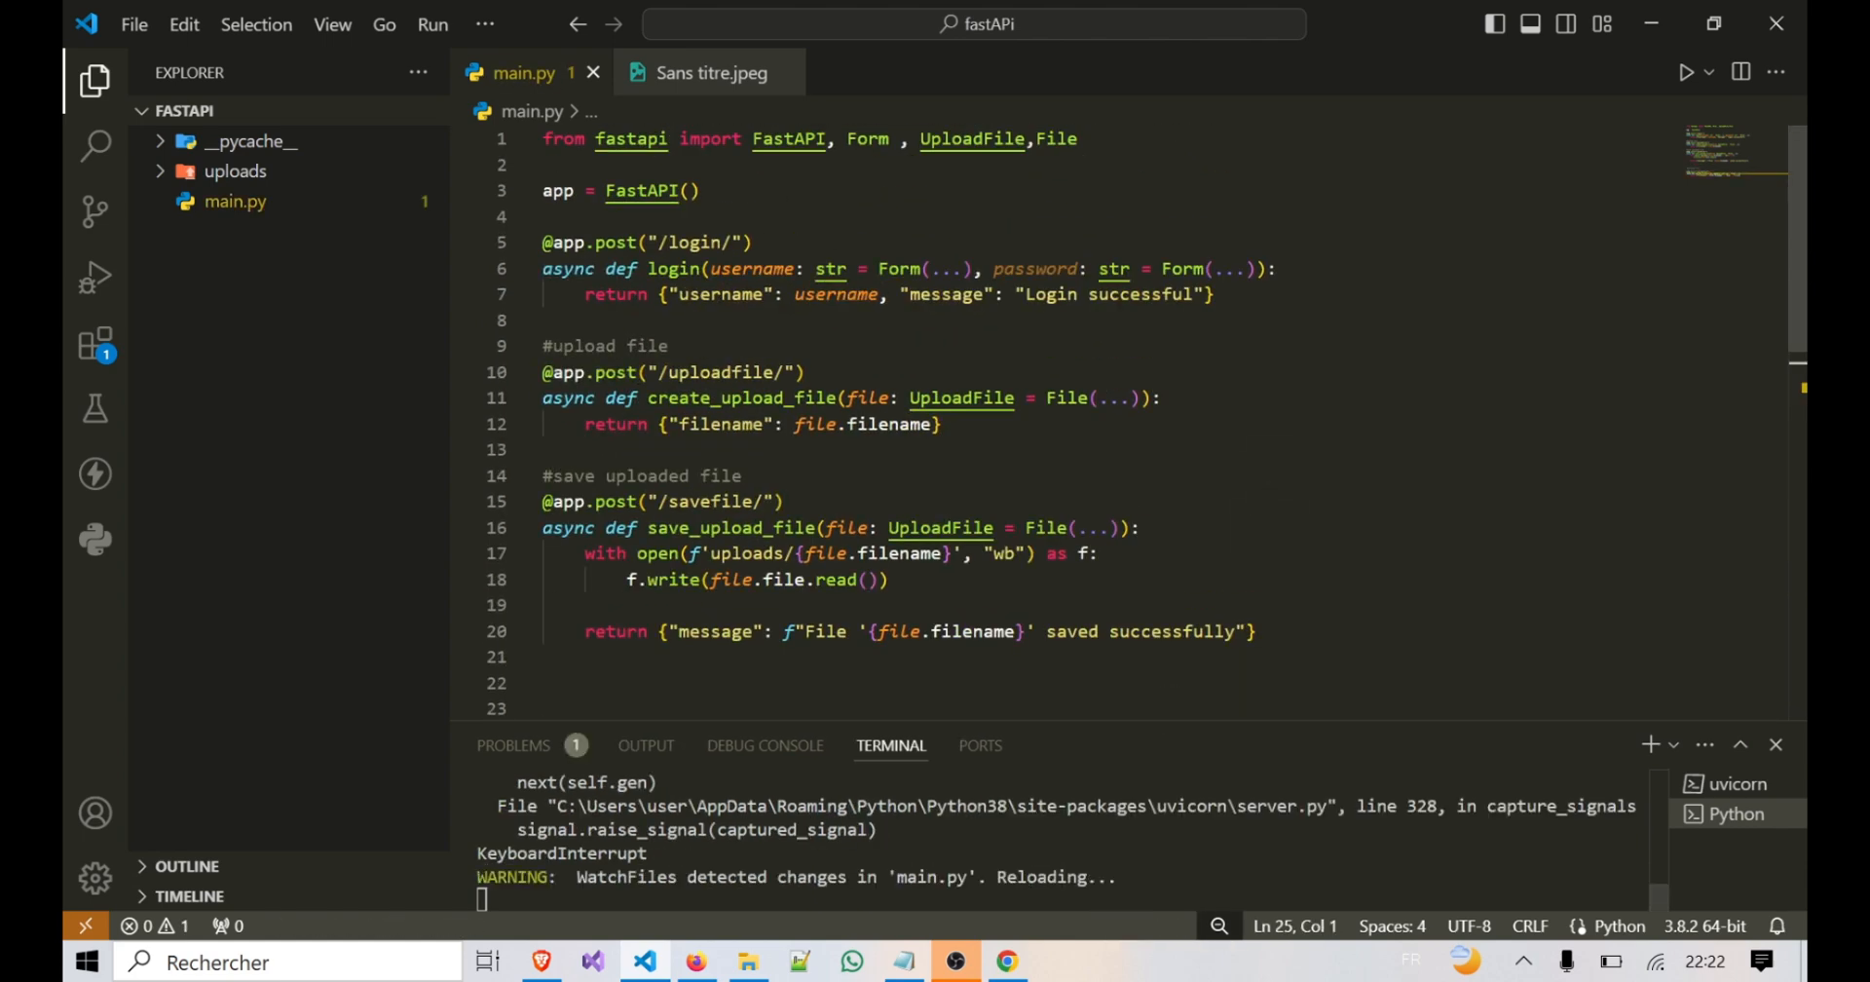
# Add '#multiple files' and the upload_files endpoint taking List[UploadFile], returning filenames
pyautogui.scroll(-3)
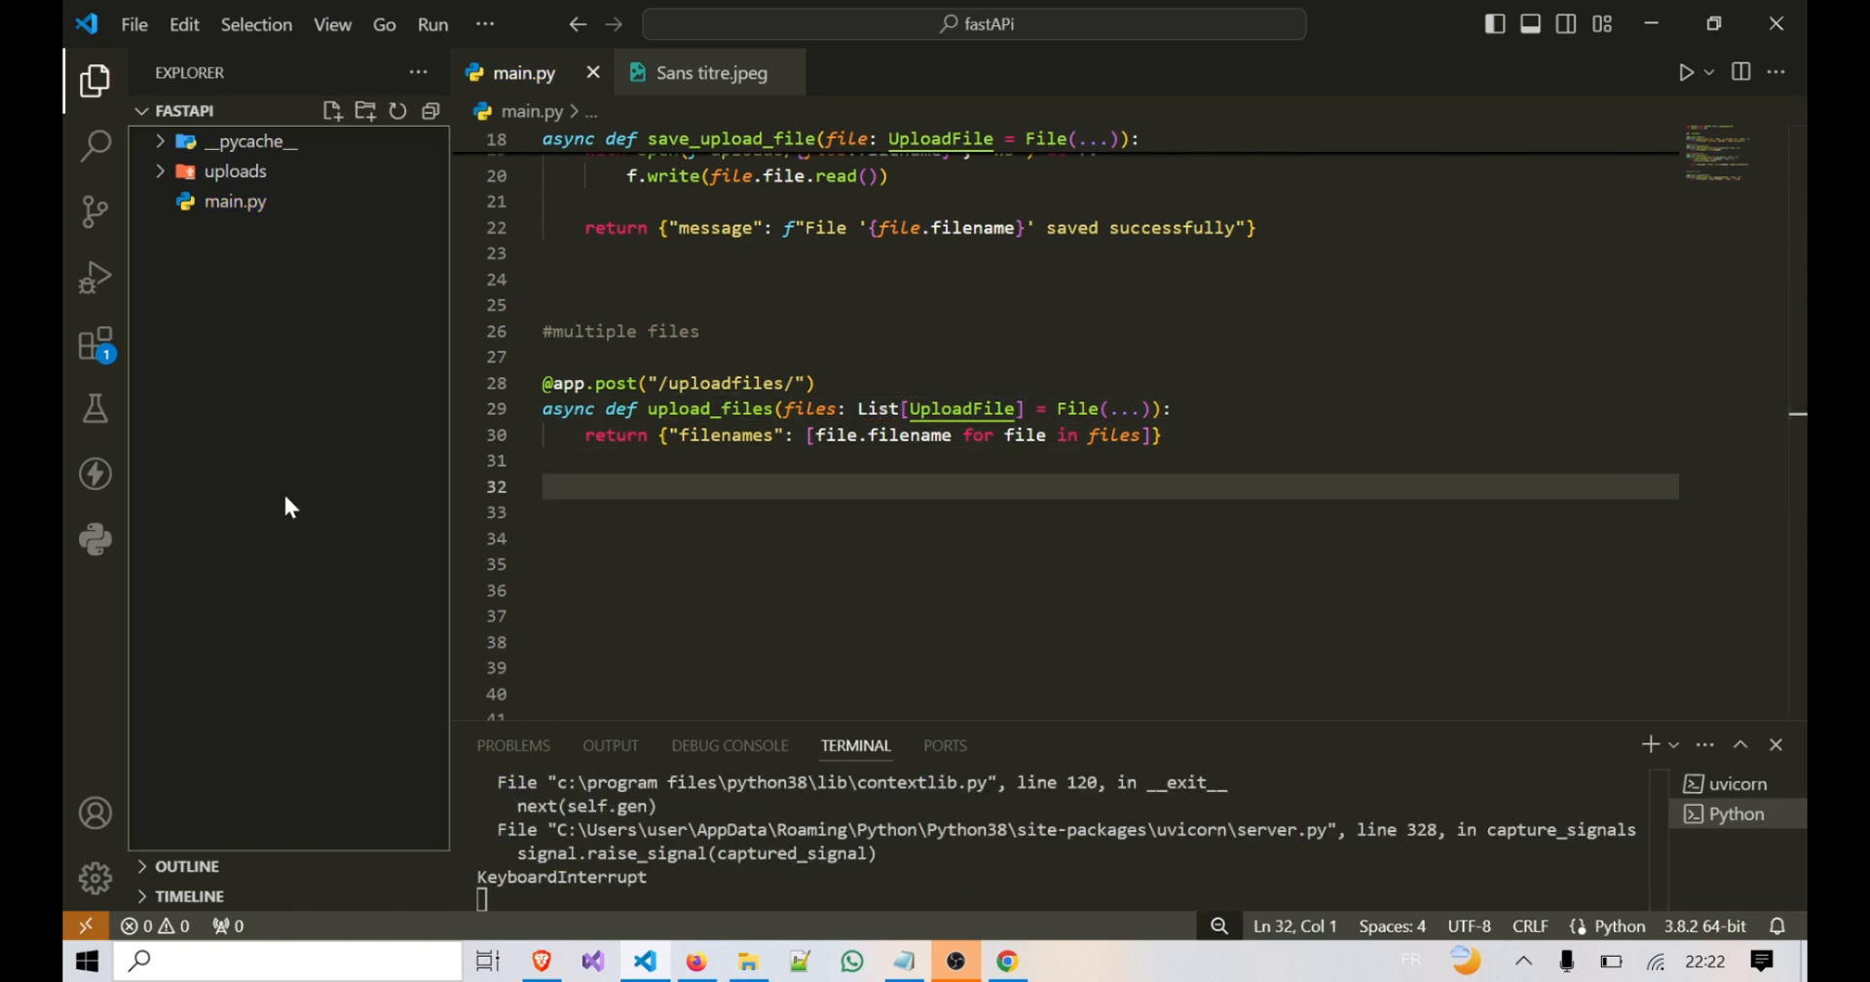
pyautogui.click(1008, 961)
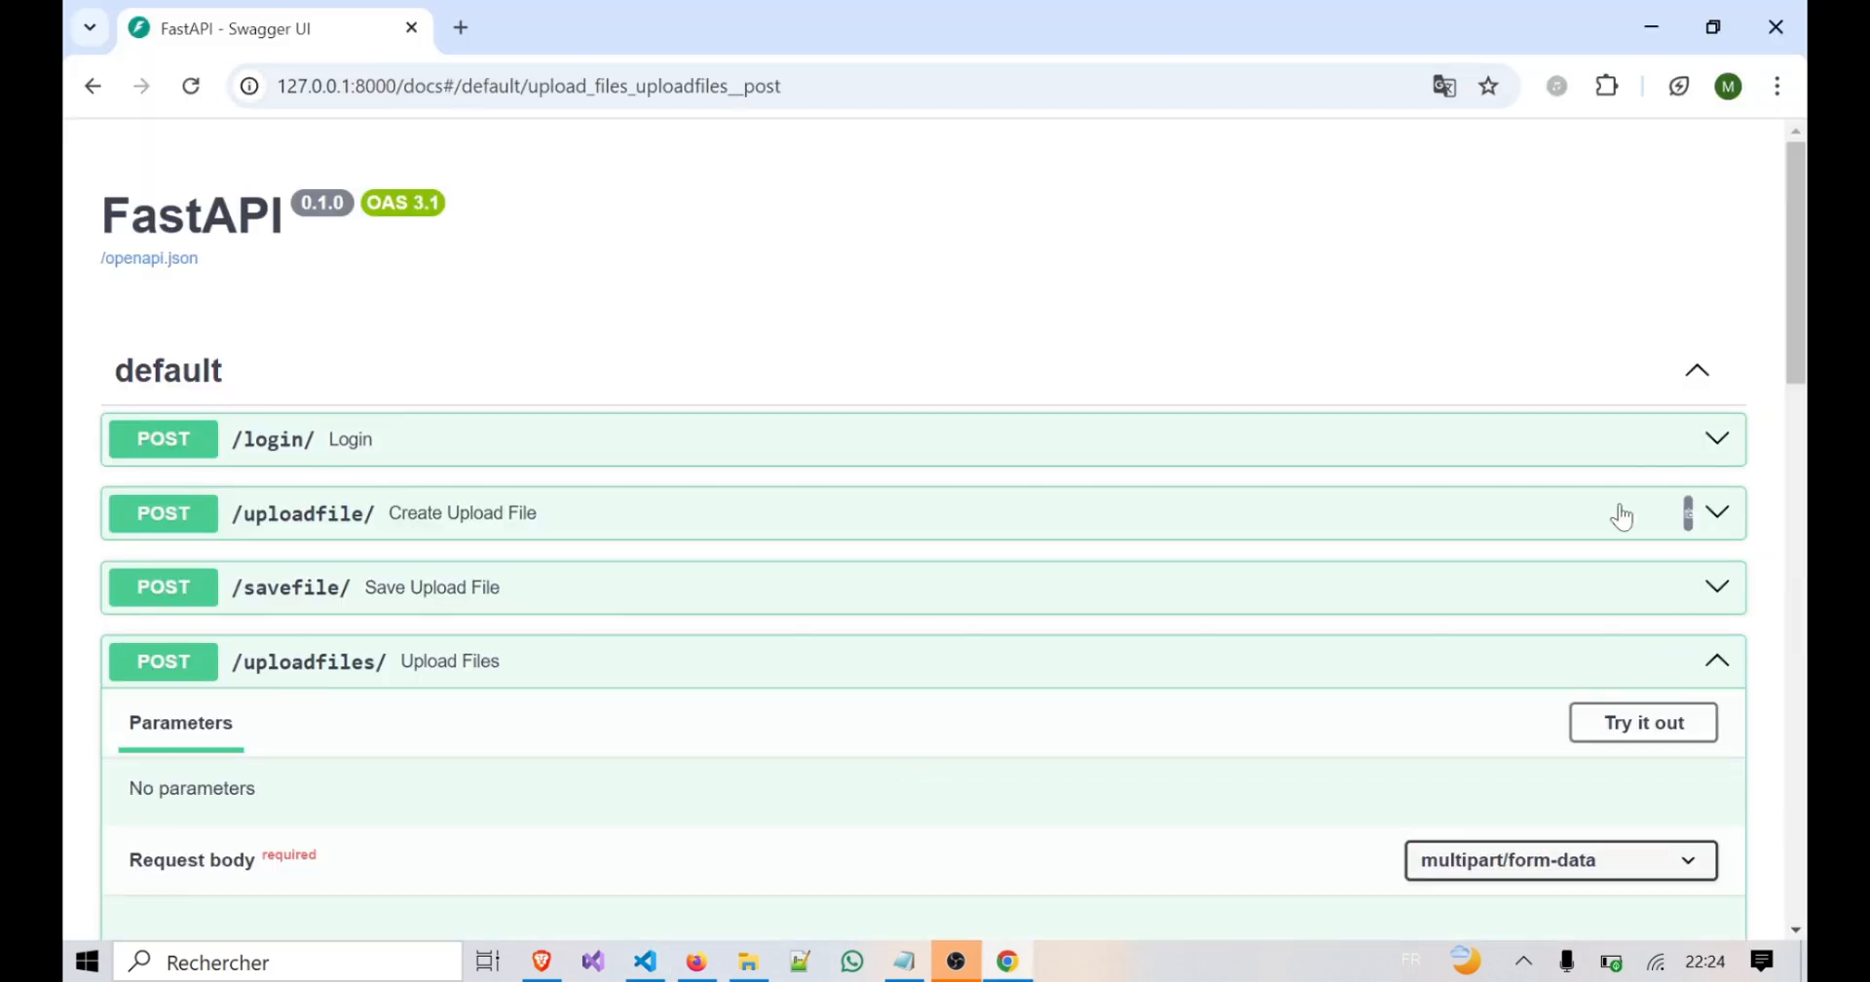
# Send Sans titre.jpeg and 1.jpg to POST /uploadfiles/ and get both filenames
pyautogui.click(1643, 722)
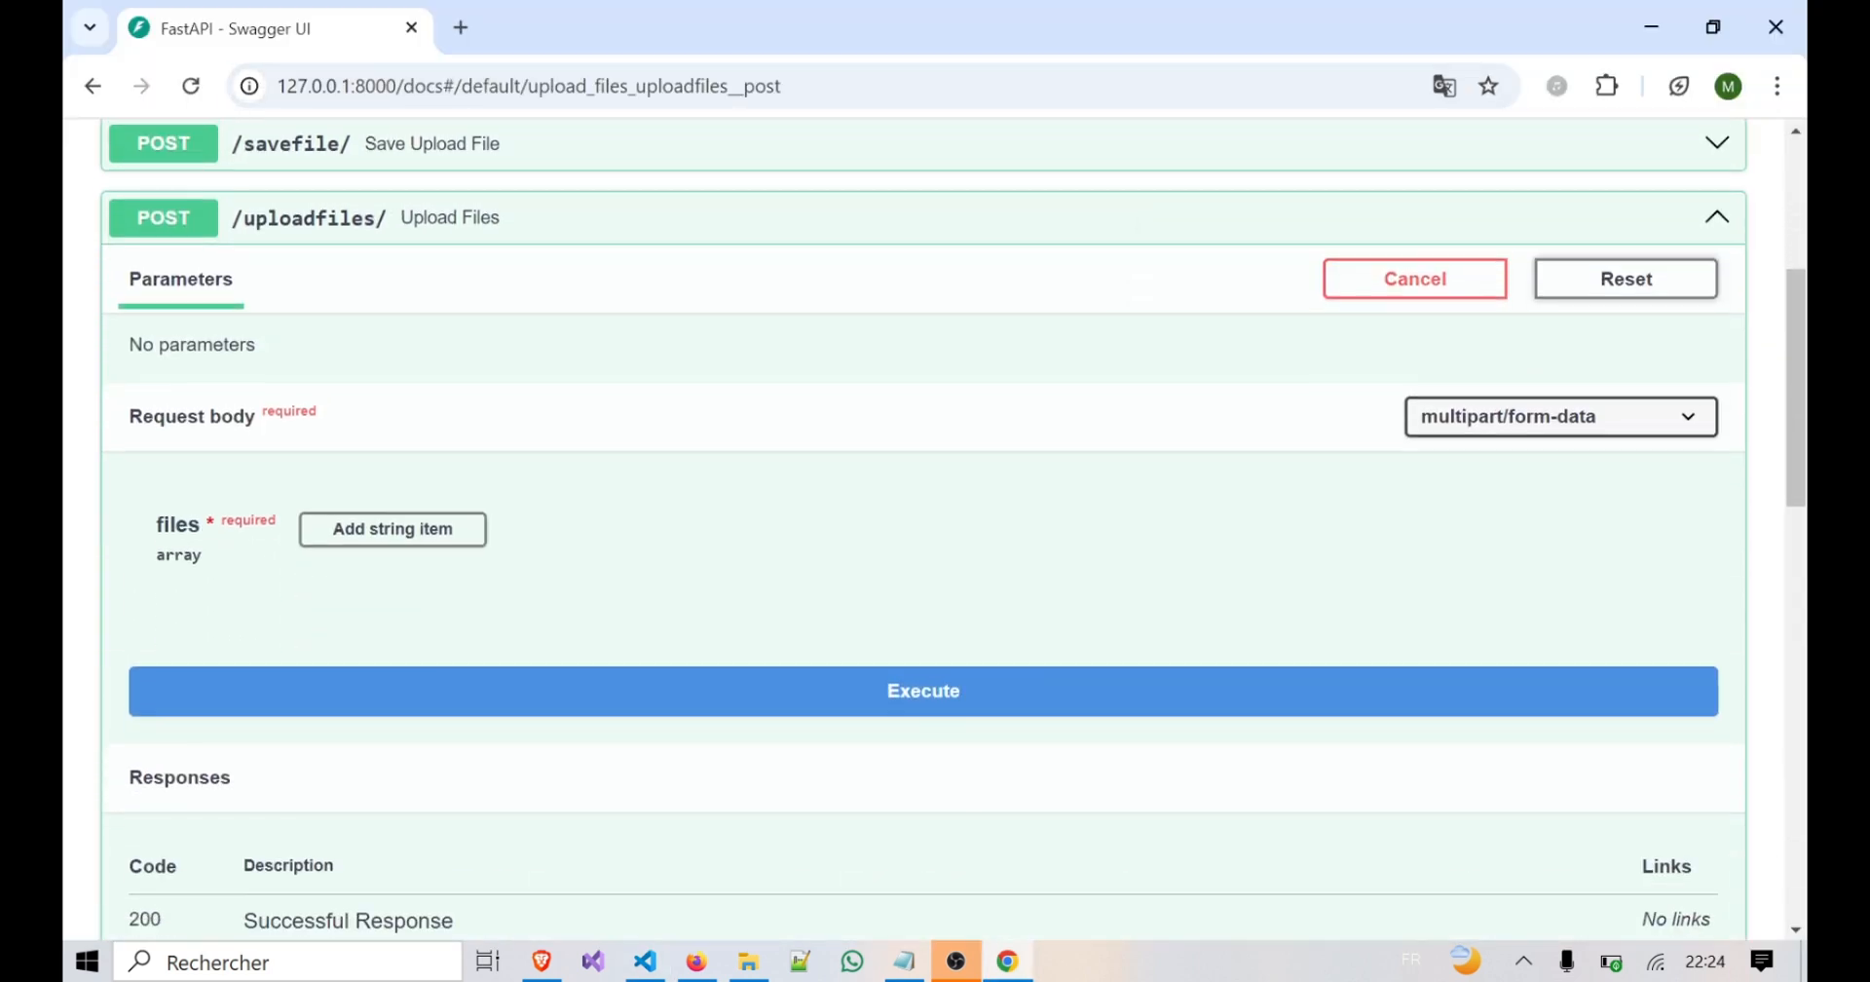
pyautogui.click(392, 529)
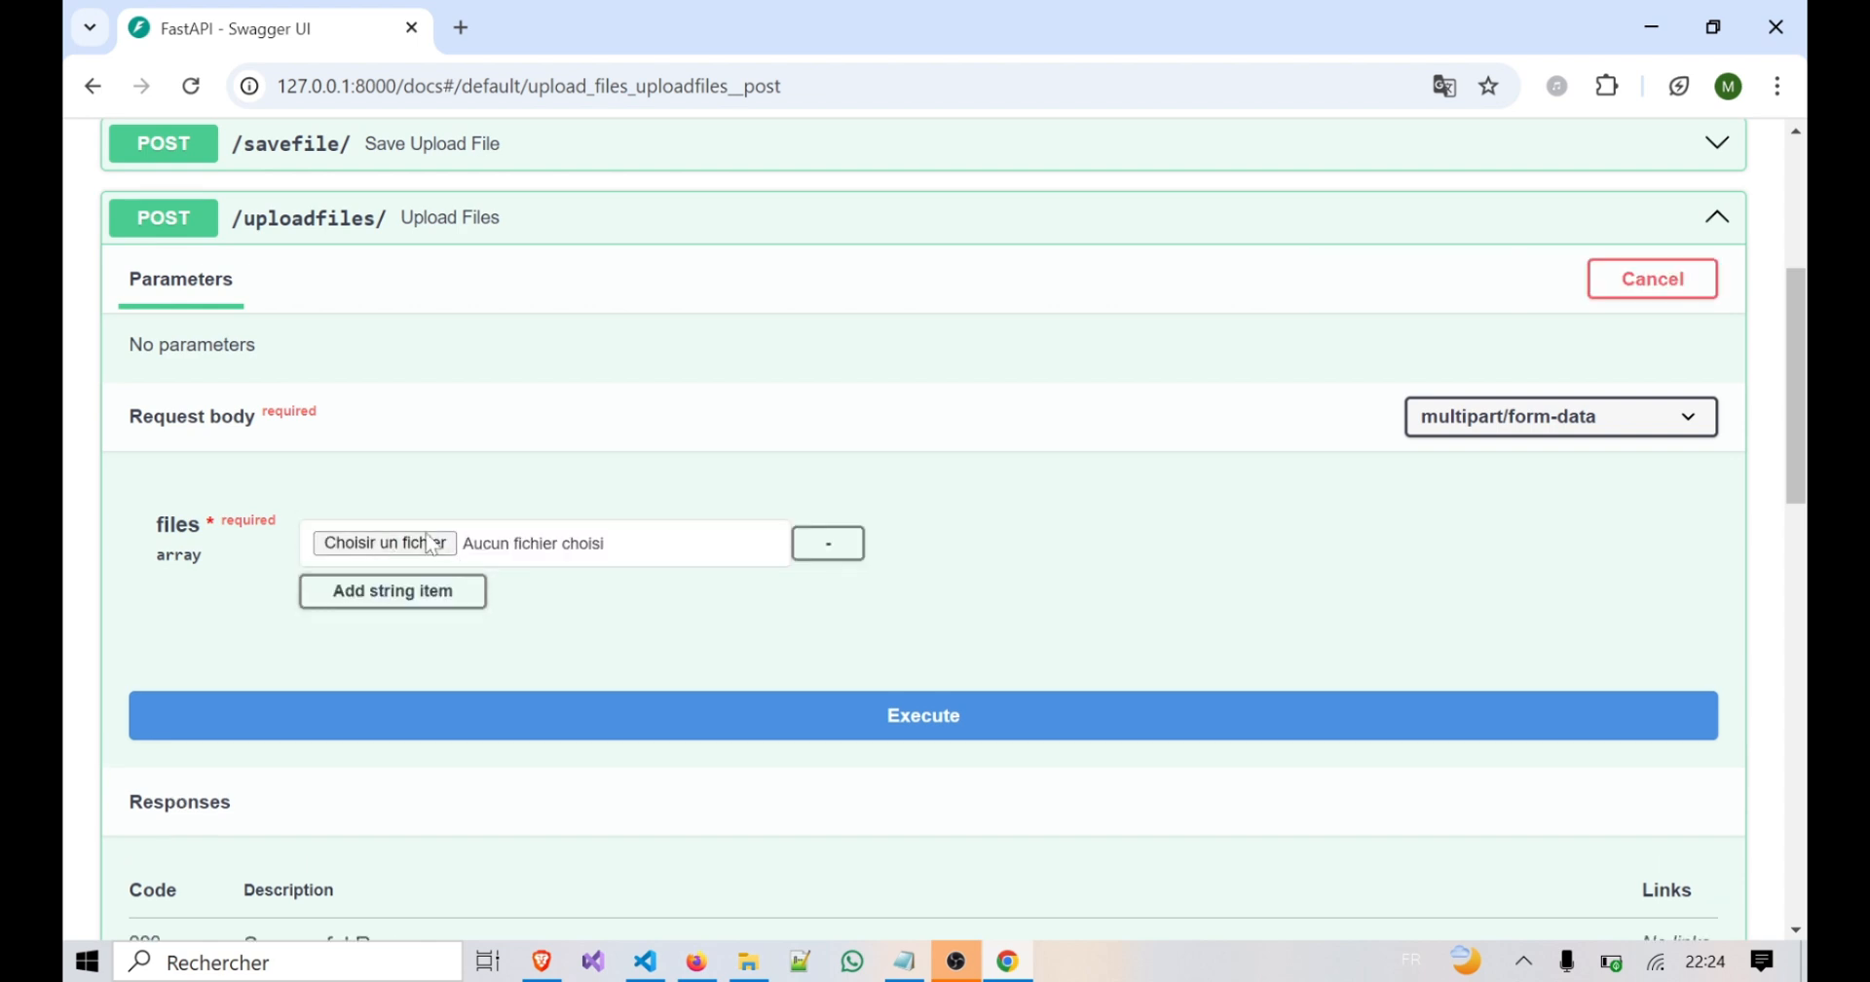
pyautogui.click(381, 543)
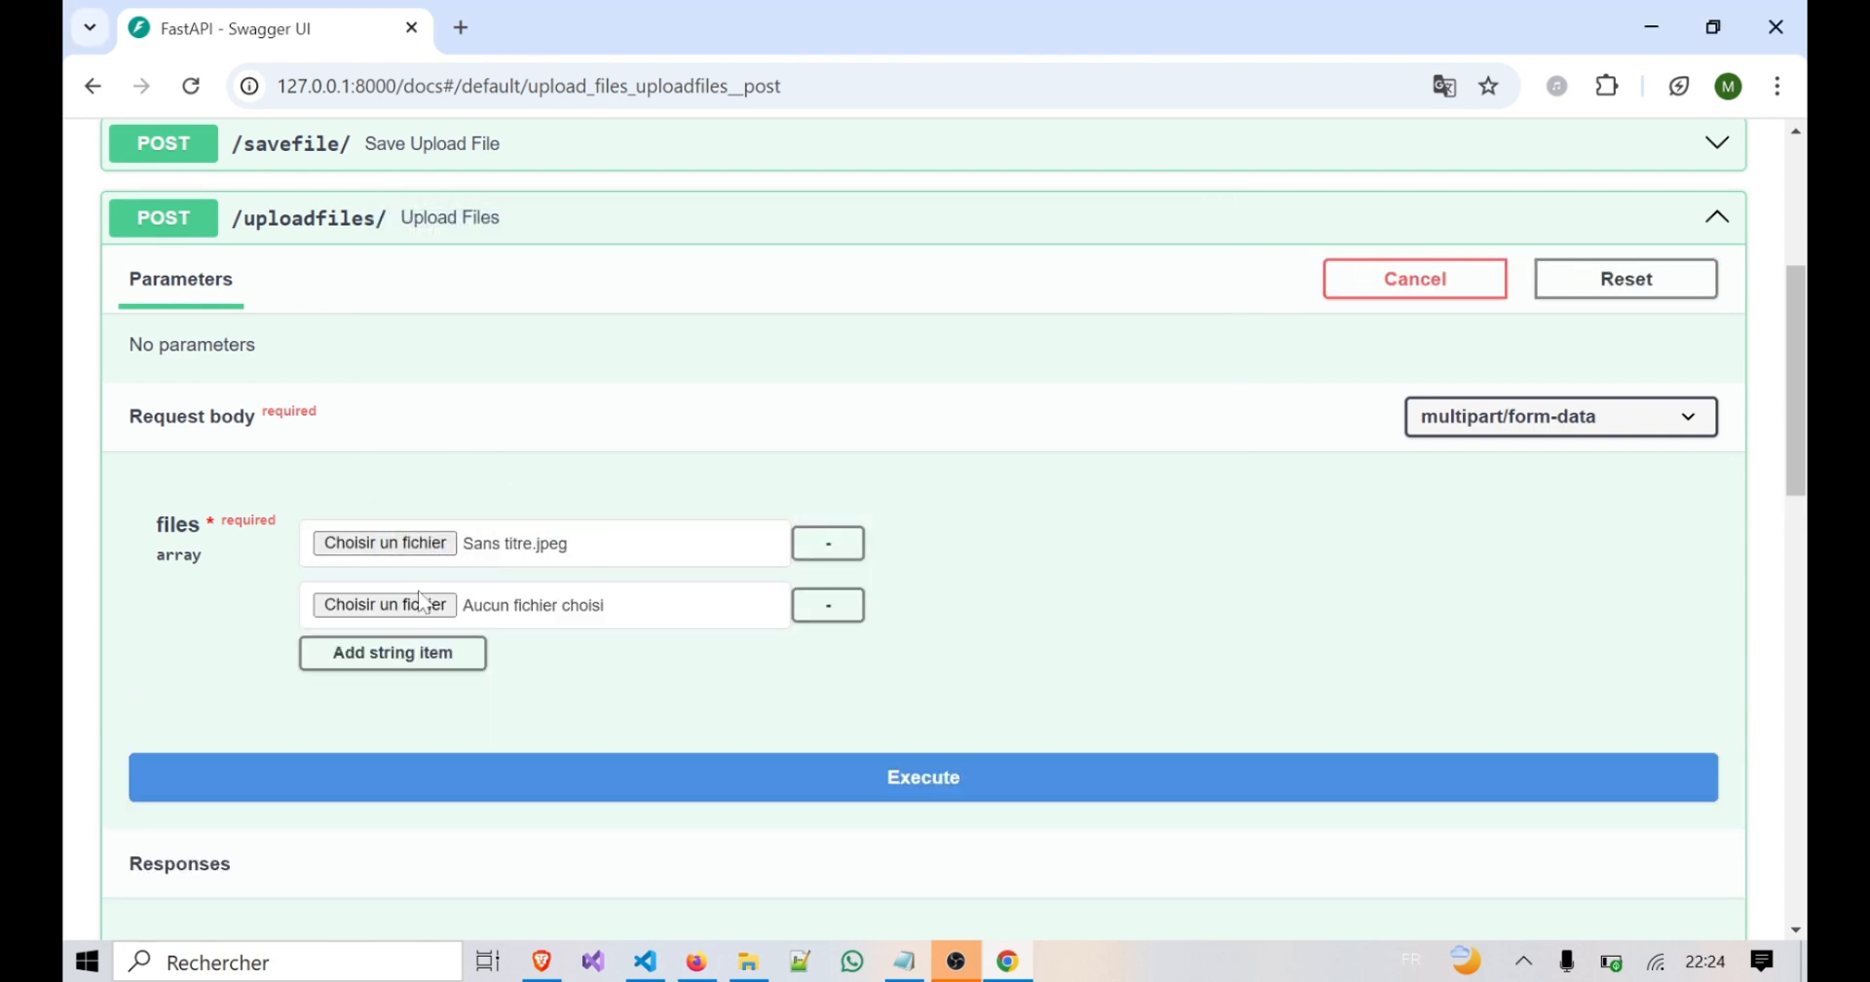
pyautogui.click(384, 604)
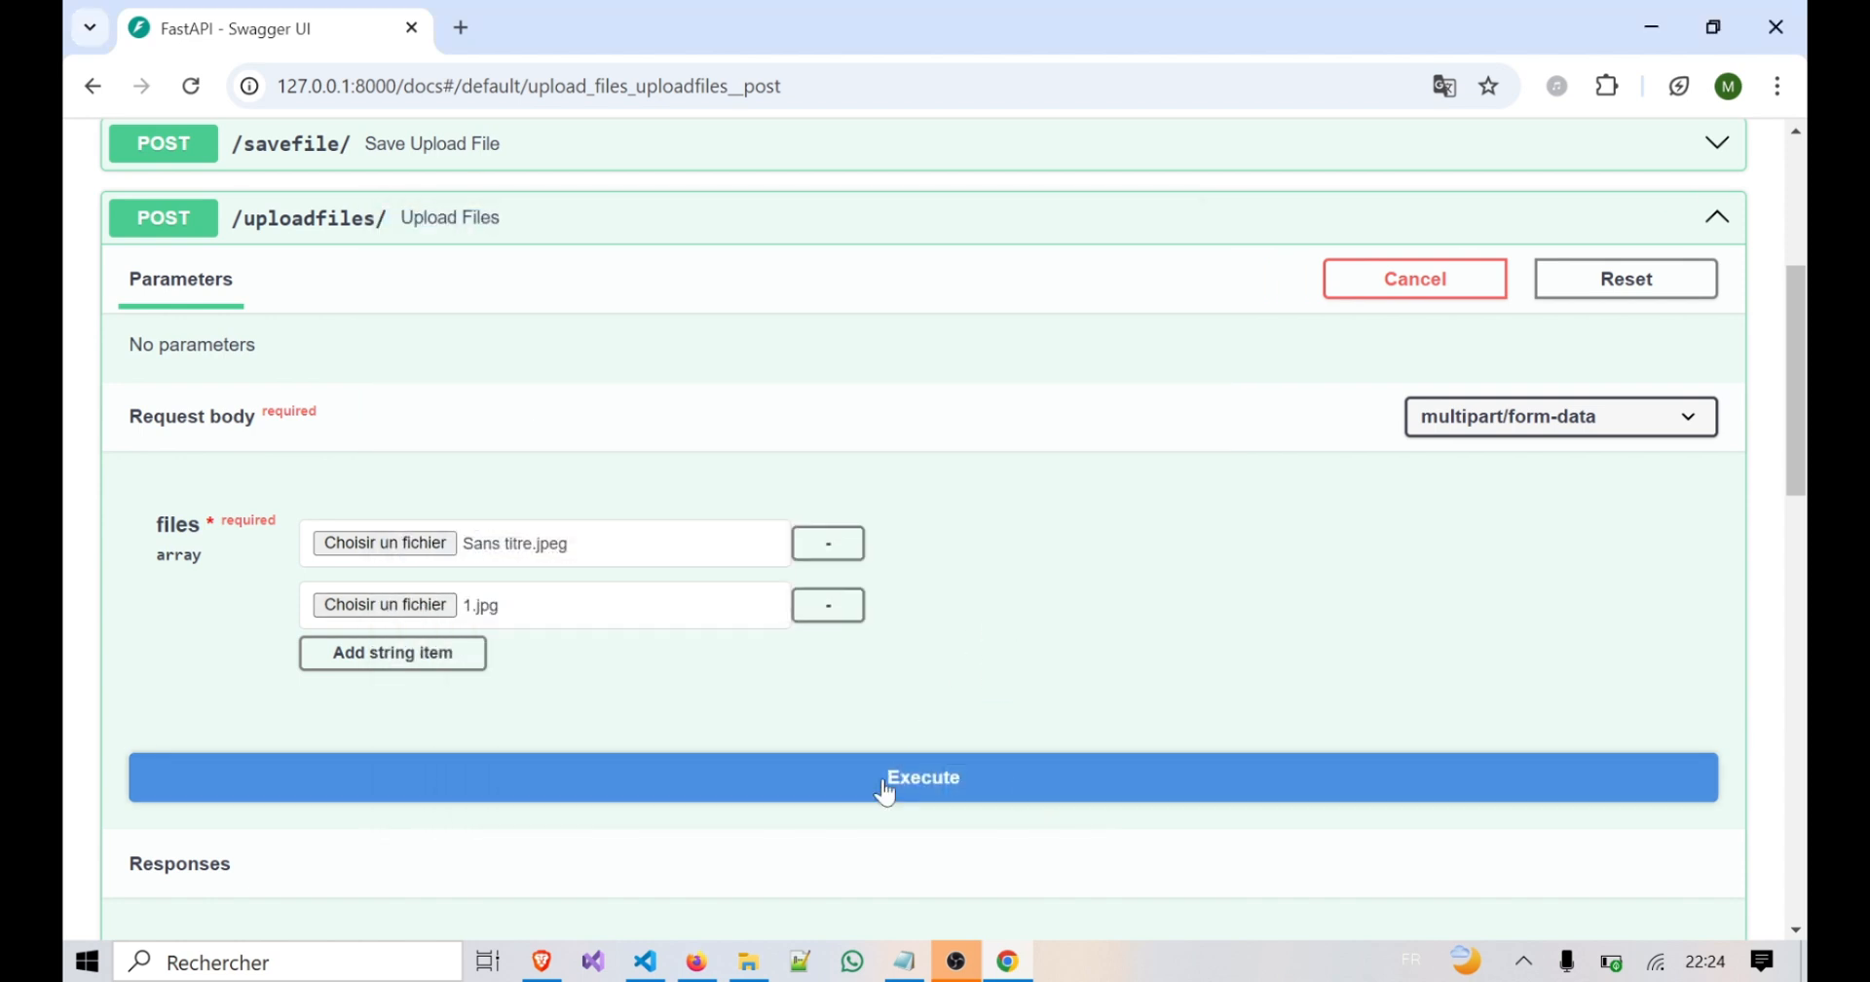
pyautogui.click(923, 776)
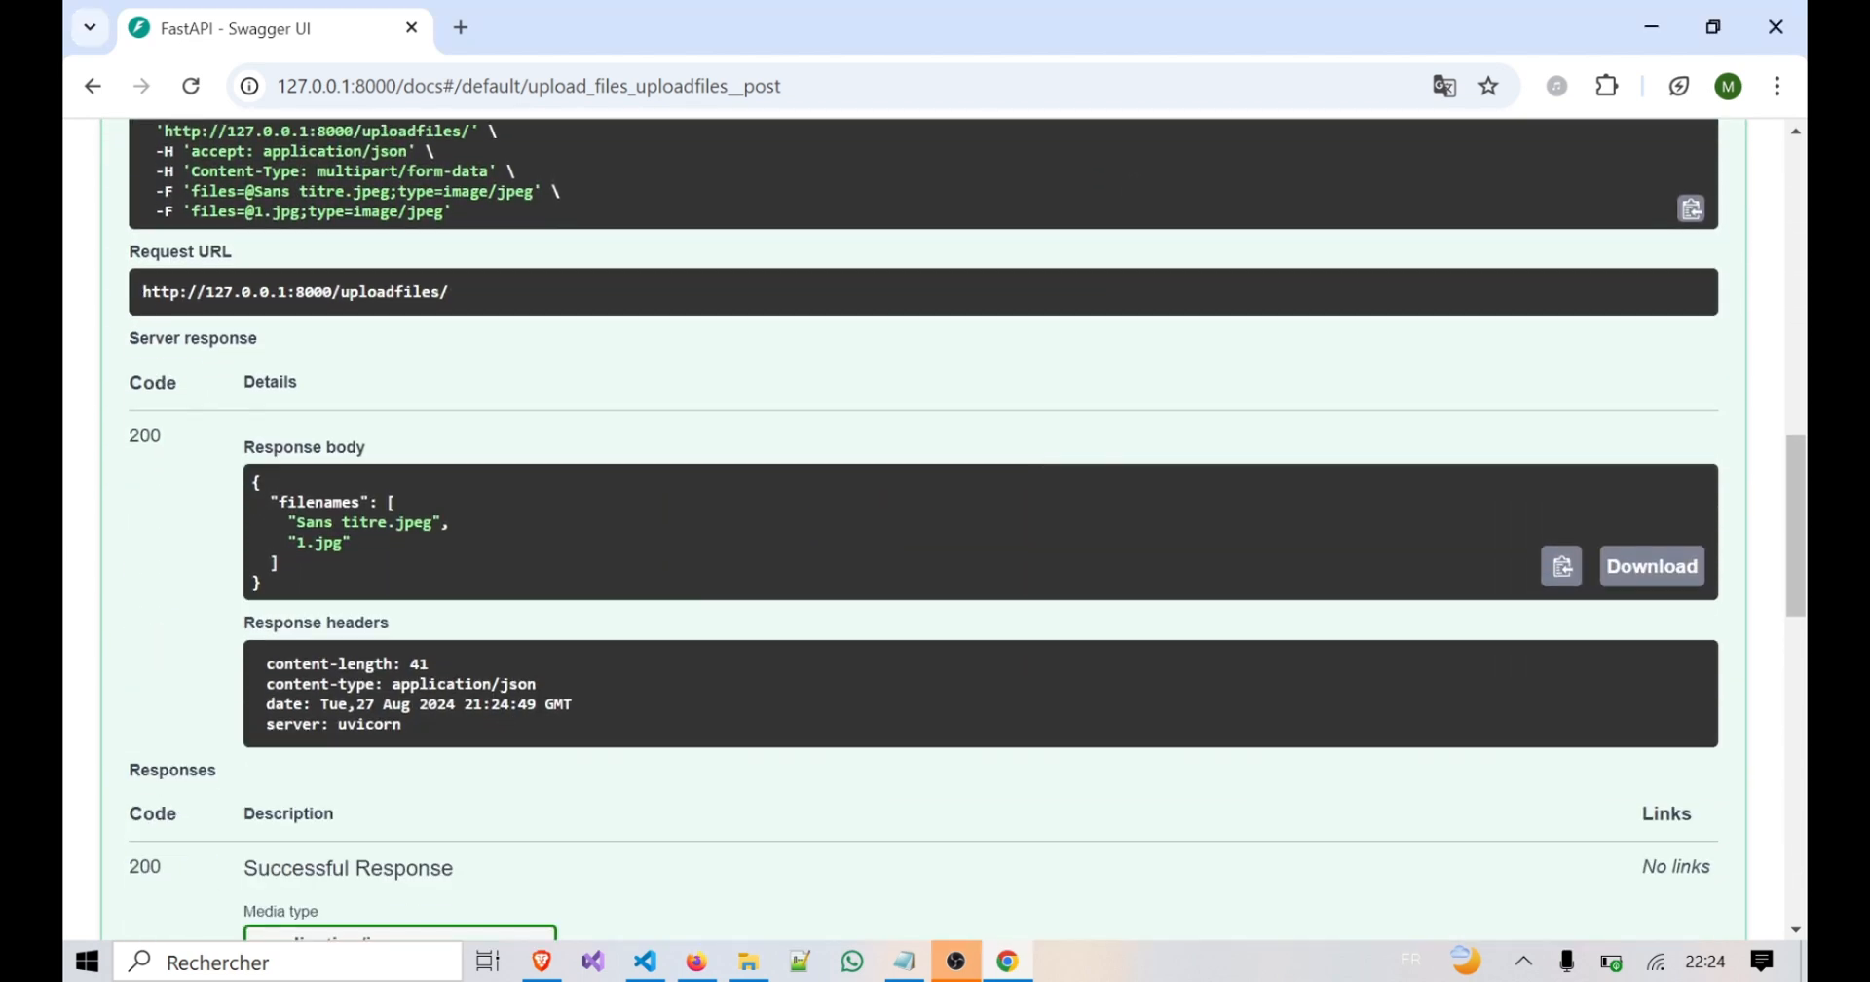
pyautogui.moveTo(403, 574)
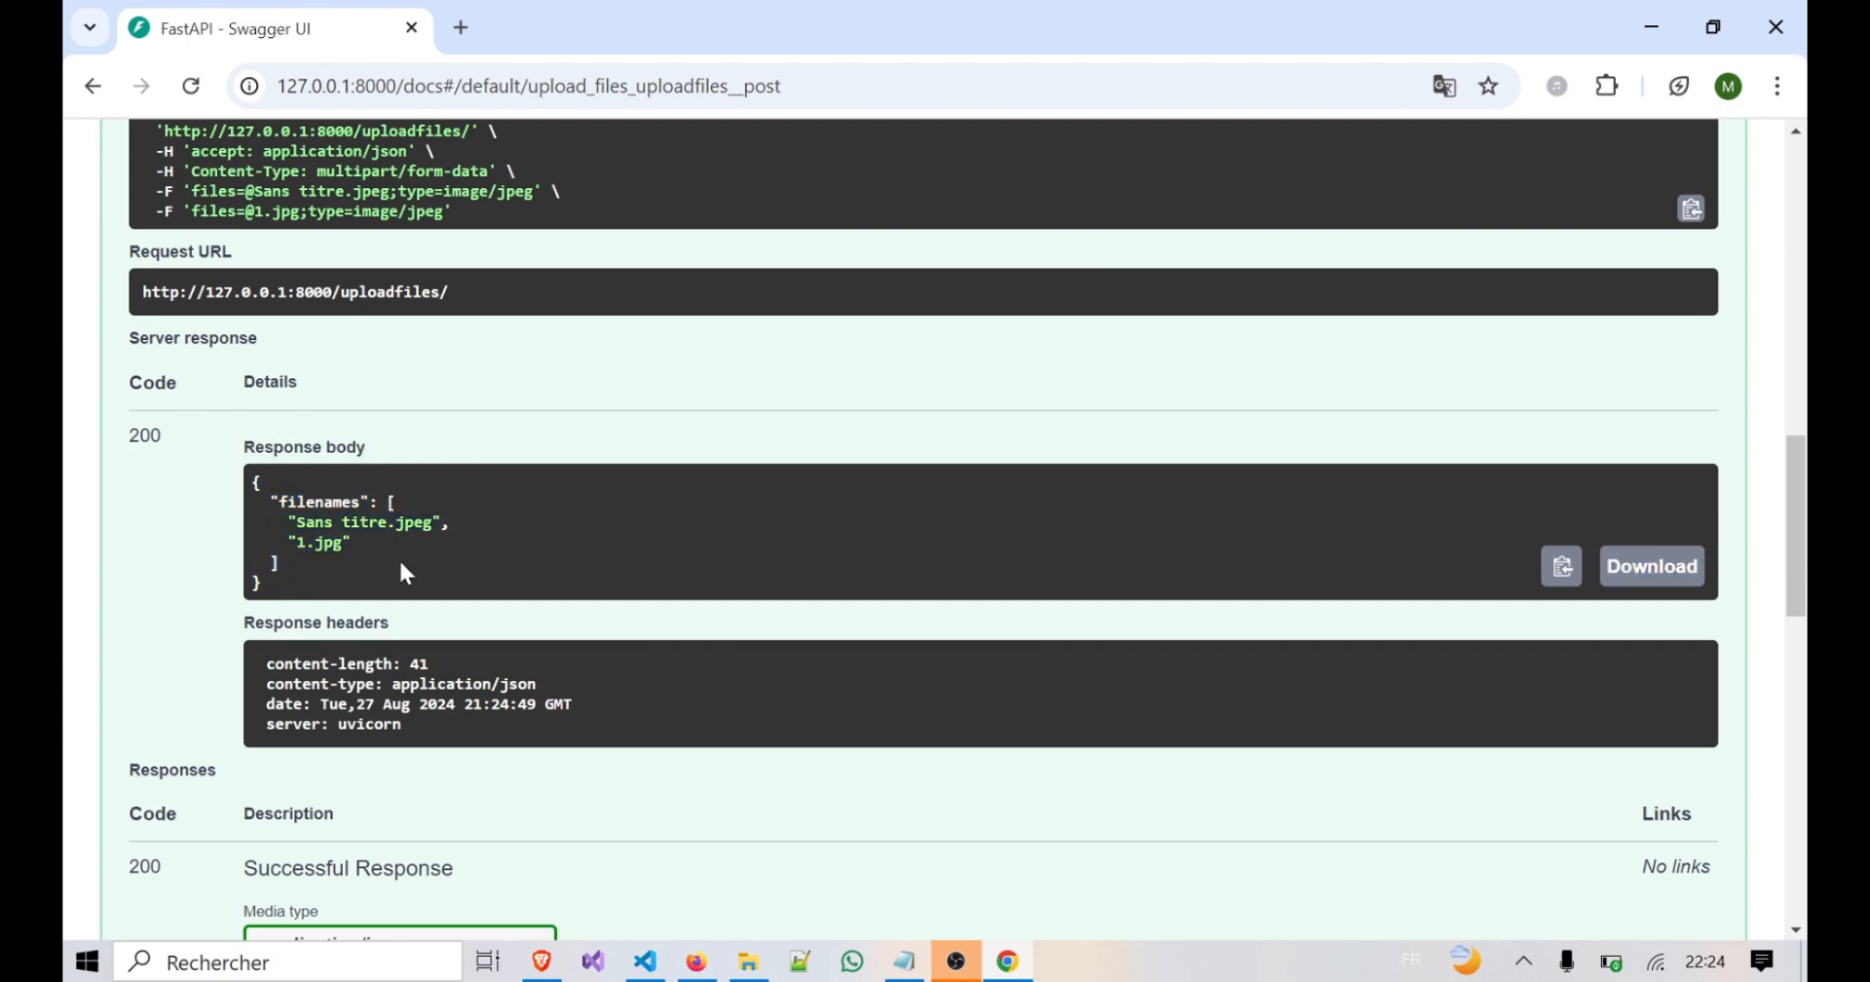